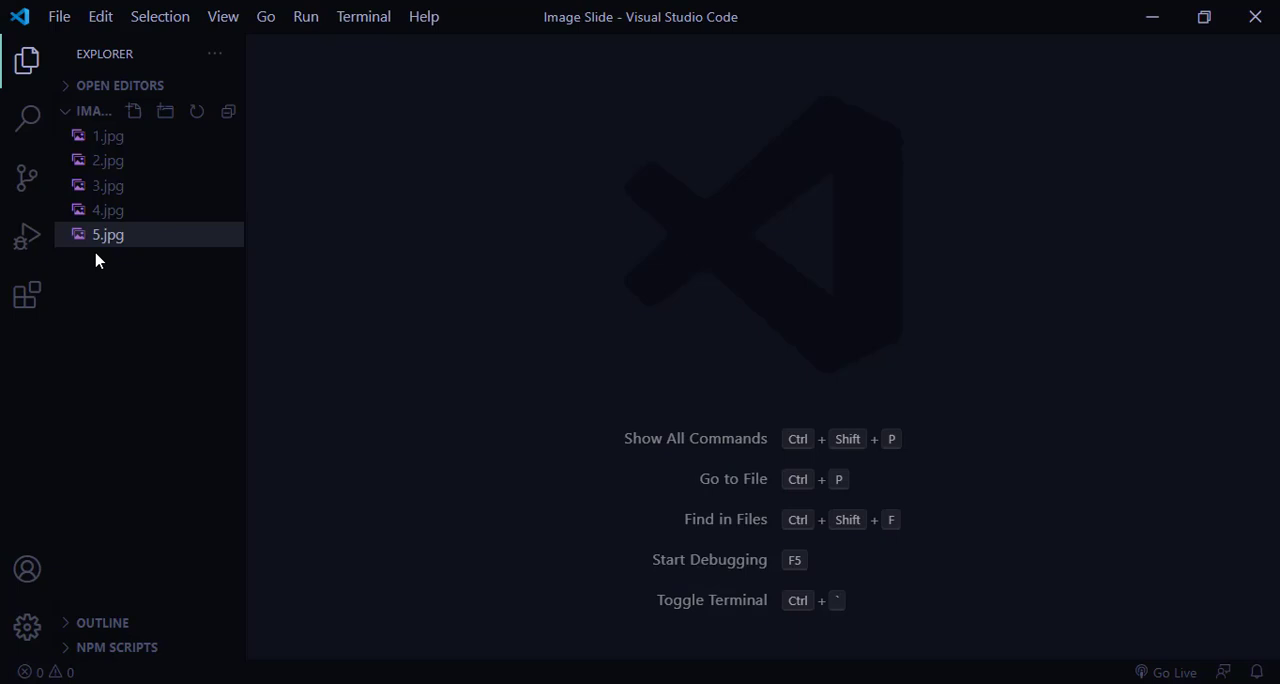
mouse_move(108, 136)
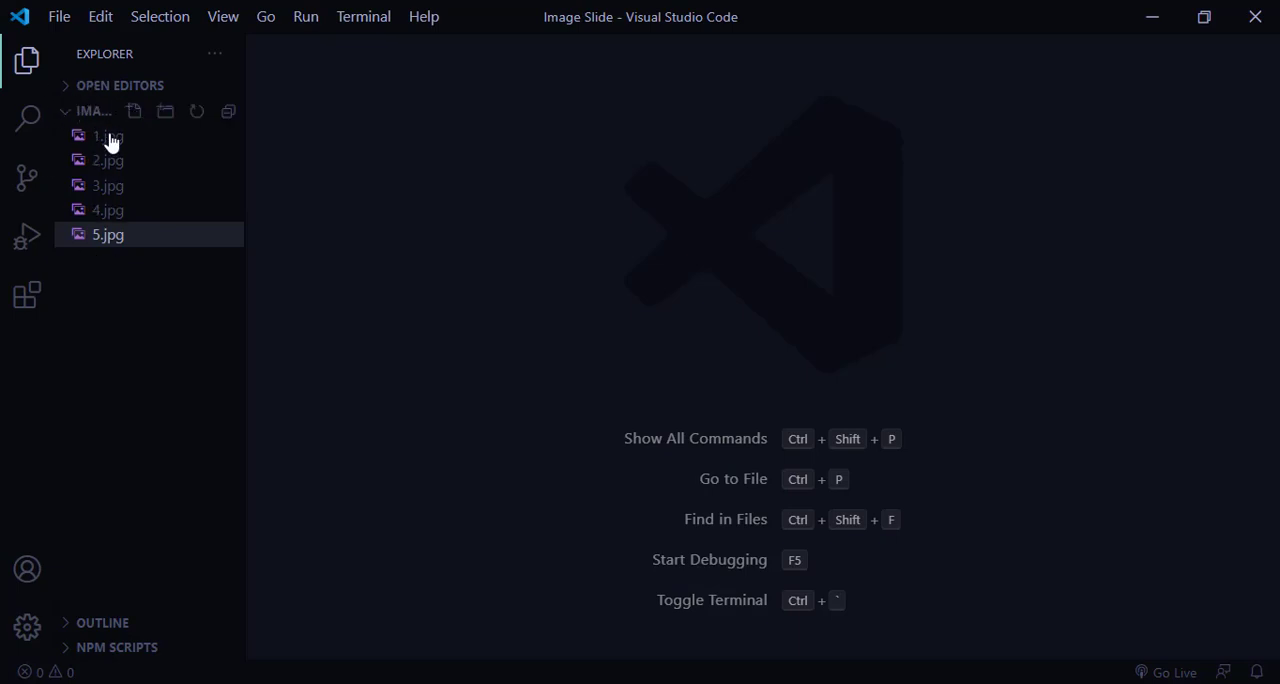
mouse_move(182, 153)
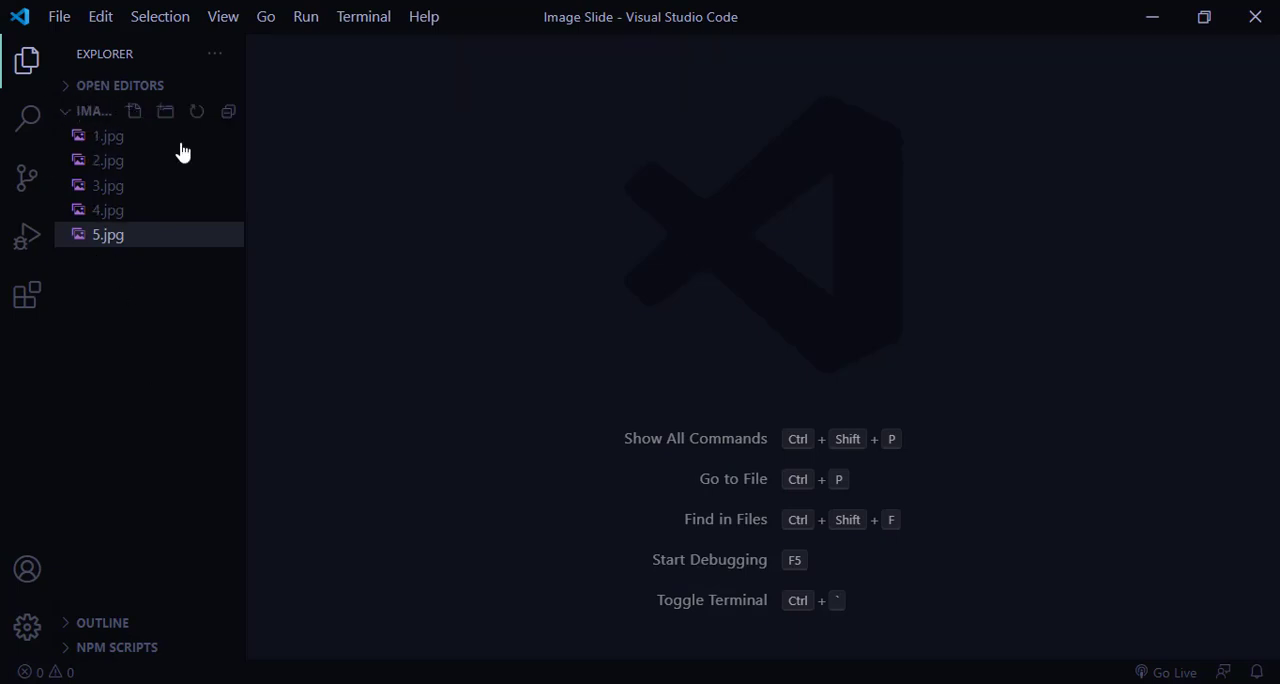
- Create index.html from the HTML boilerplate, titled 'Automatic Image Slider'
left_click(108, 135)
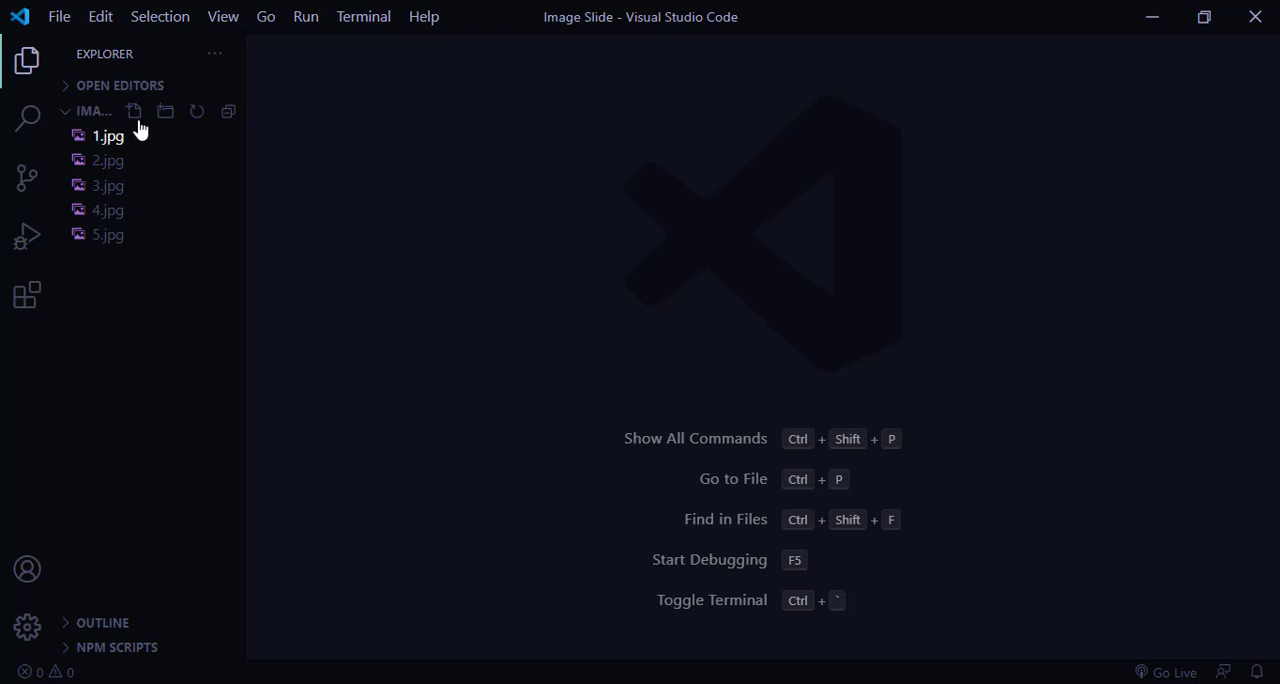
left_click(134, 111)
type("doc")
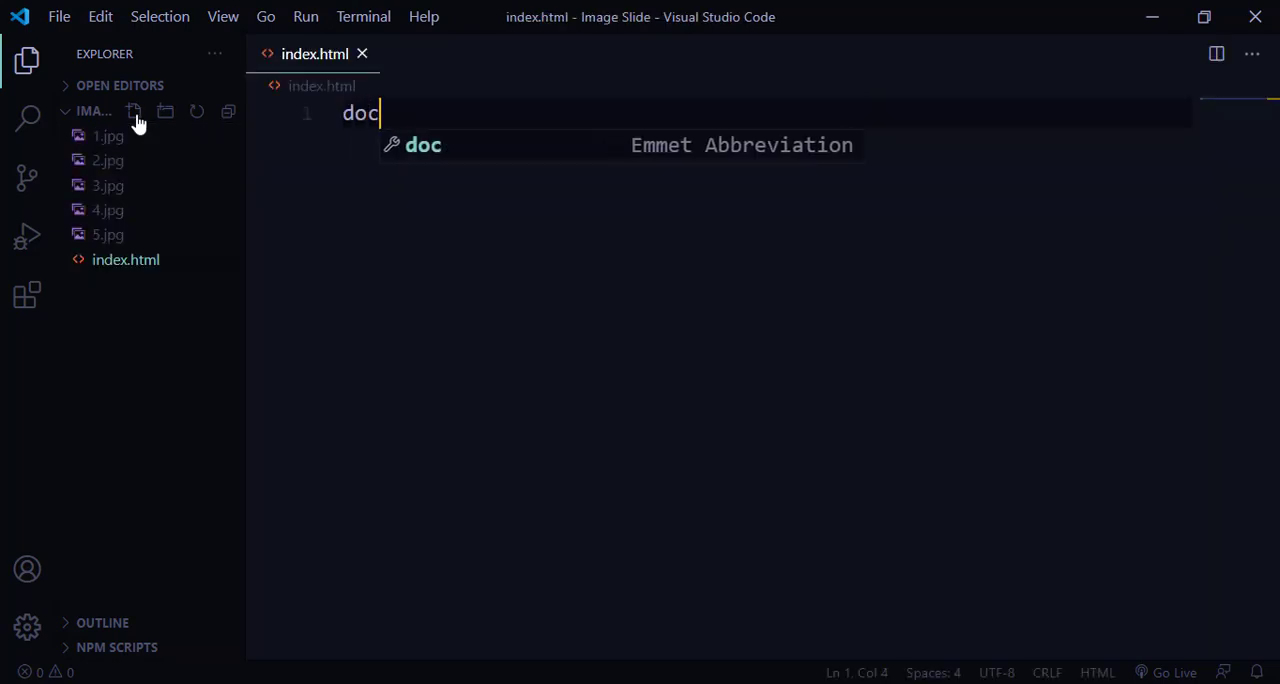
key("Tab")
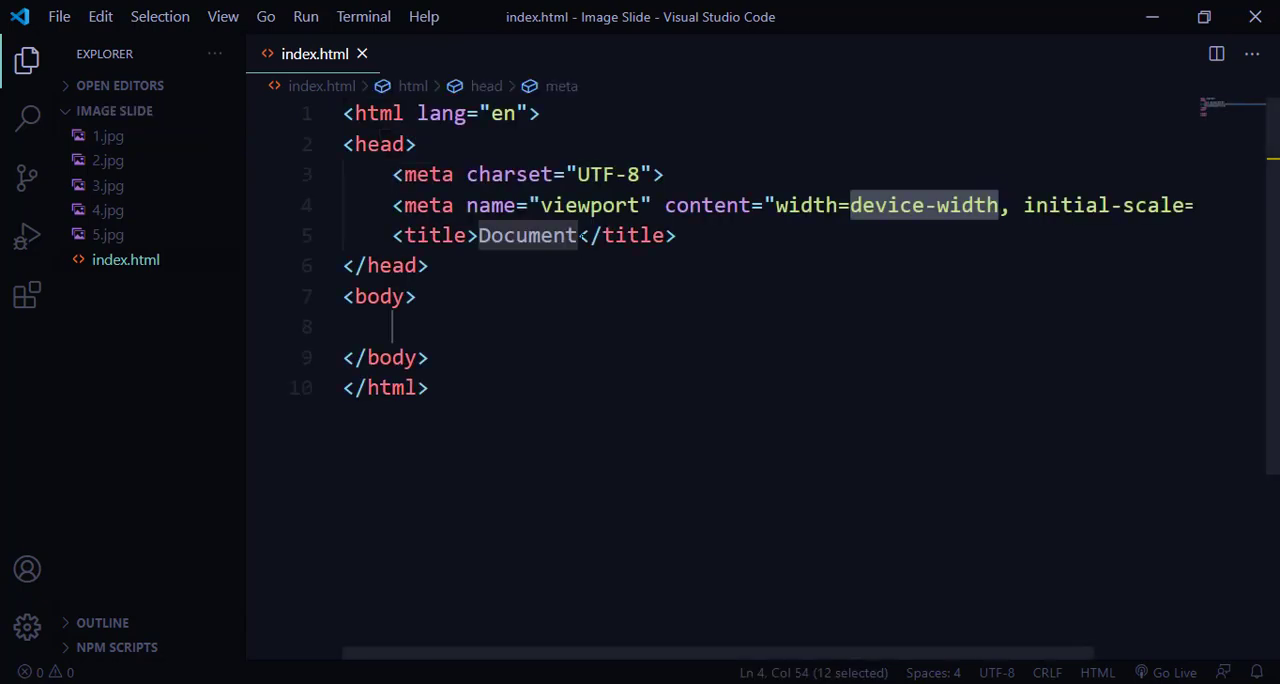
left_click(517, 235)
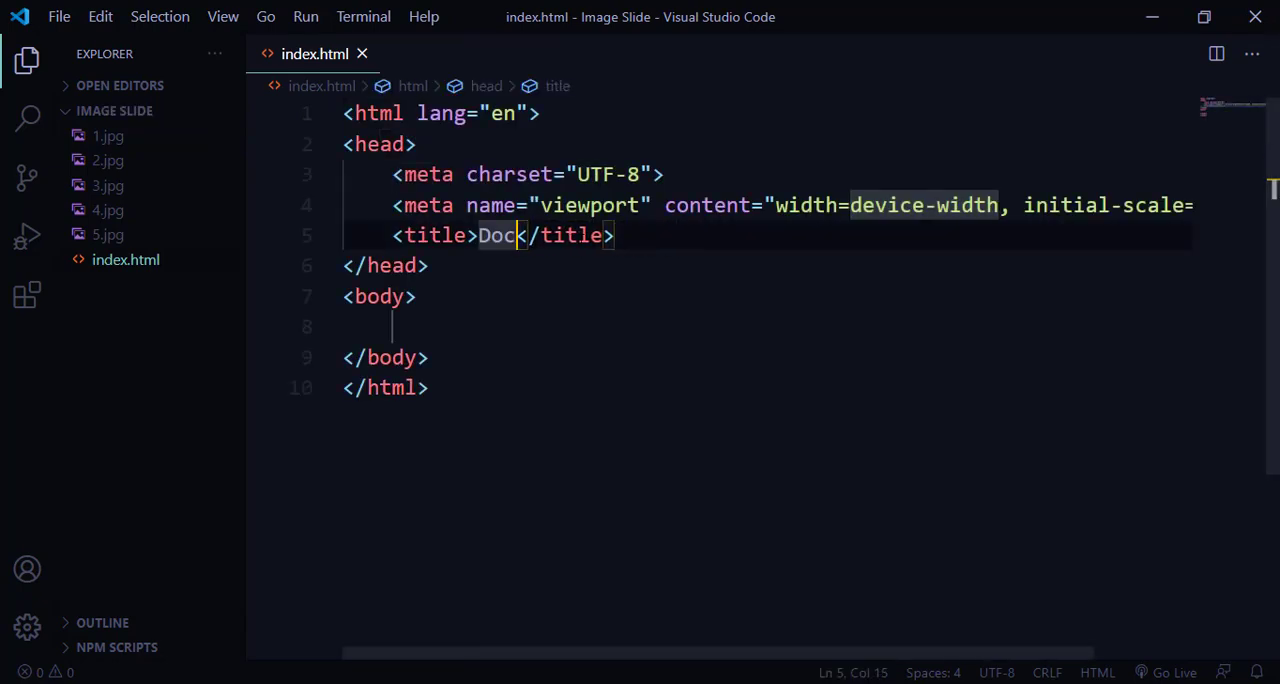
type("automatic Image Slider")
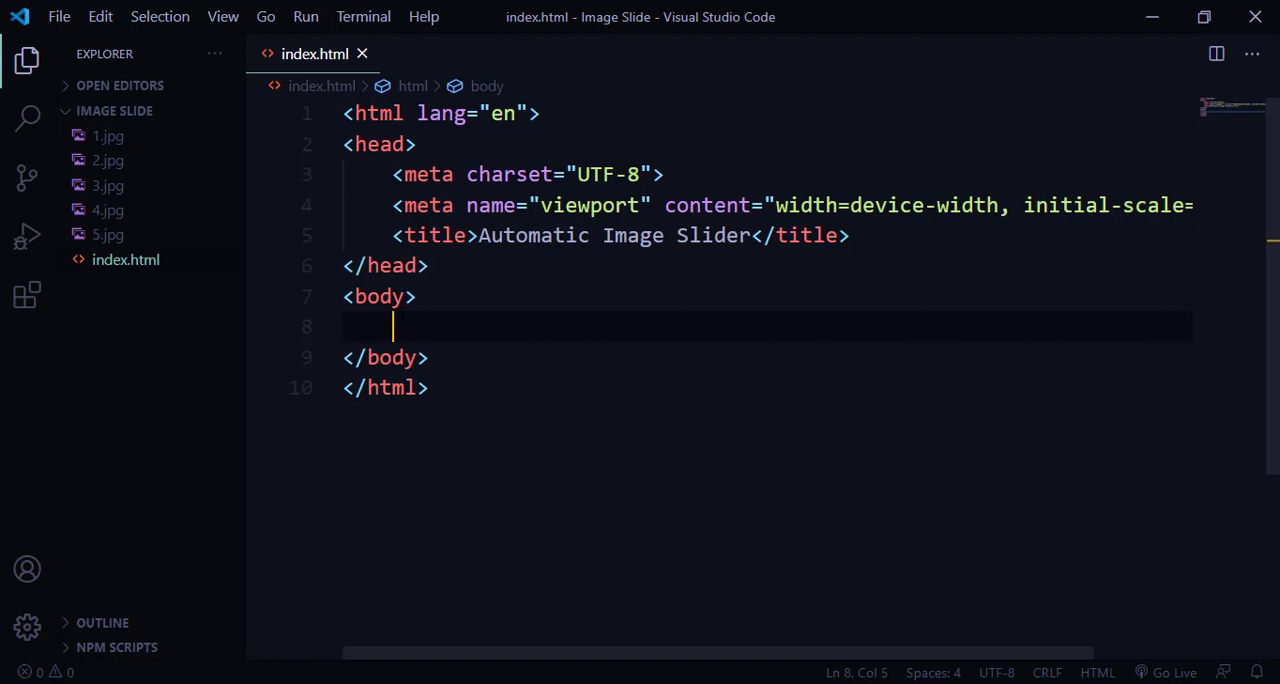
- Add a .conatiner div holding an .images div with image tags such as src="1.jpg"
type(".conatiner")
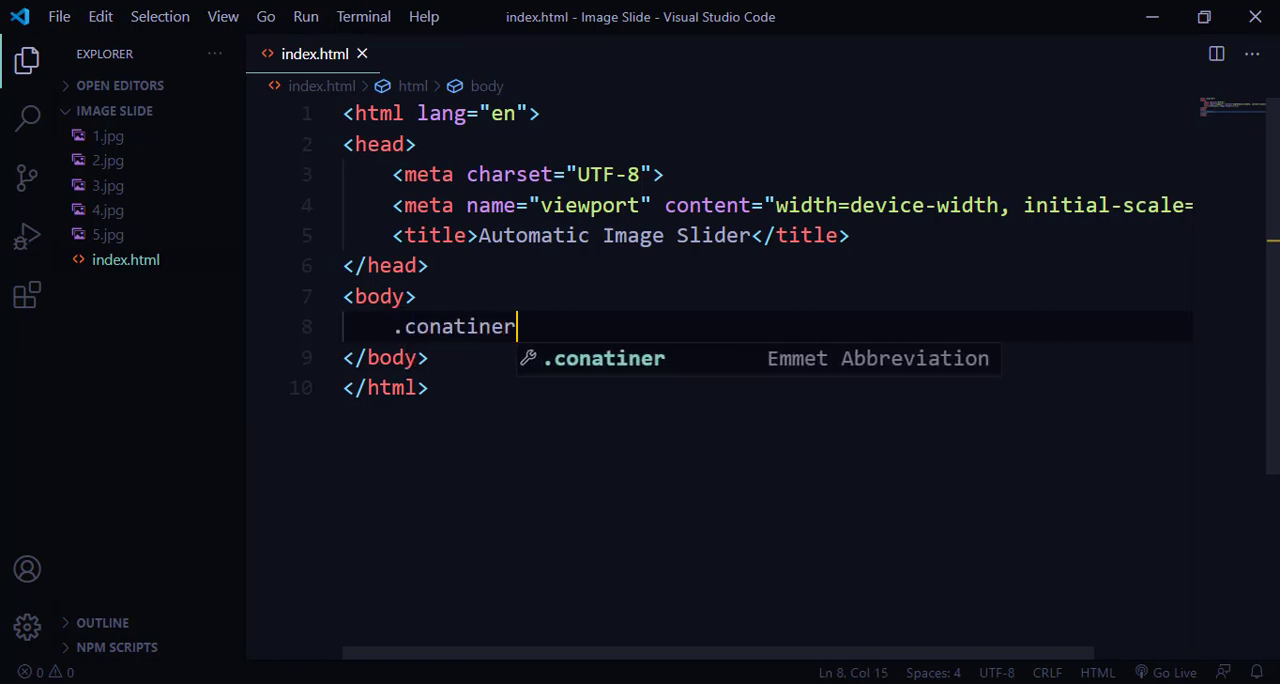
key("Tab")
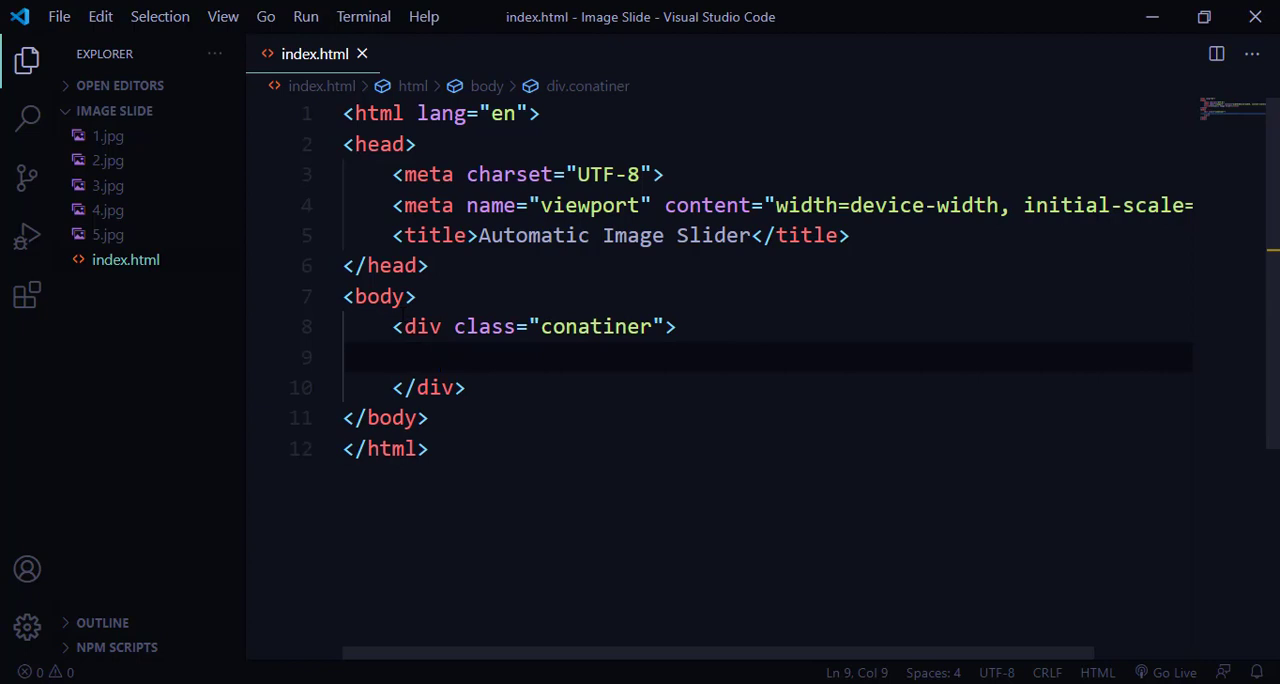
type(".im")
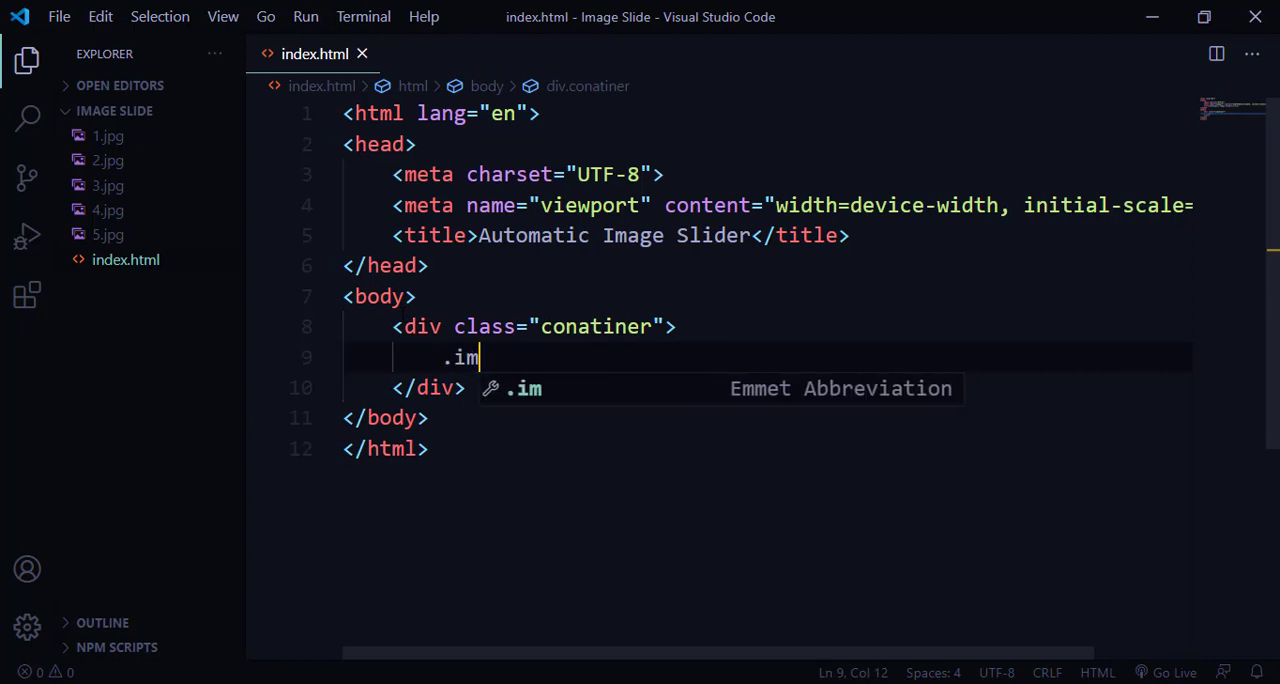
key("Tab")
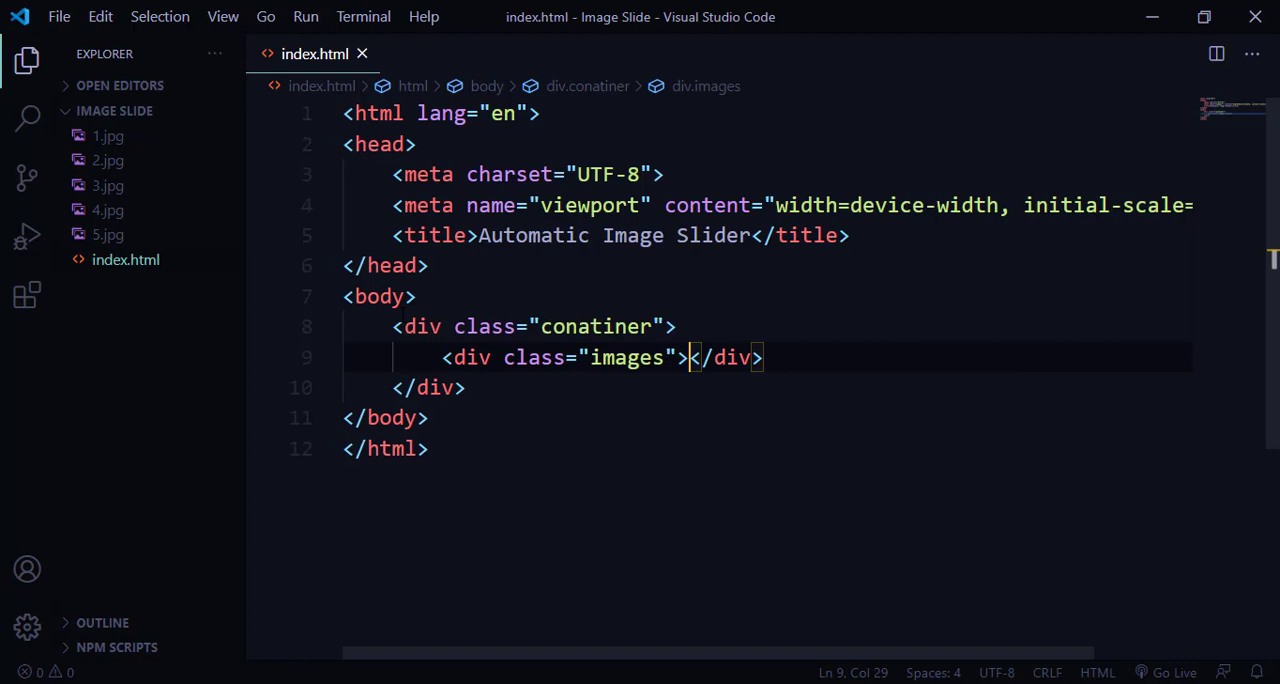
type("<i")
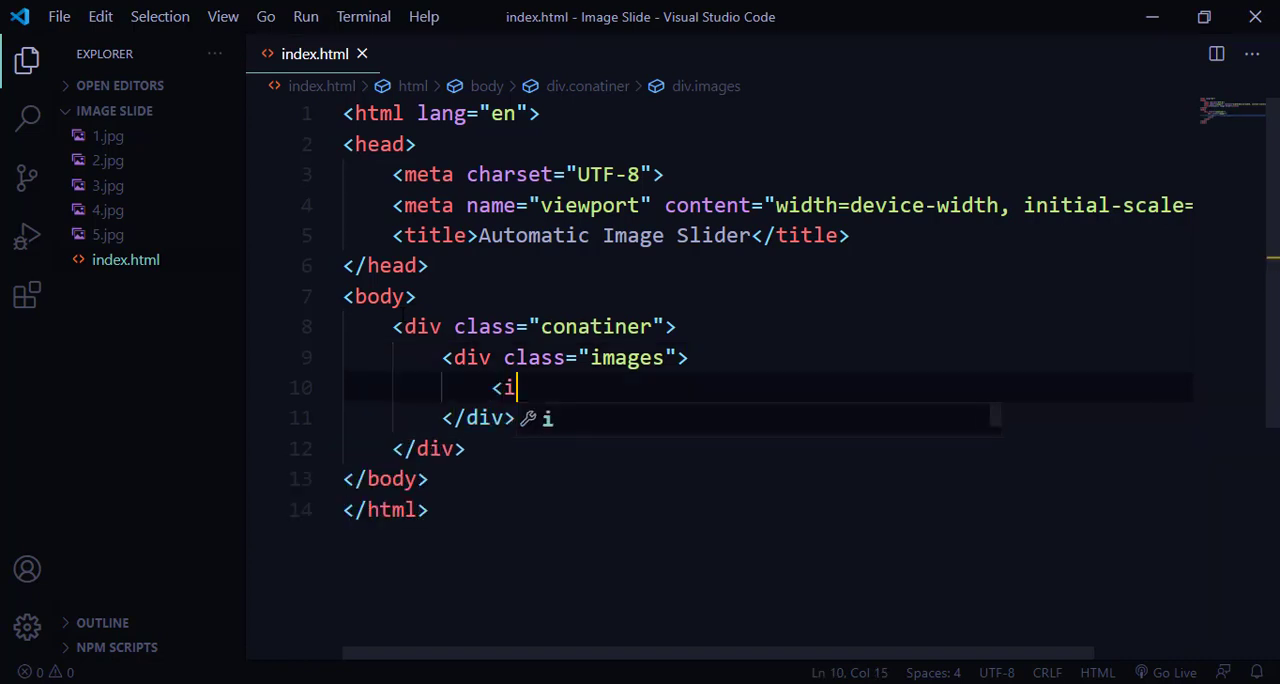
type("mg src")
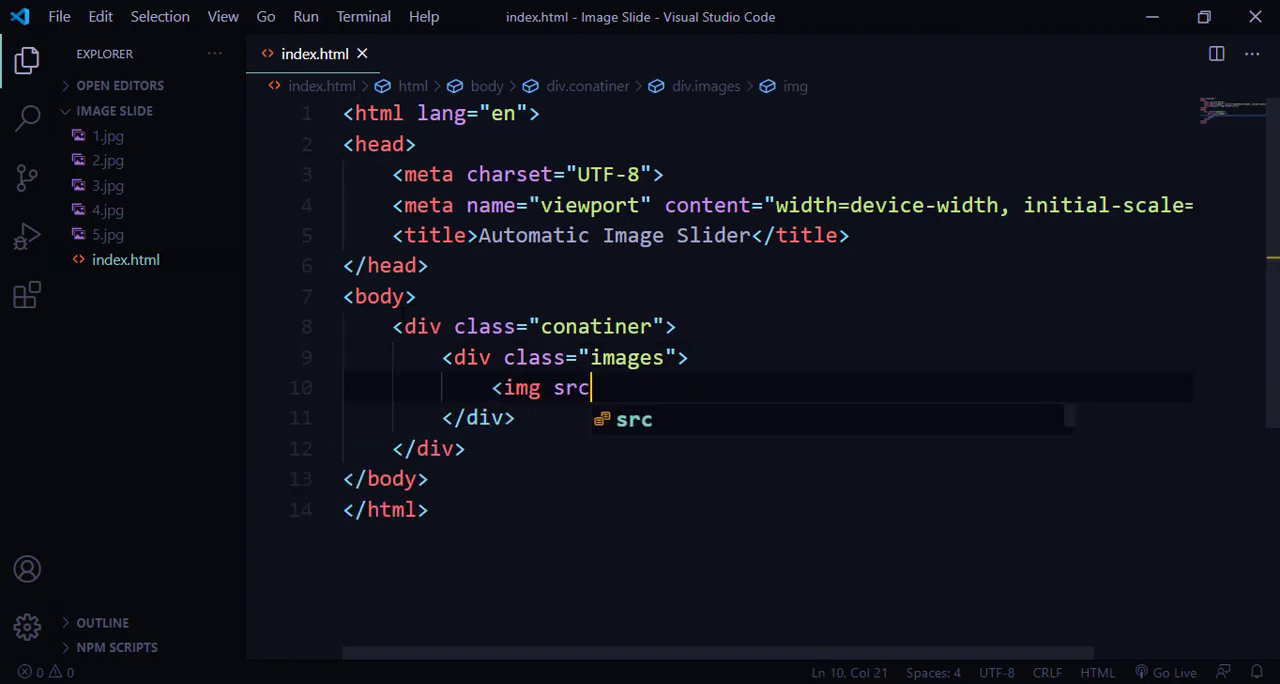
type("=\"1.jpg\"")
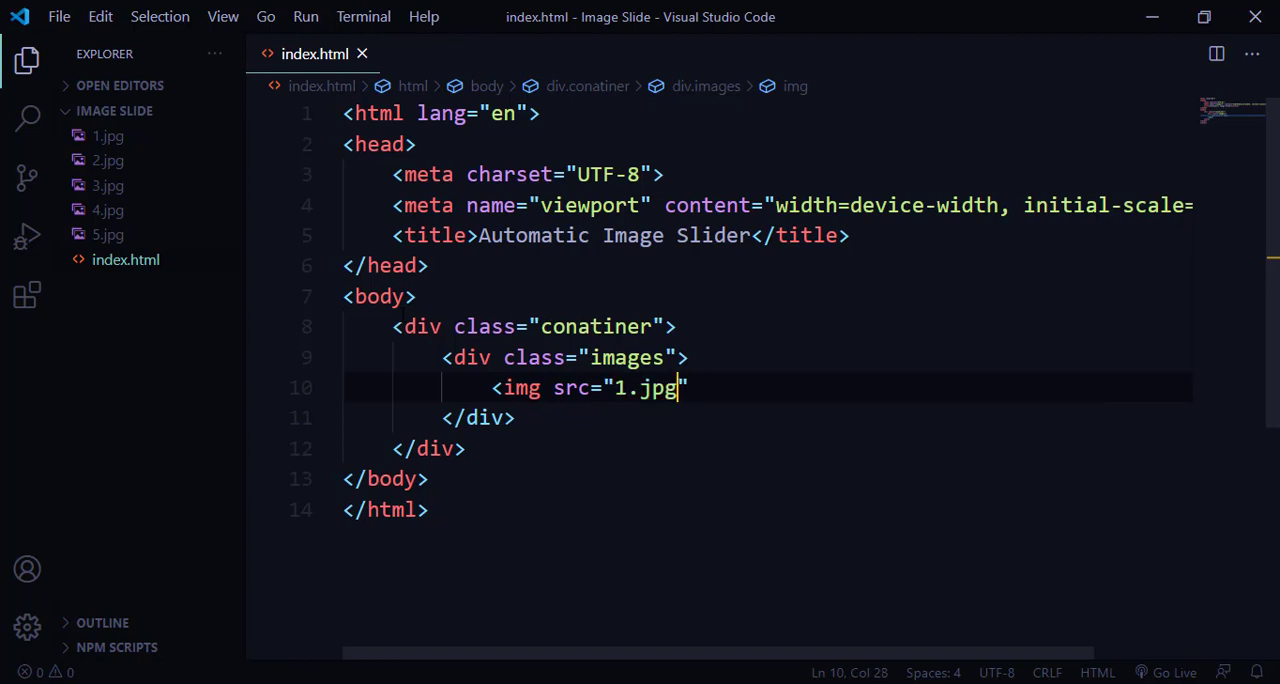
type(">")
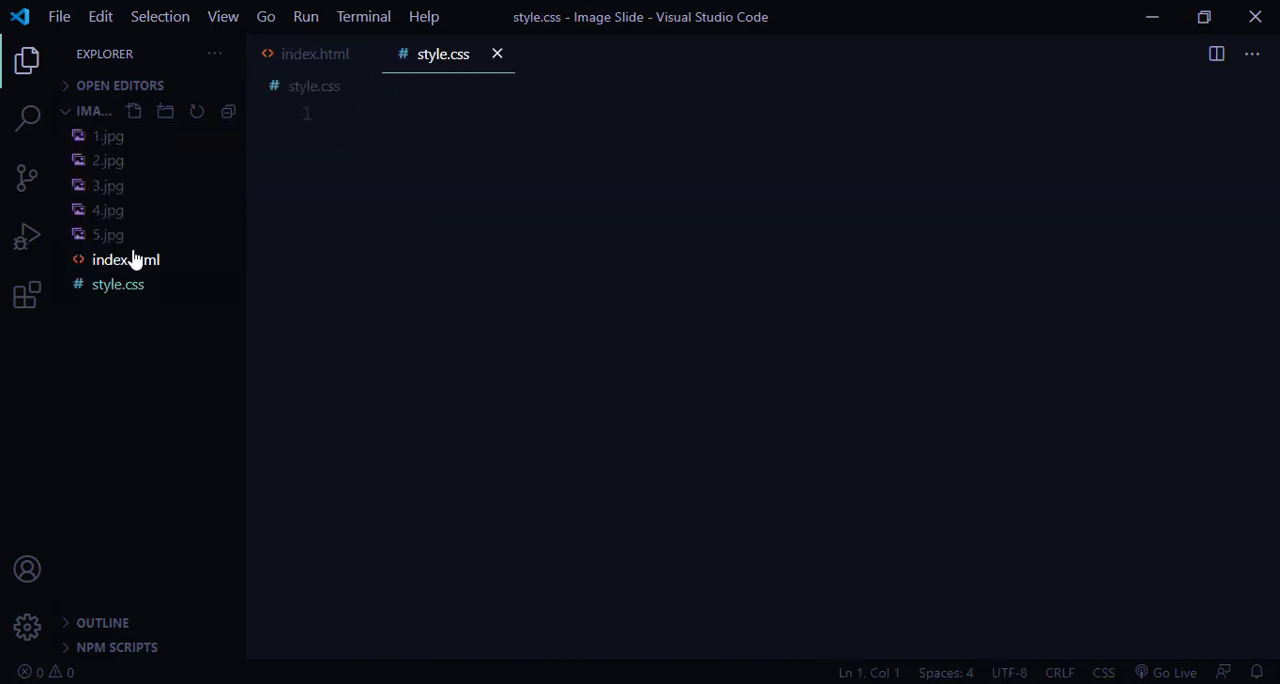
- Link style.css in index.html and add a * rule: margin 0, padding 0, border-box
left_click(125, 259)
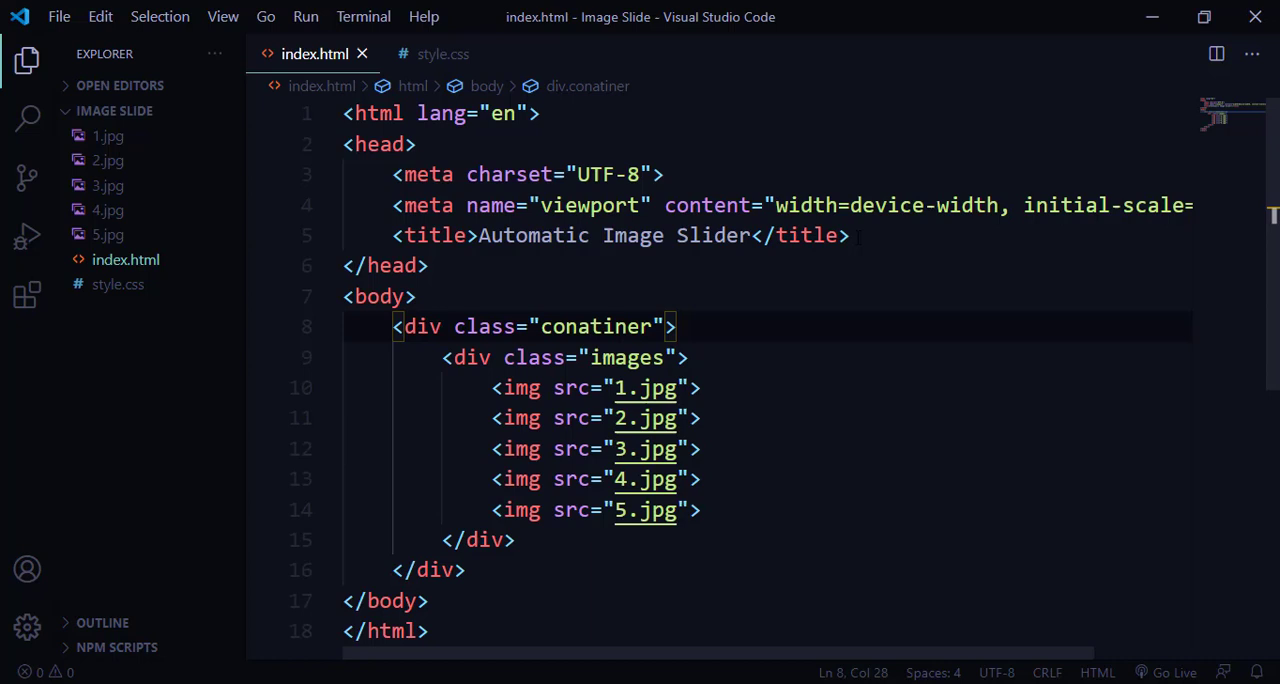
type("lin")
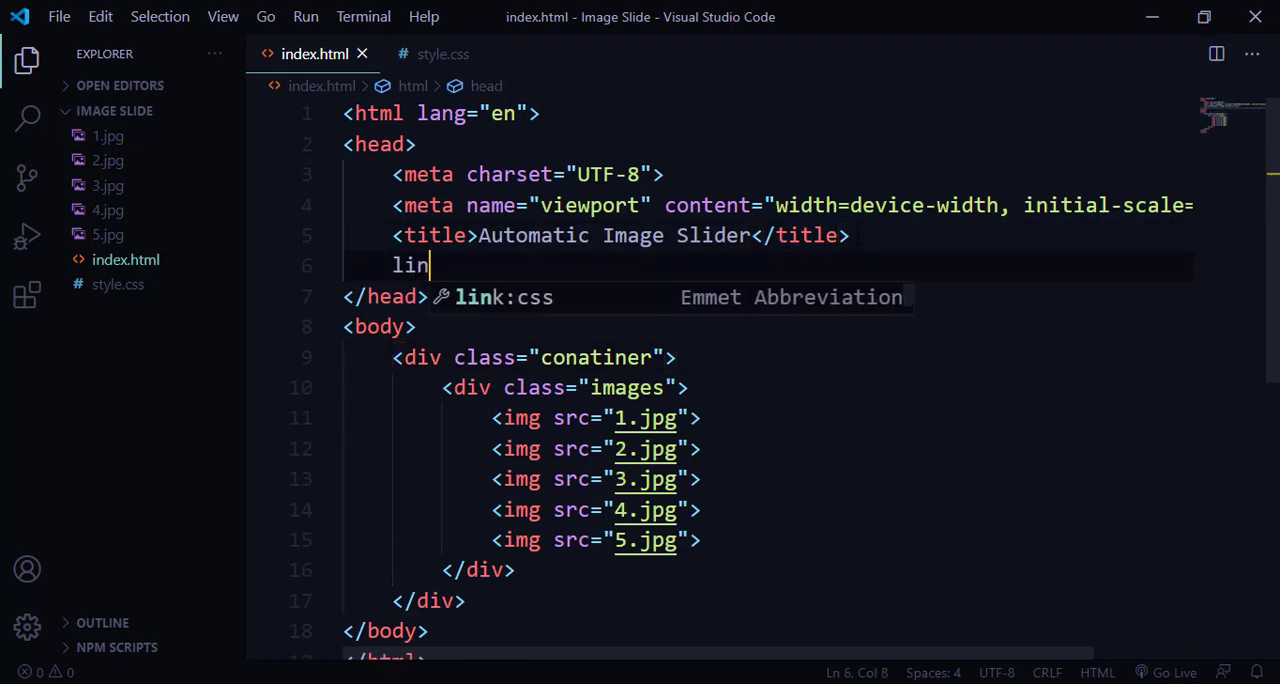
left_click(442, 54)
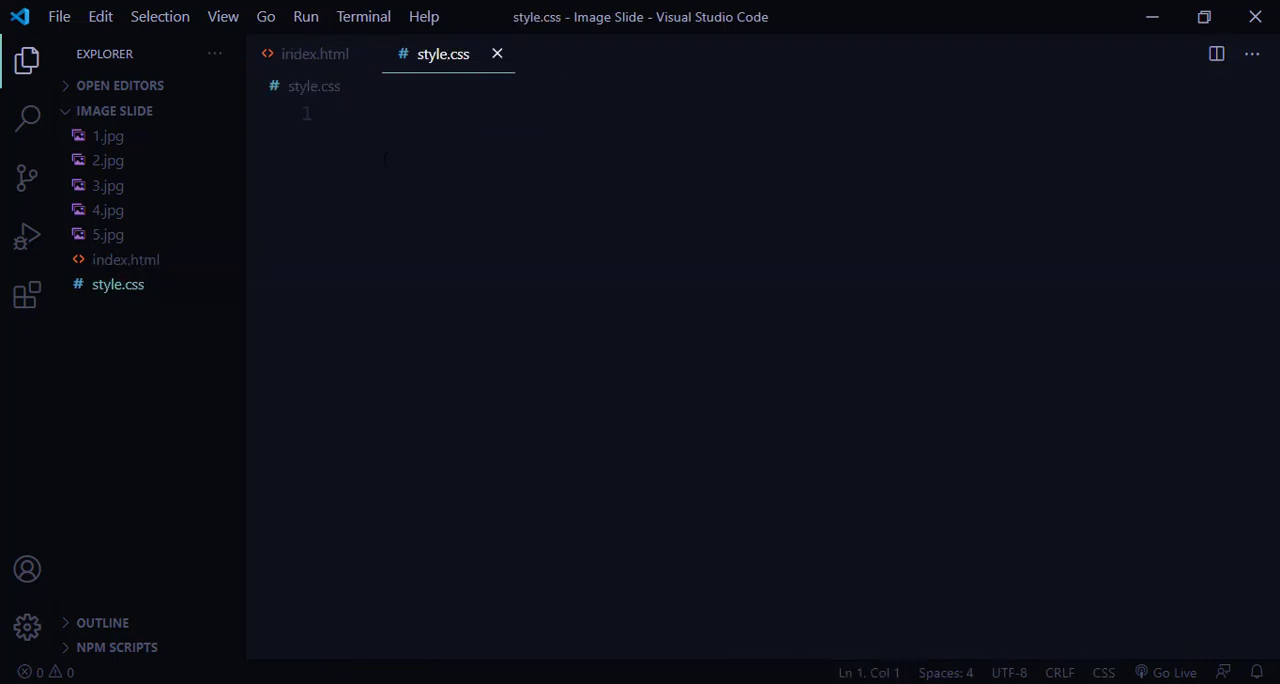
type("*")
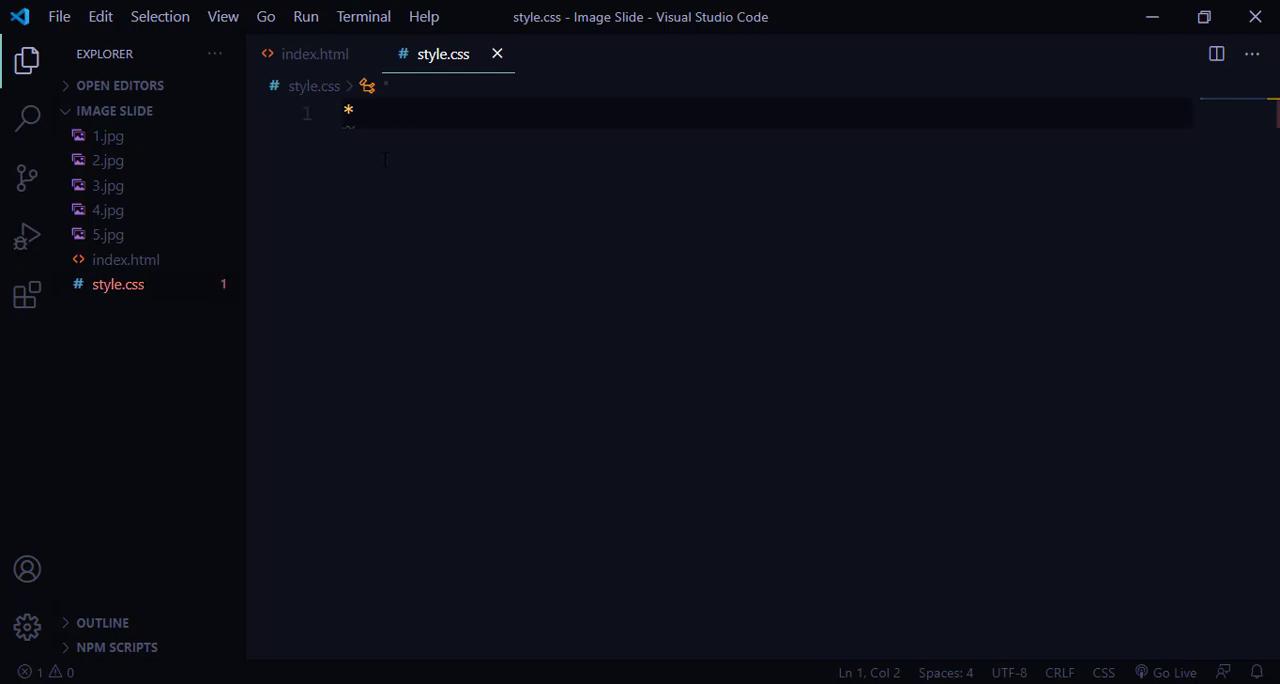
type("marg")
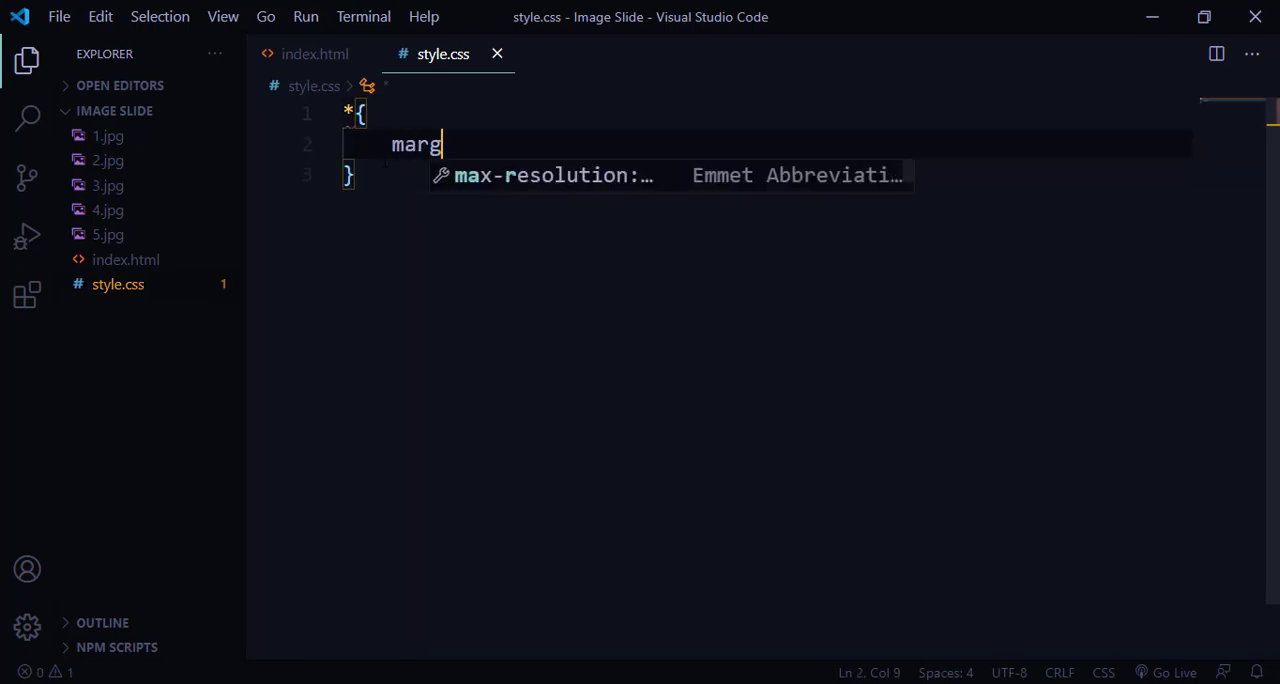
type("in: 0;")
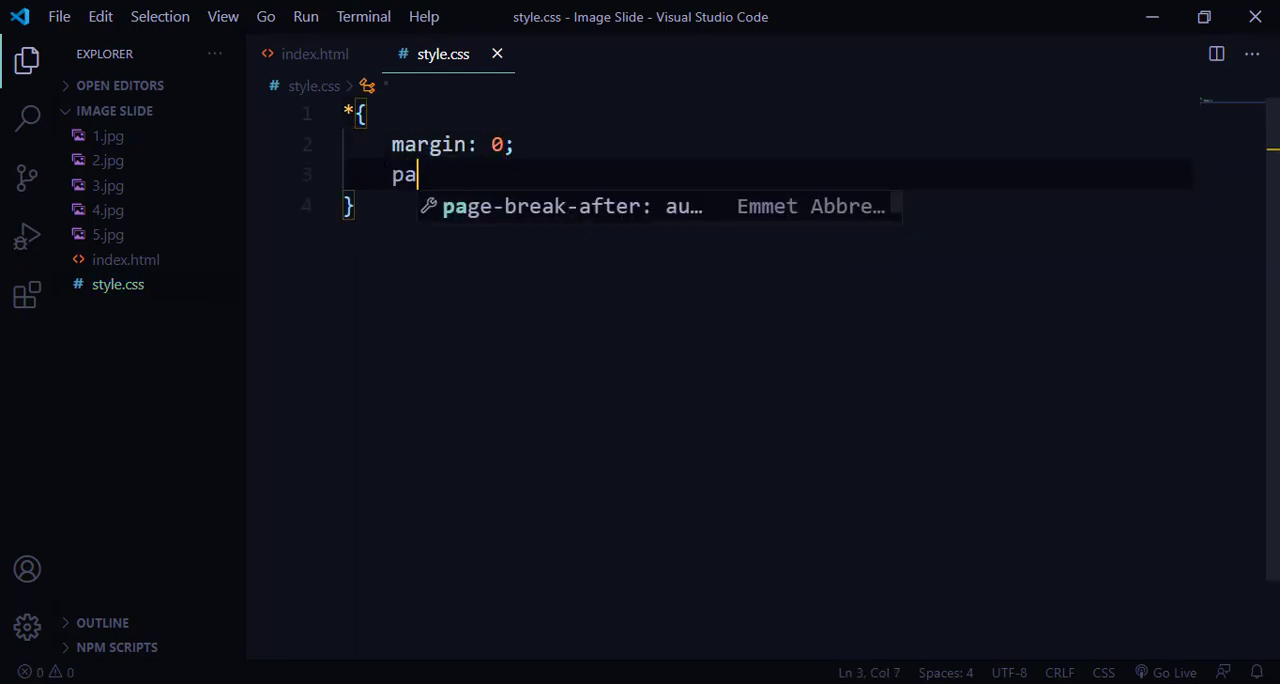
type("dding: 0;")
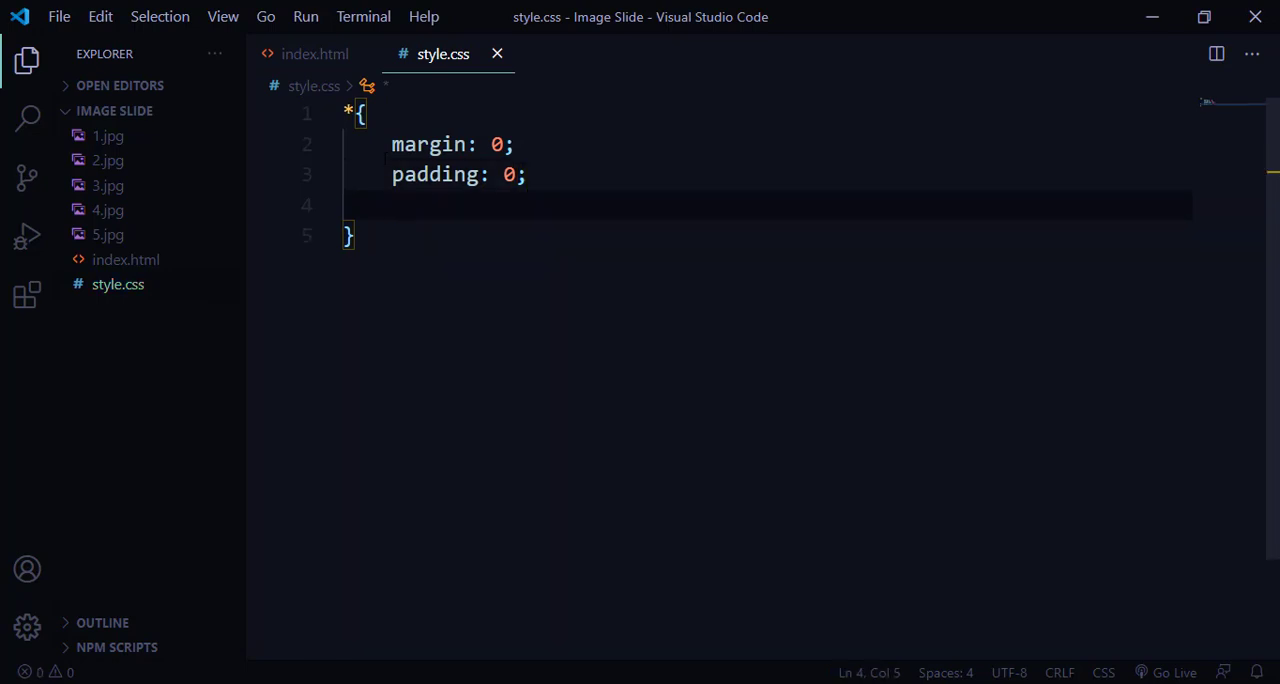
type("box")
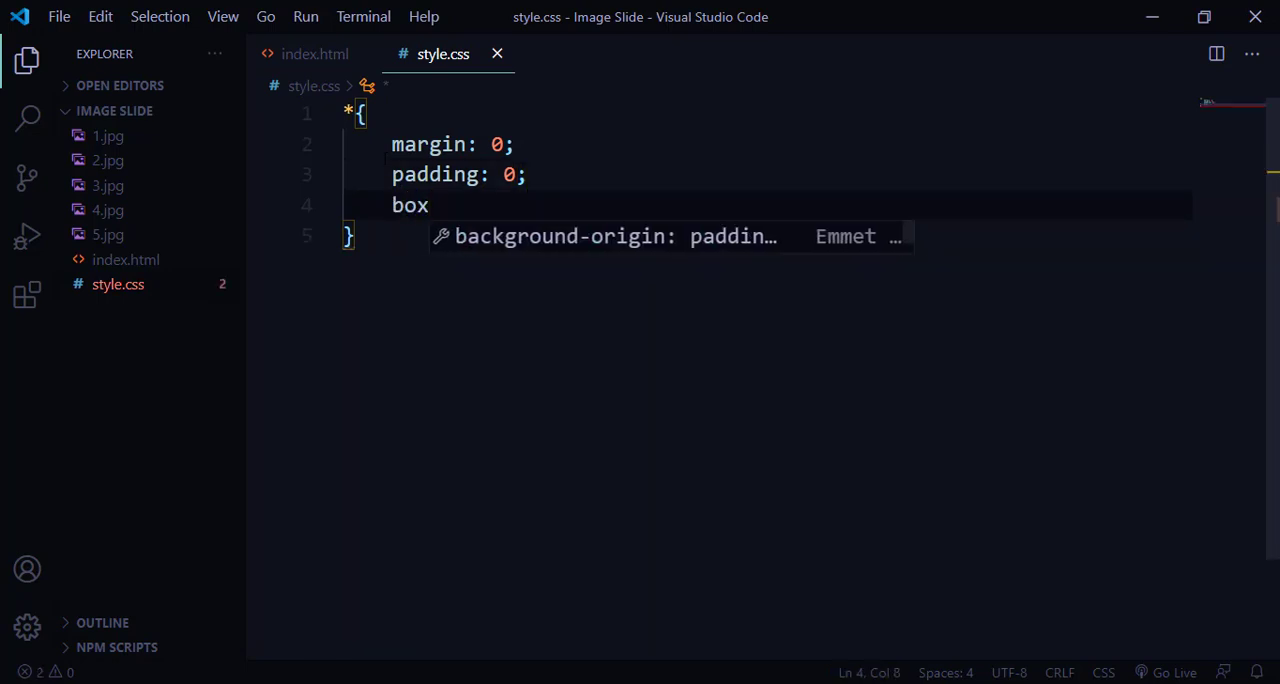
type("-sizing: border-box;")
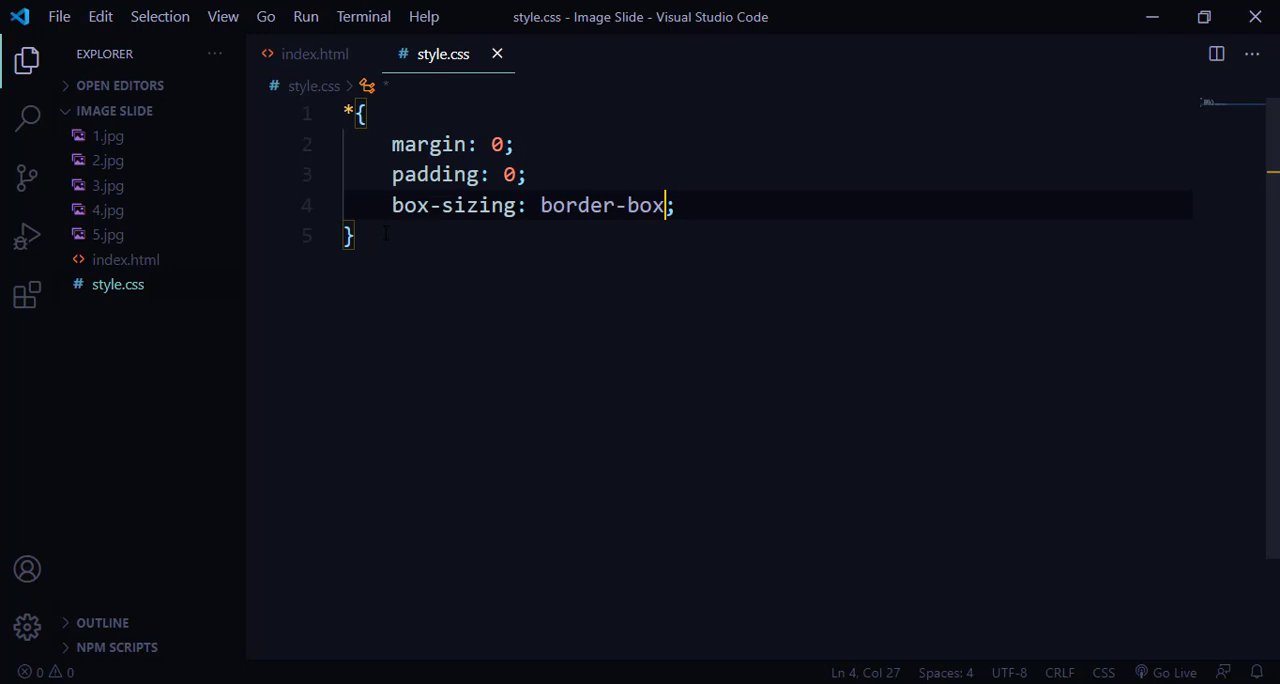
type("body{")
type("di")
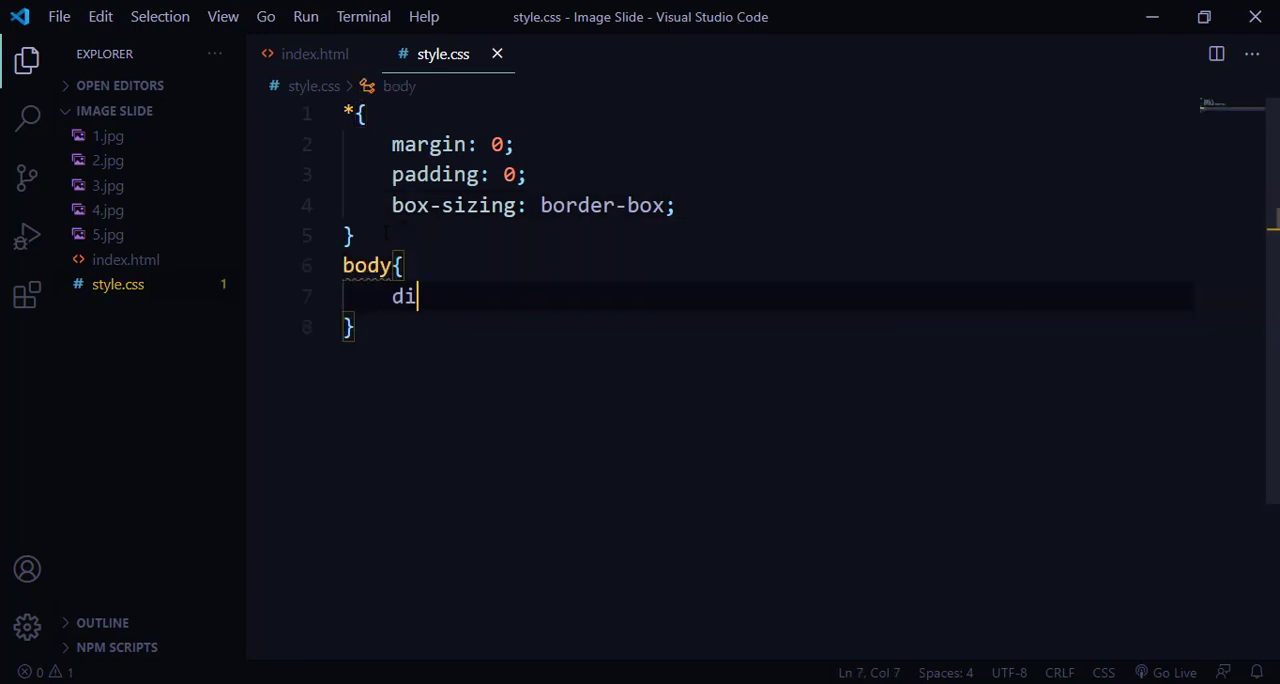
- Give body display flex, center alignment and justification, and 100vh height
type("splay: flex;")
type("ali")
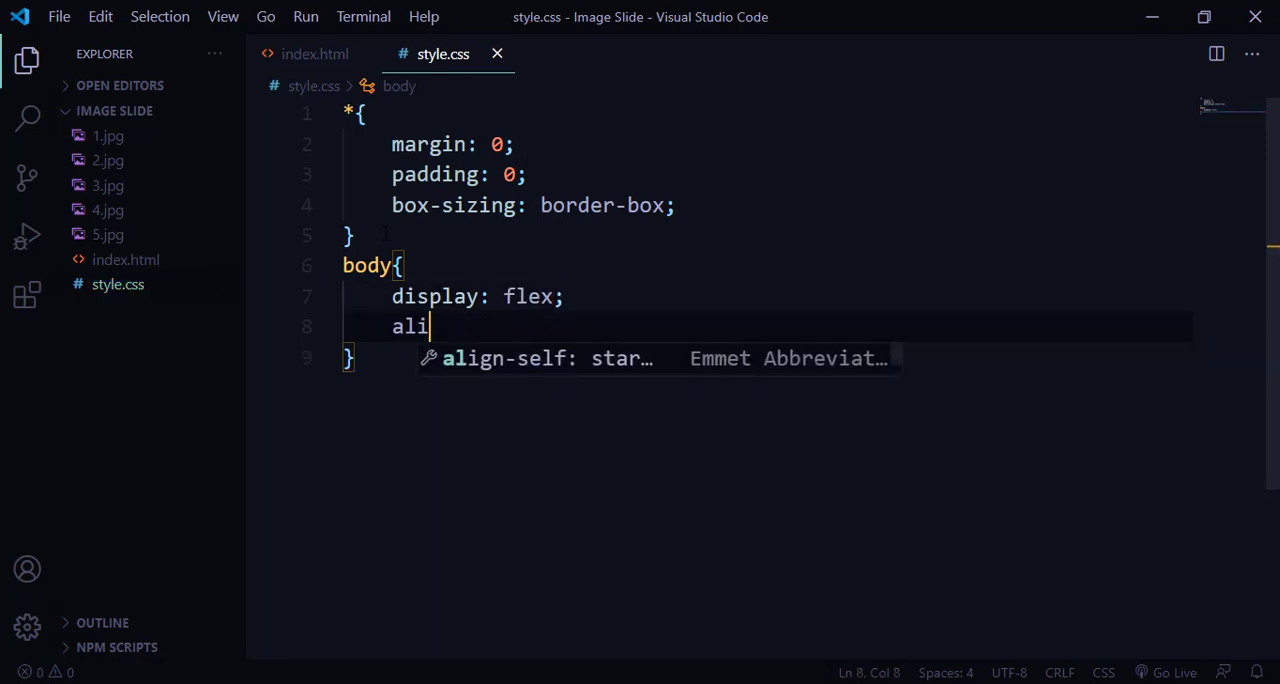
type("gn-items: center;")
type("justify-content: ;")
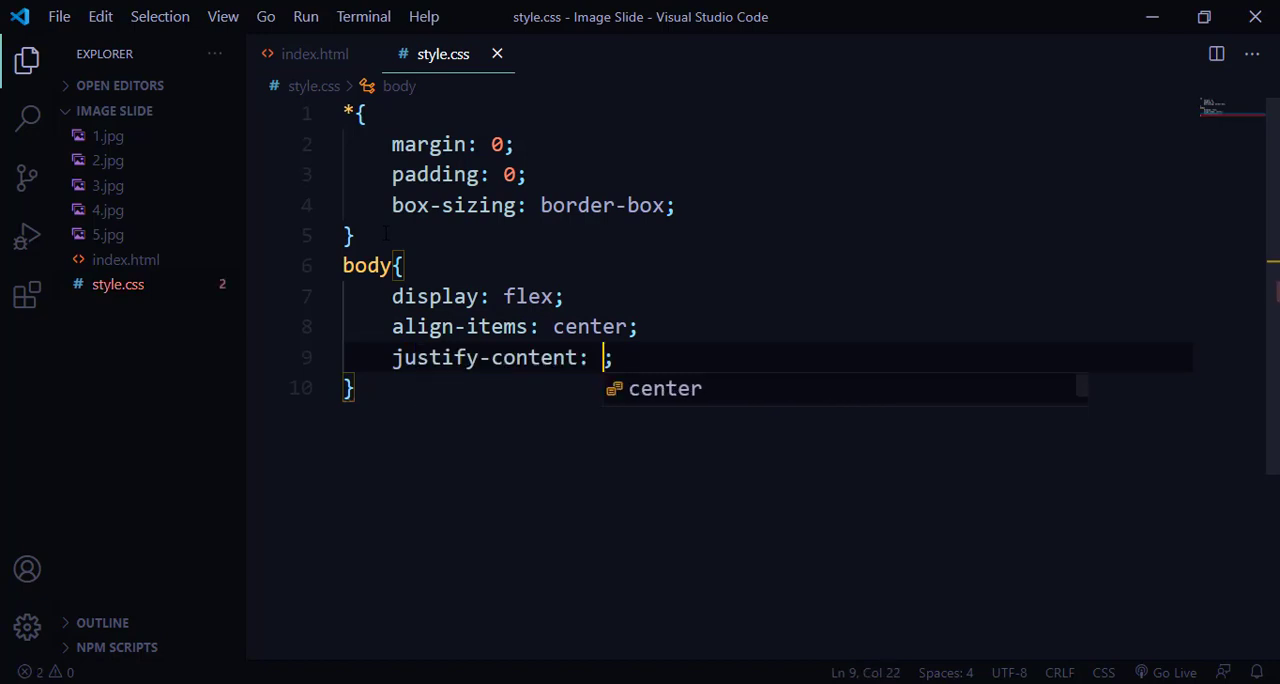
key("Enter")
type("height: ;")
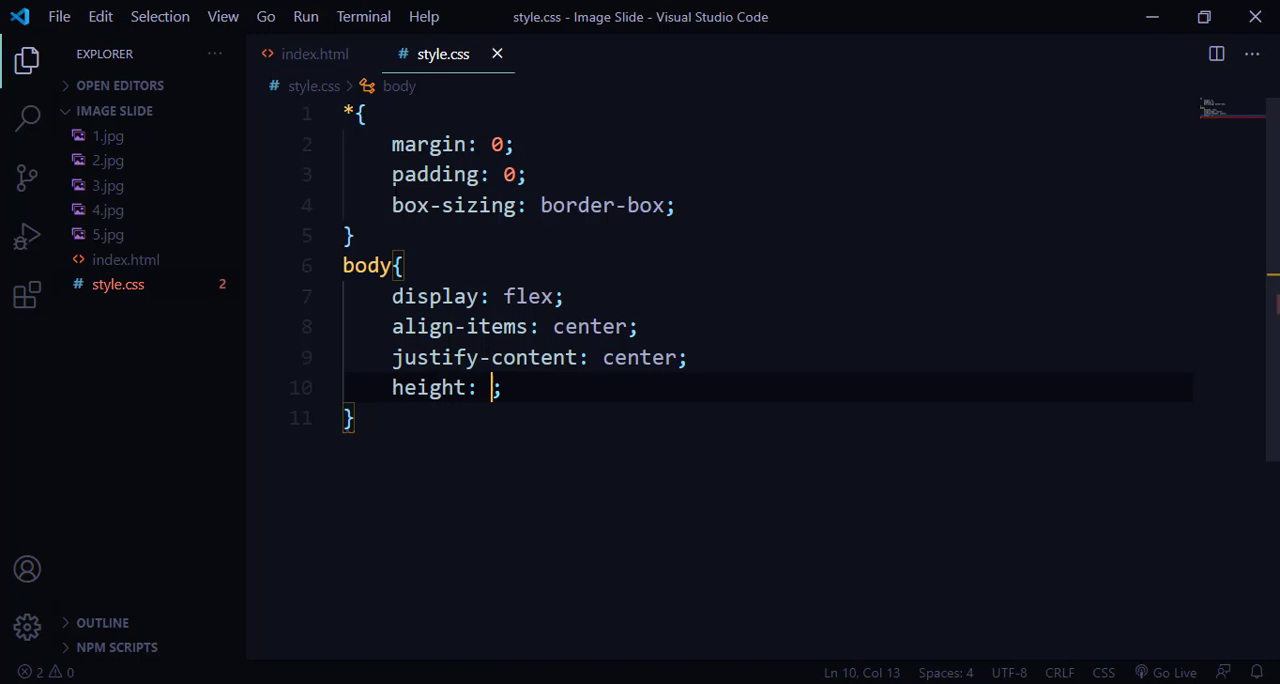
type("100vh")
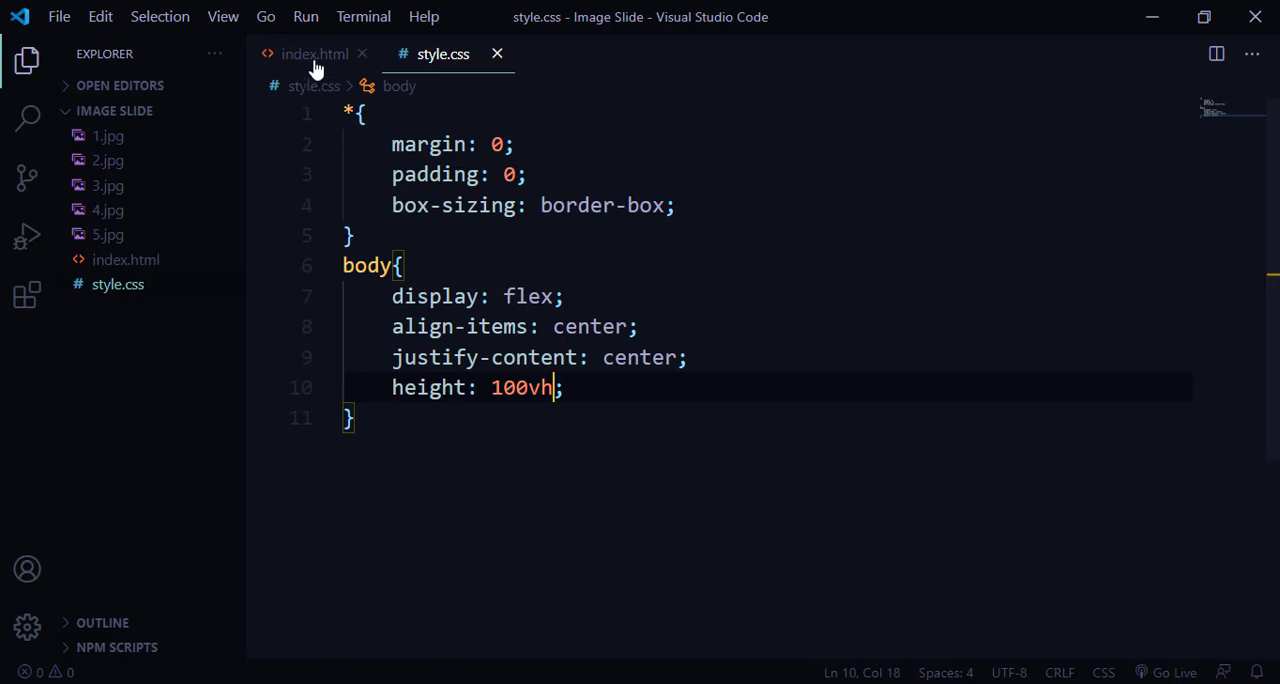
left_click(314, 54)
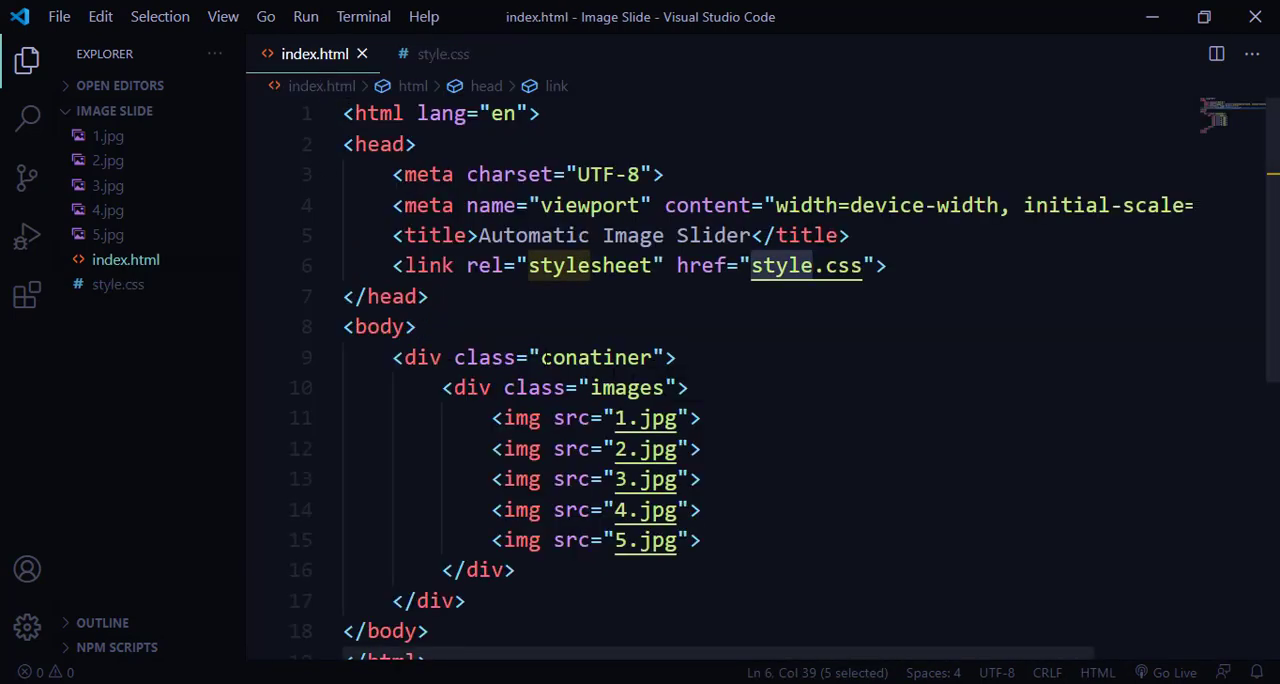
left_click(442, 54)
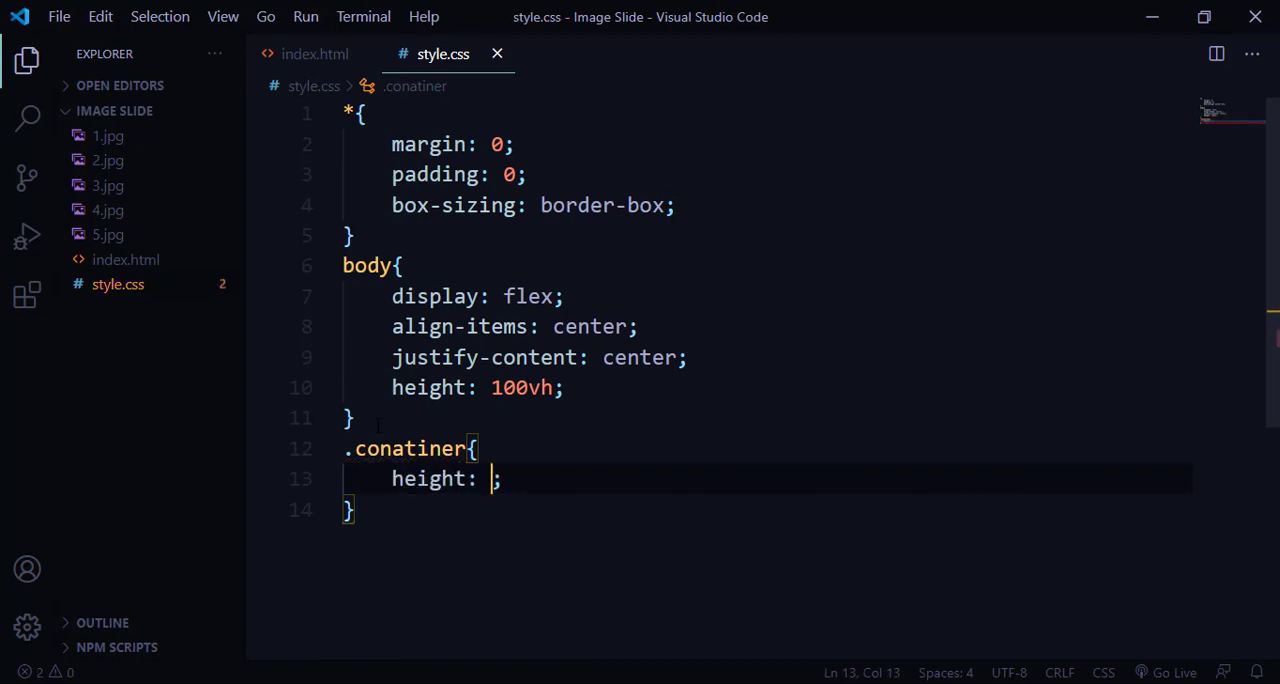
- Set .conatiner to height 550px, width 950px, box-shadow 3px 3px 16px rgba(0,0,0,.7)
type("550px")
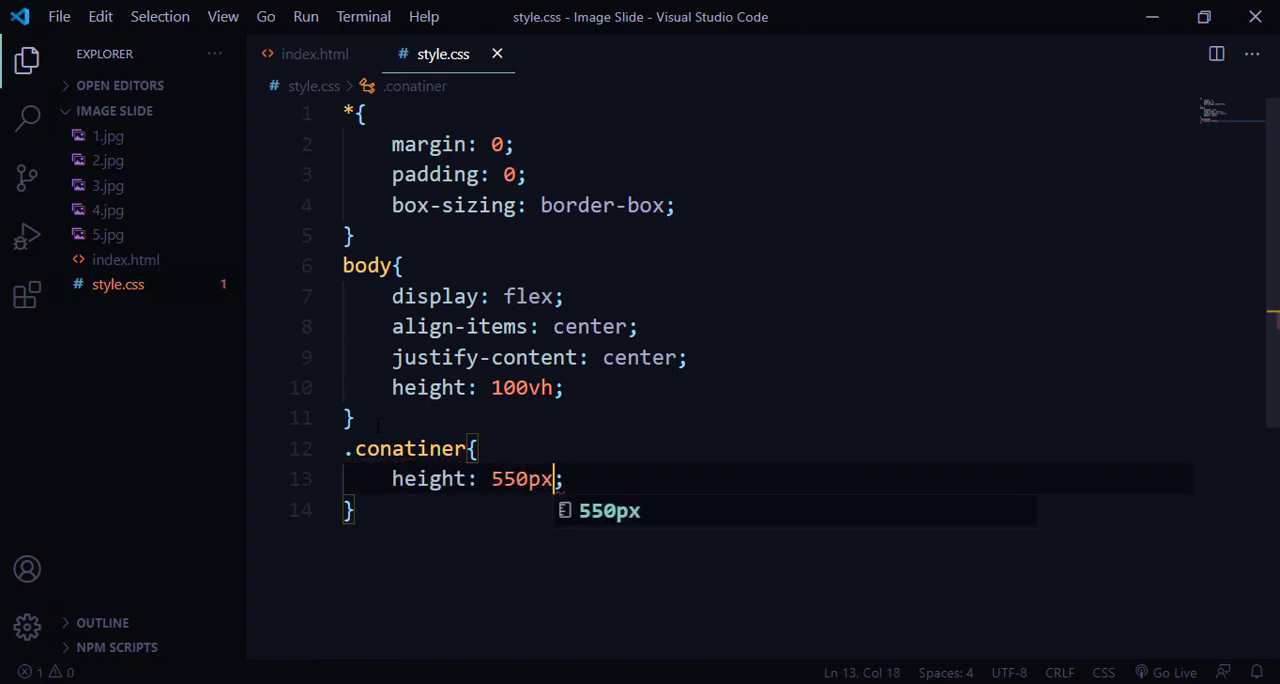
type("wid")
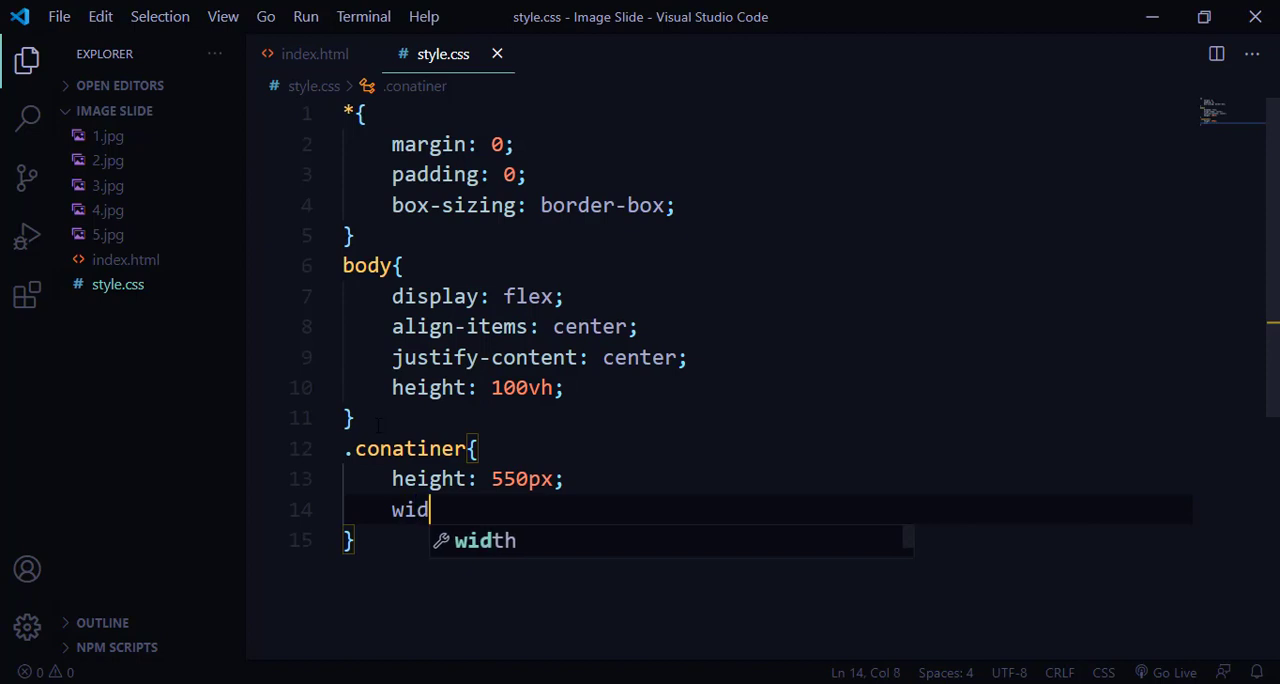
type("th: 950px;")
type("box-shadow: ;")
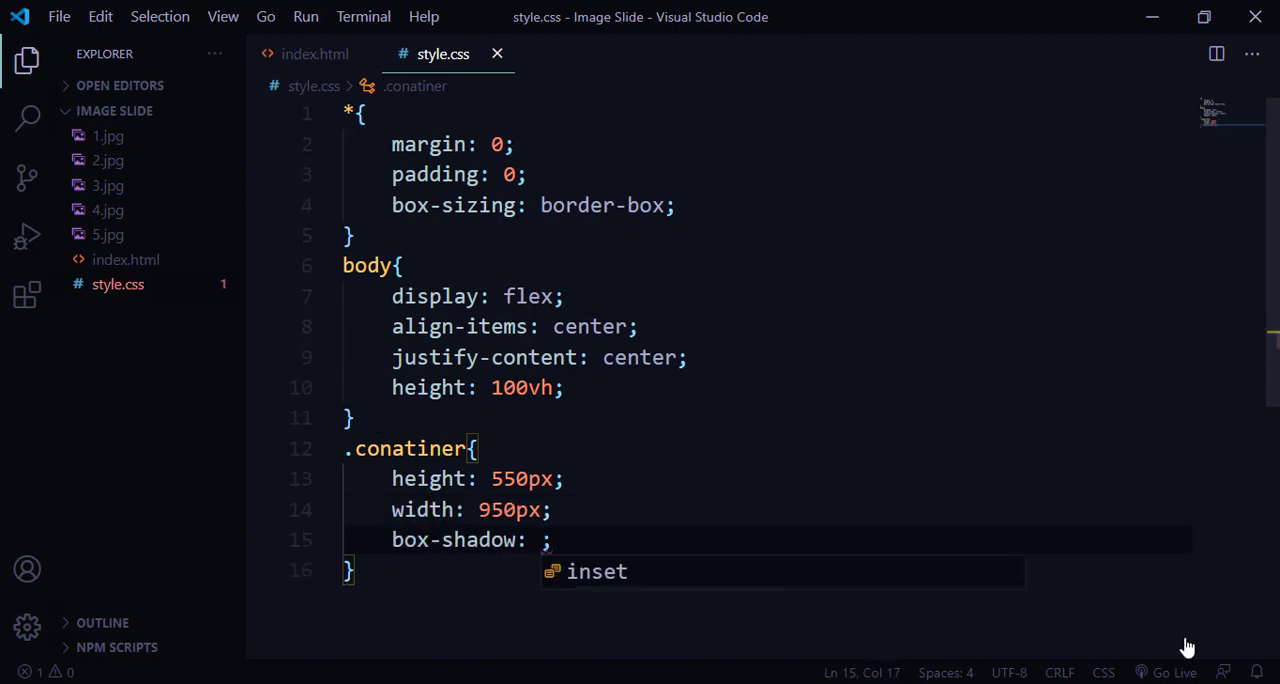
type("3px 3px 16p")
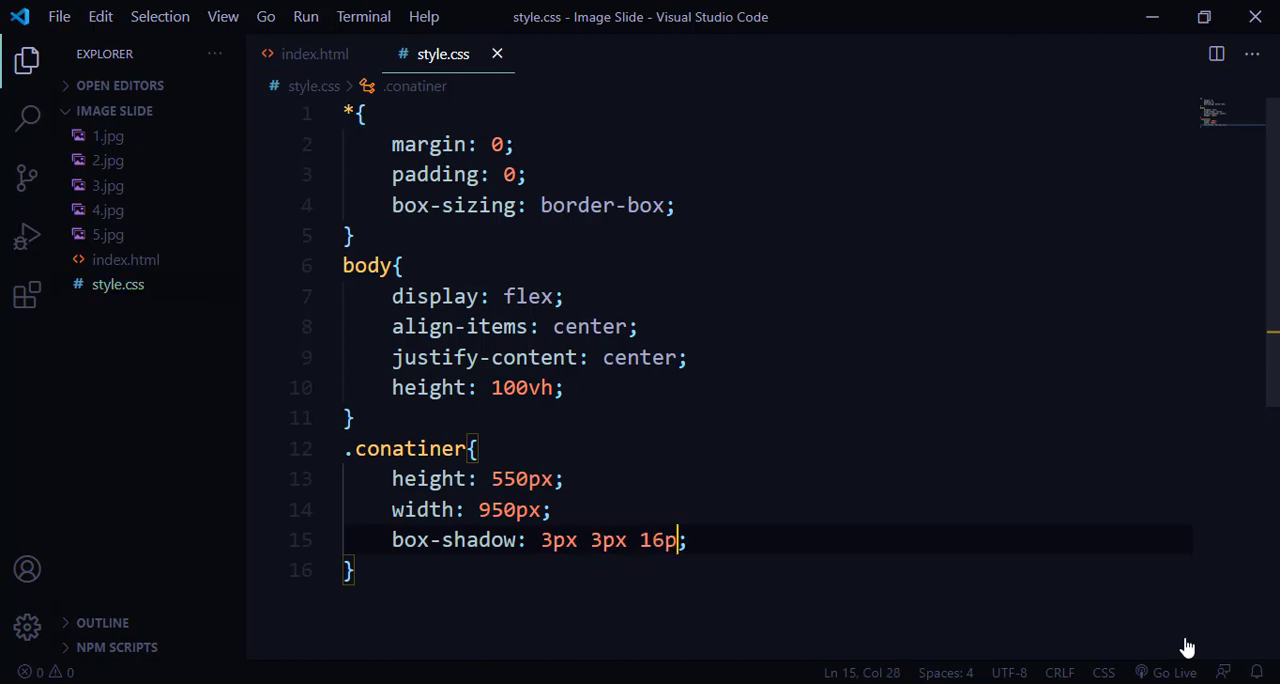
type("x")
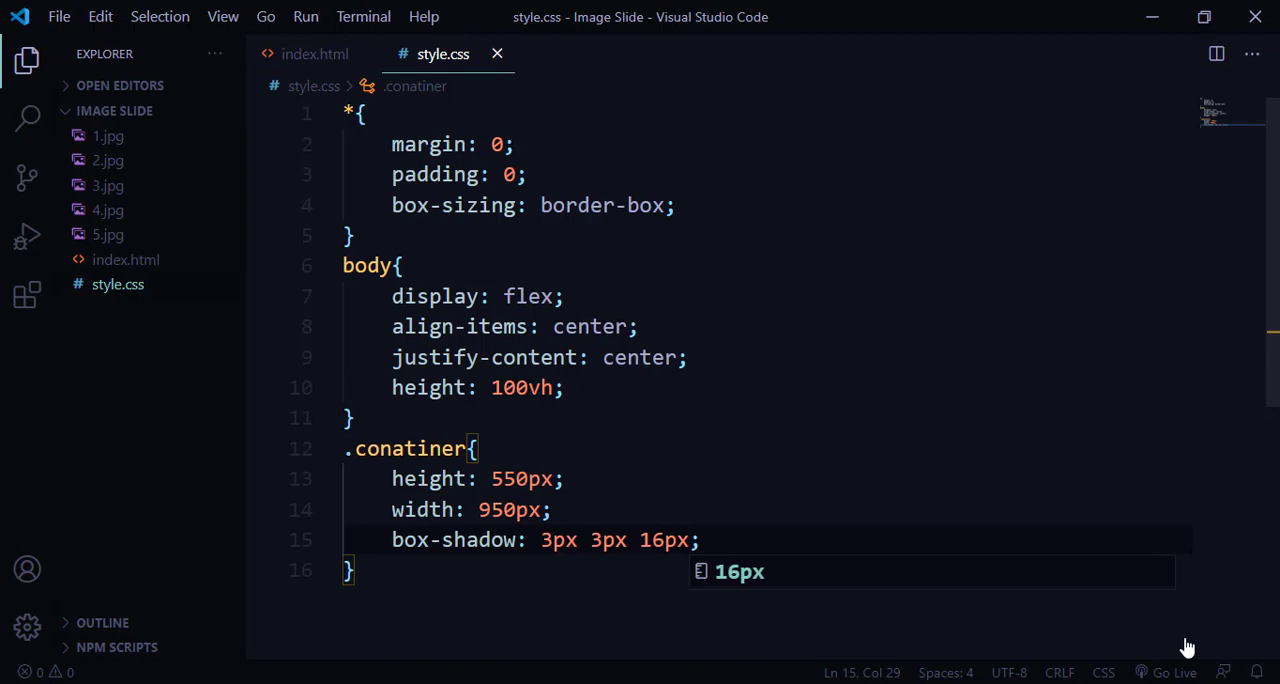
type("rgba(0,0,0,.7);")
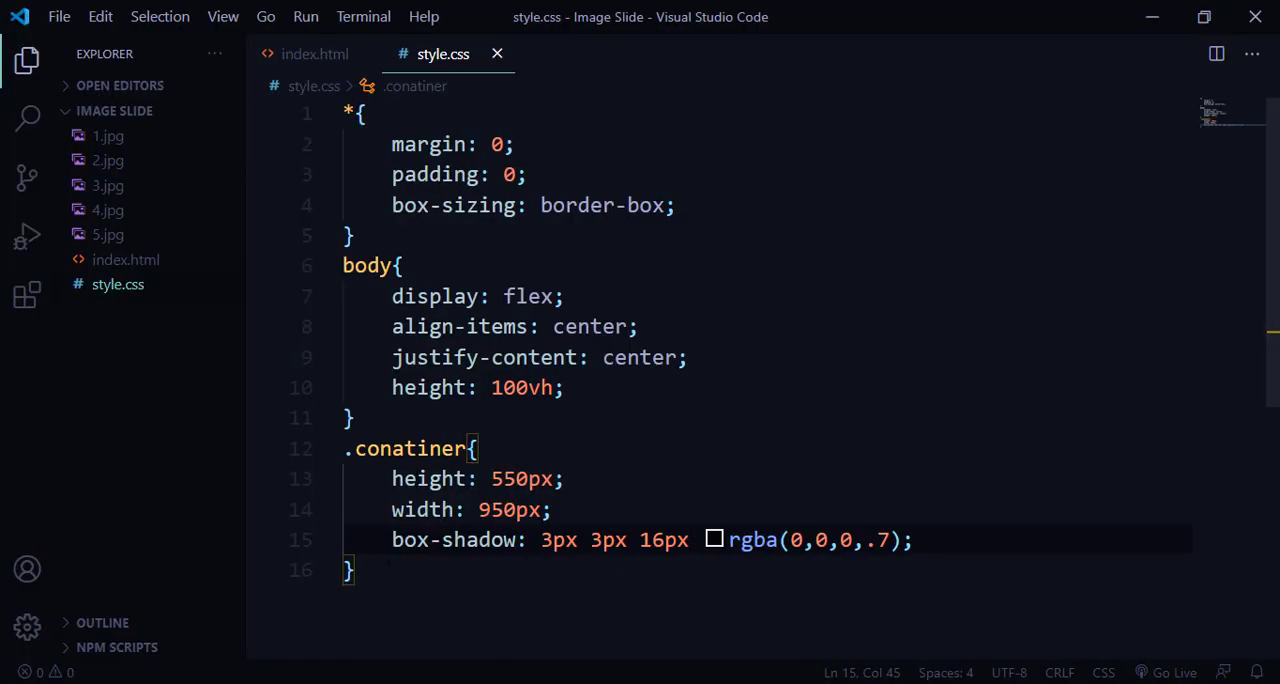
left_click(314, 54)
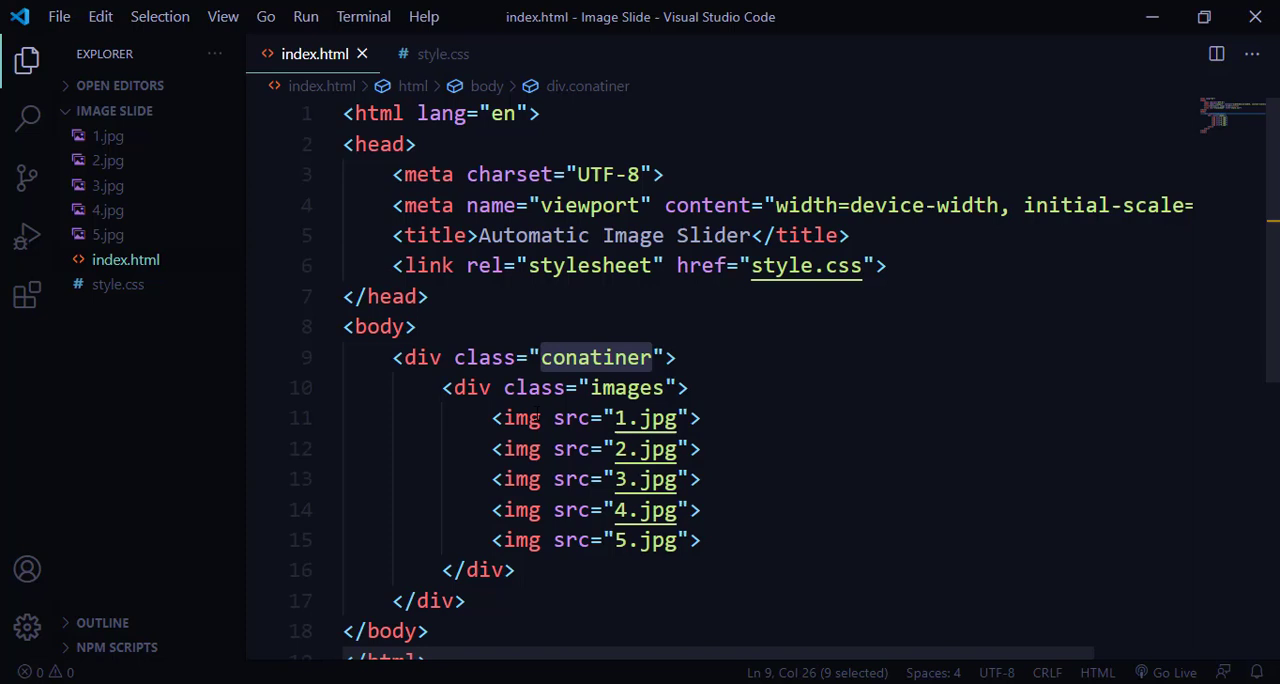
mouse_move(515, 418)
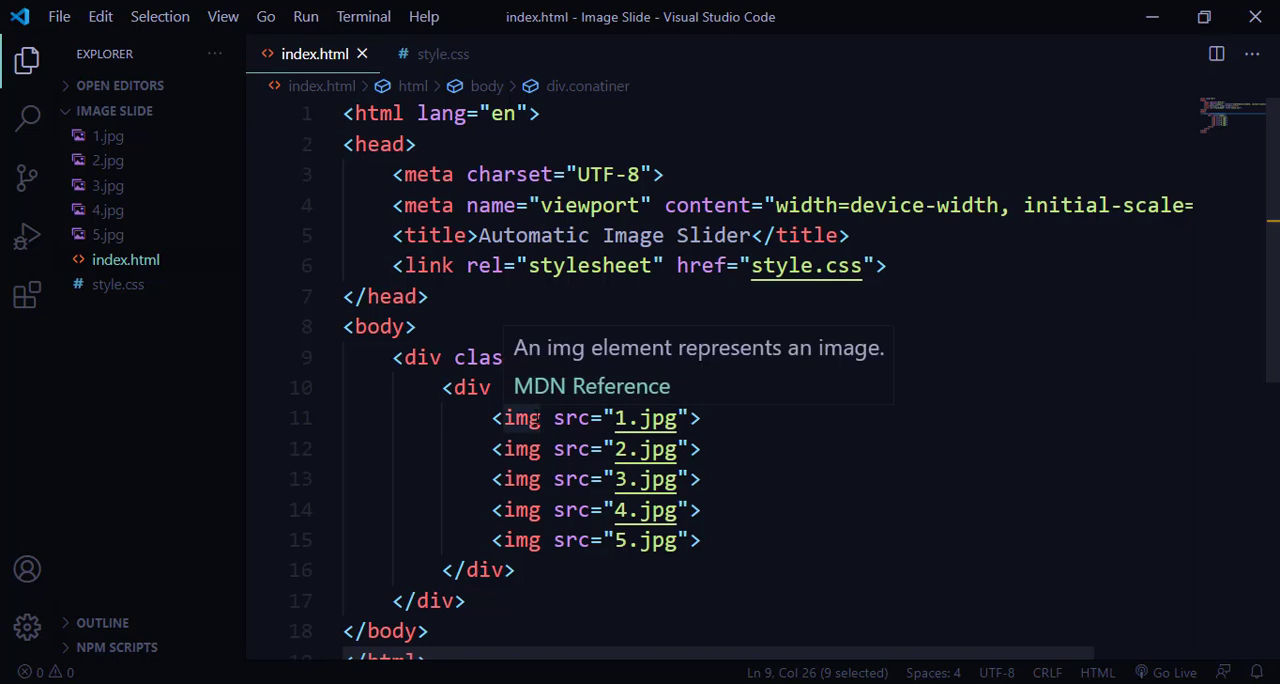
mouse_move(442, 54)
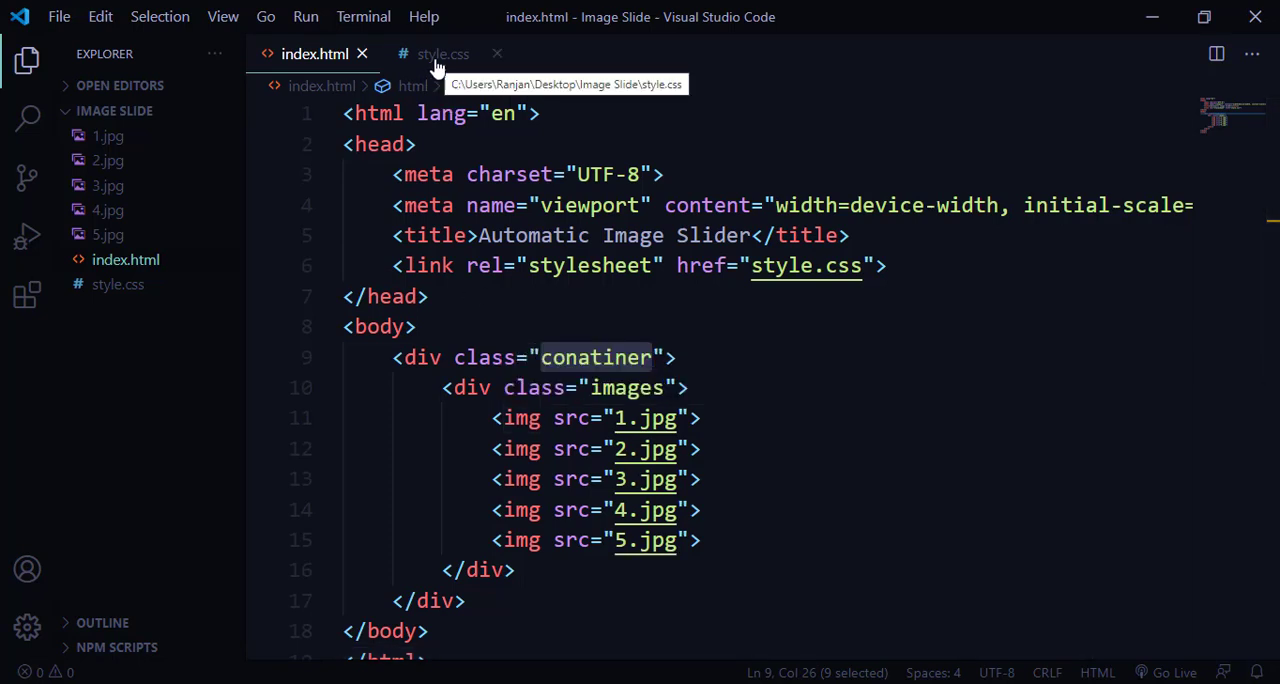
- Add a .images img rule with height 100% and width 100% in style.css
left_click(442, 53)
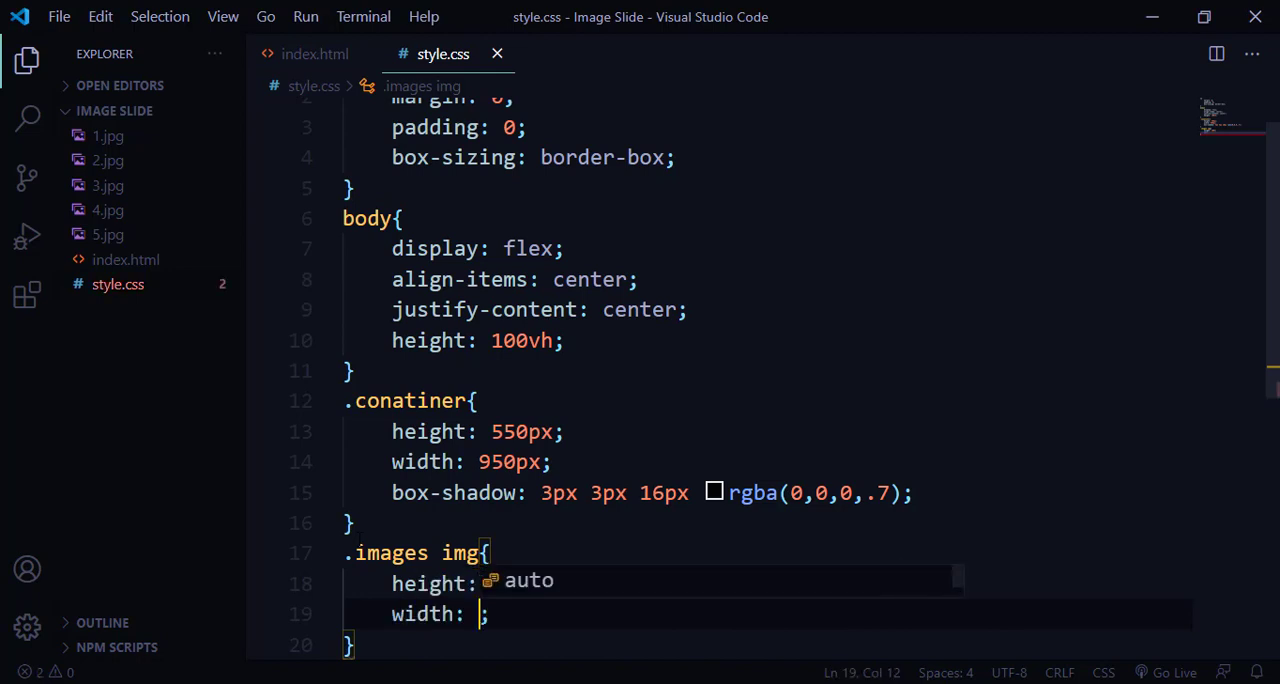
type("100%")
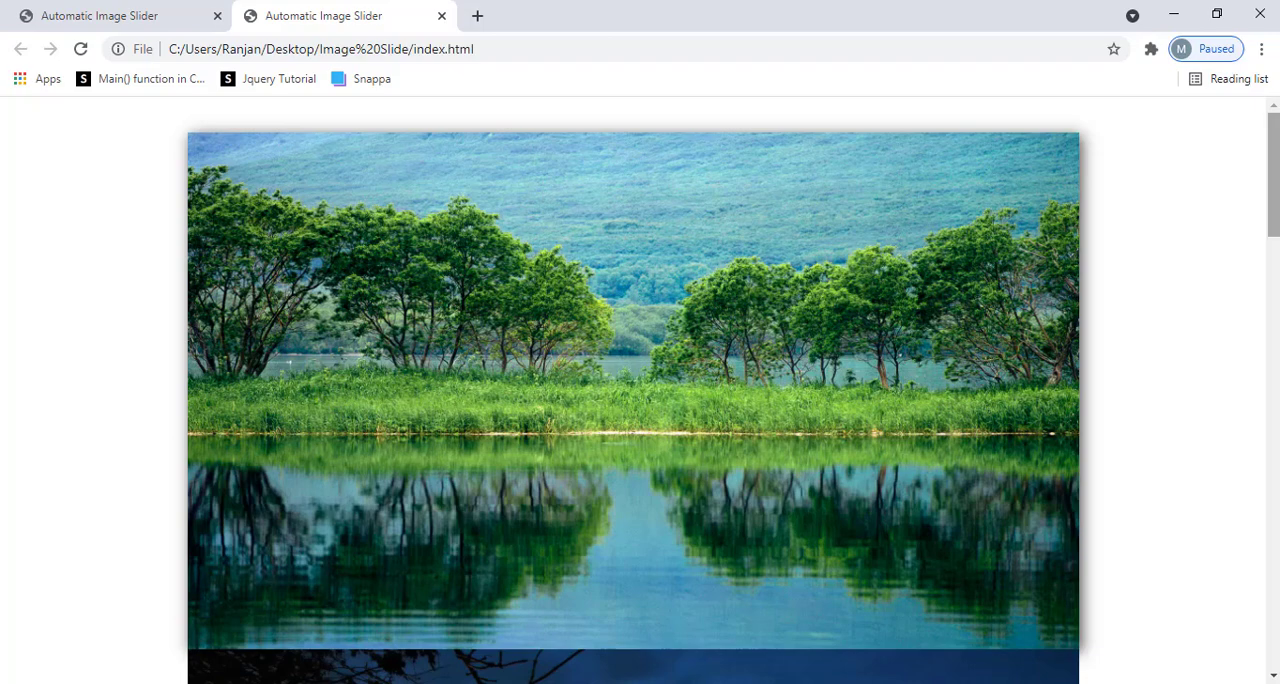
- Scroll the Chrome page to see the extra images stacked below the framed photo
scroll("down", 3)
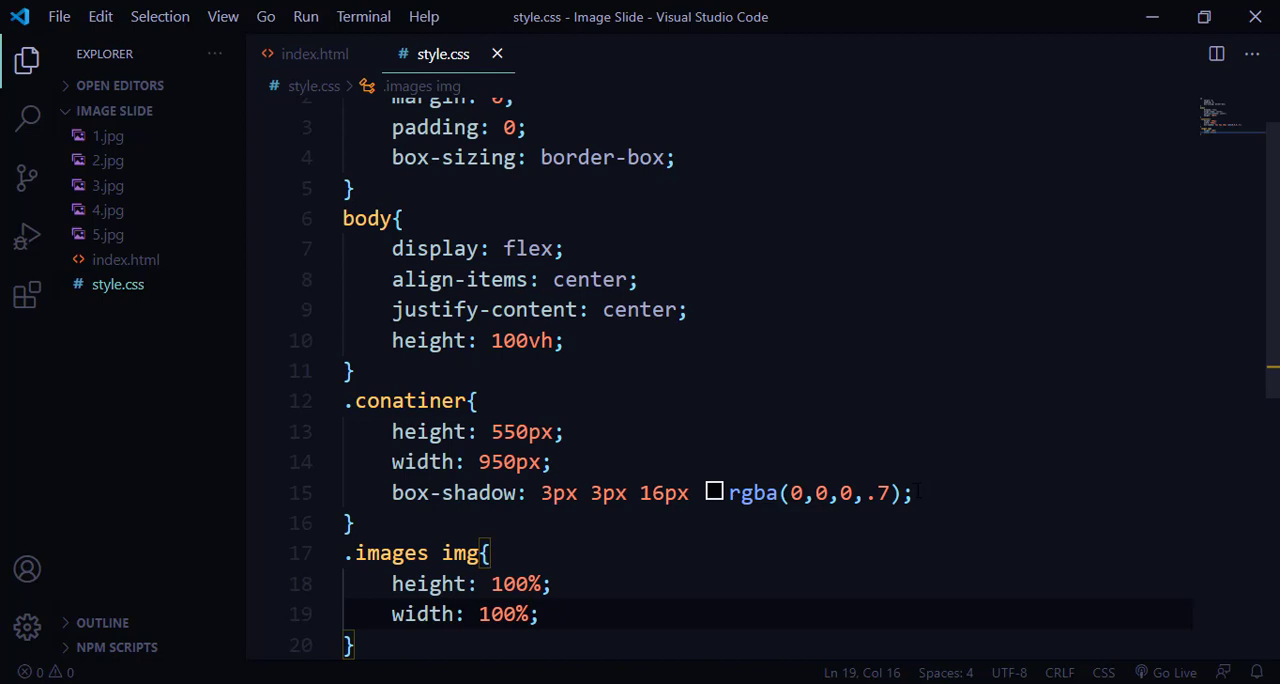
- Add overflow: hidden; to the .conatiner rule
type("overflow: hidden;")
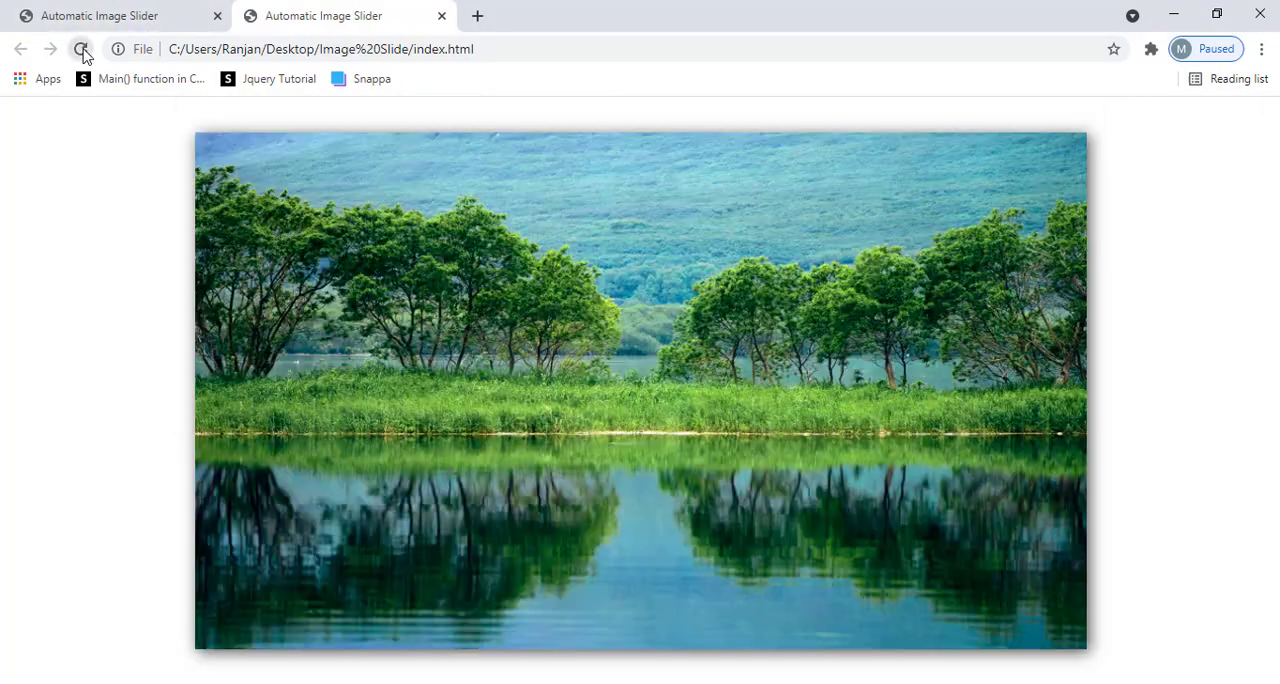
- Reload the page in Chrome to confirm only the first landscape image shows
left_click(82, 49)
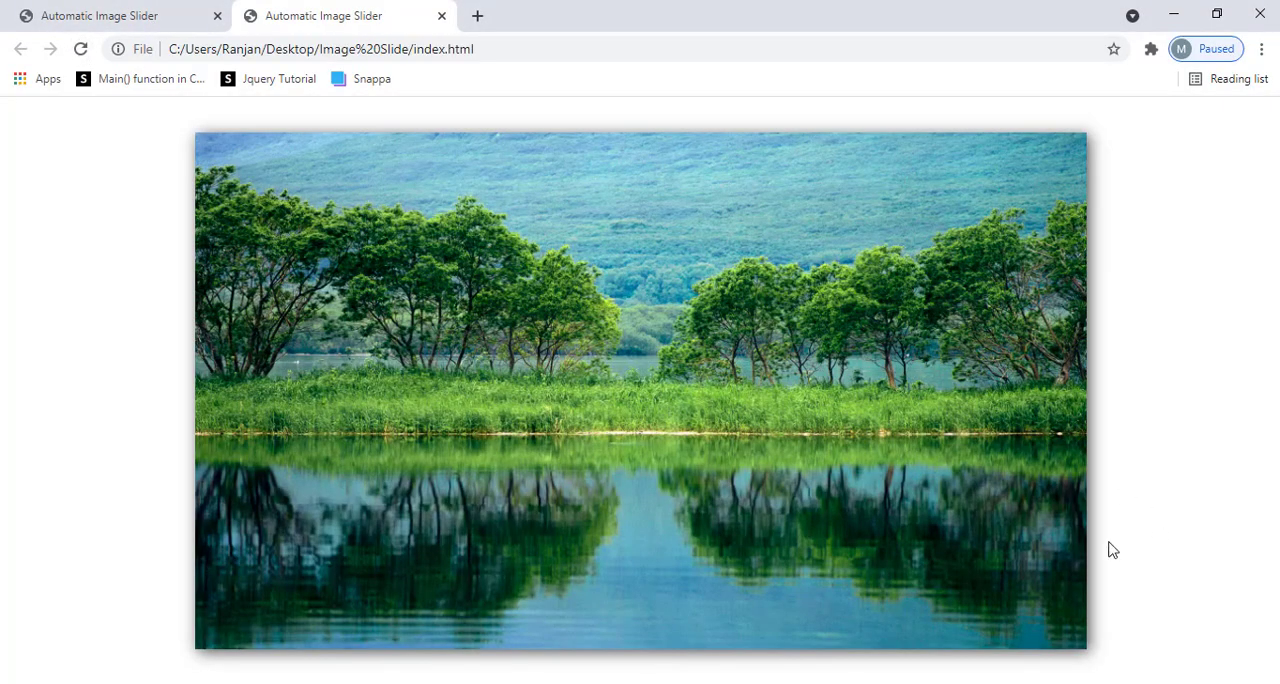
mouse_move(573, 430)
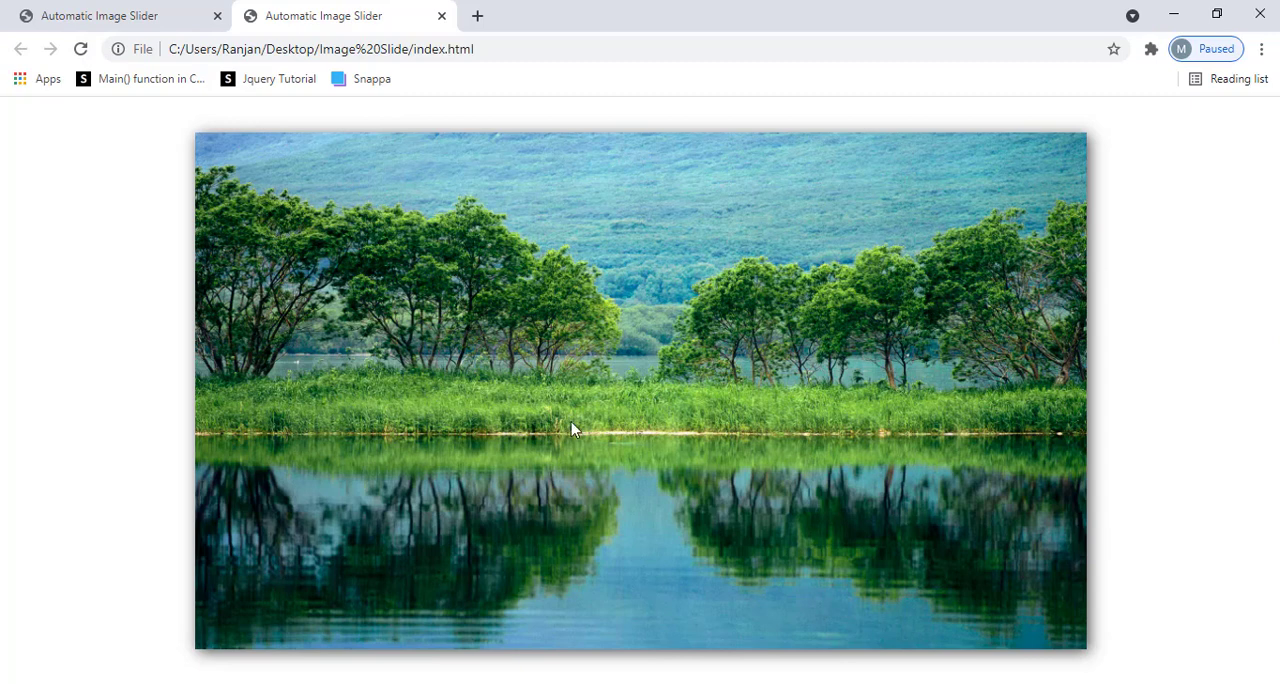
mouse_move(659, 653)
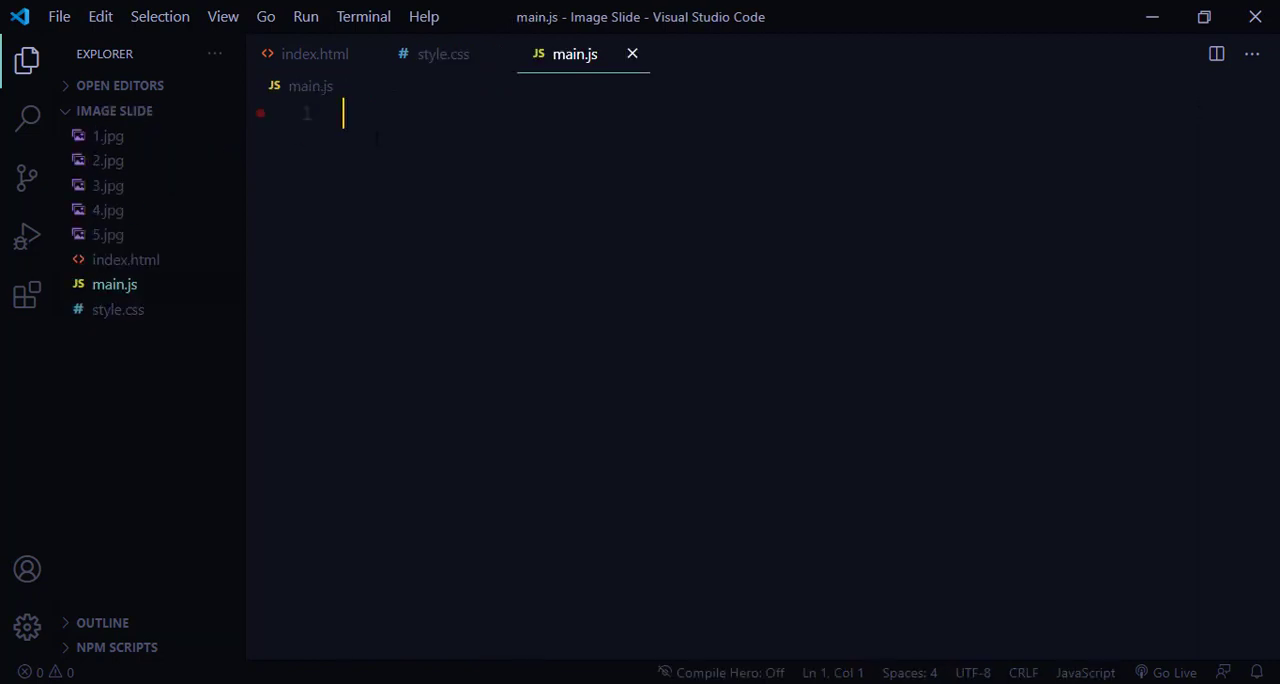
- Add <script src="main.js"></script> before the closing body tag in index.html
left_click(315, 54)
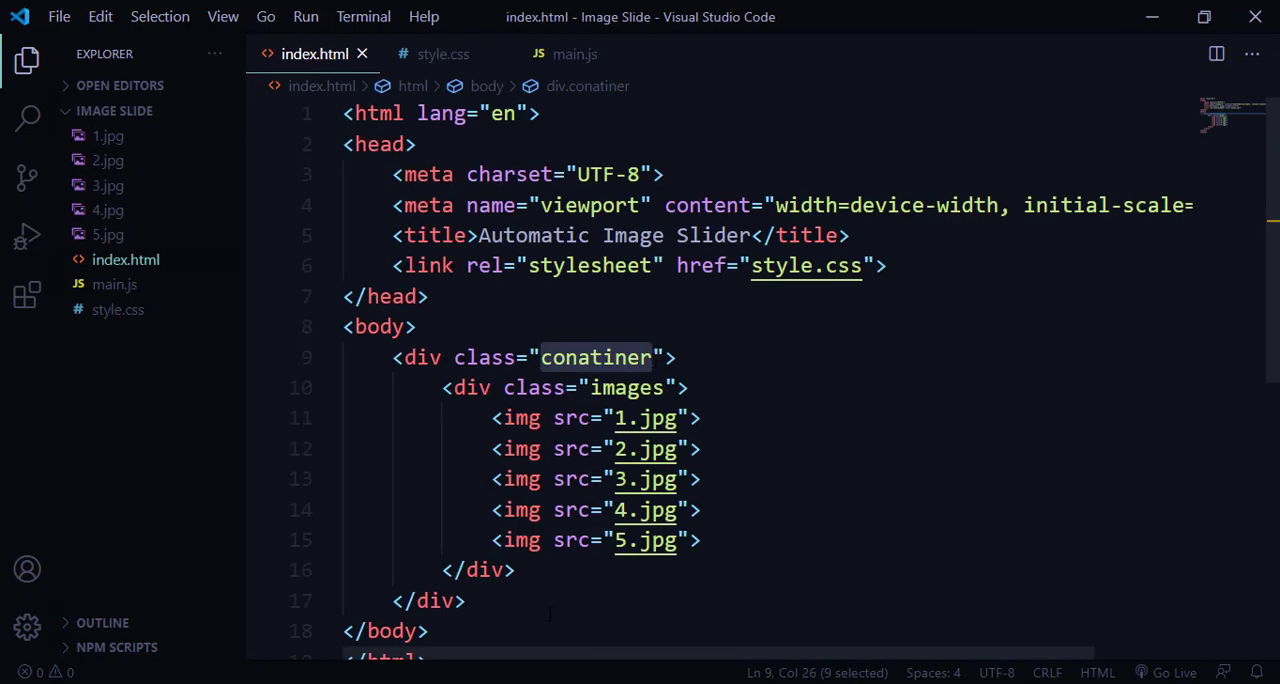
type("<script")
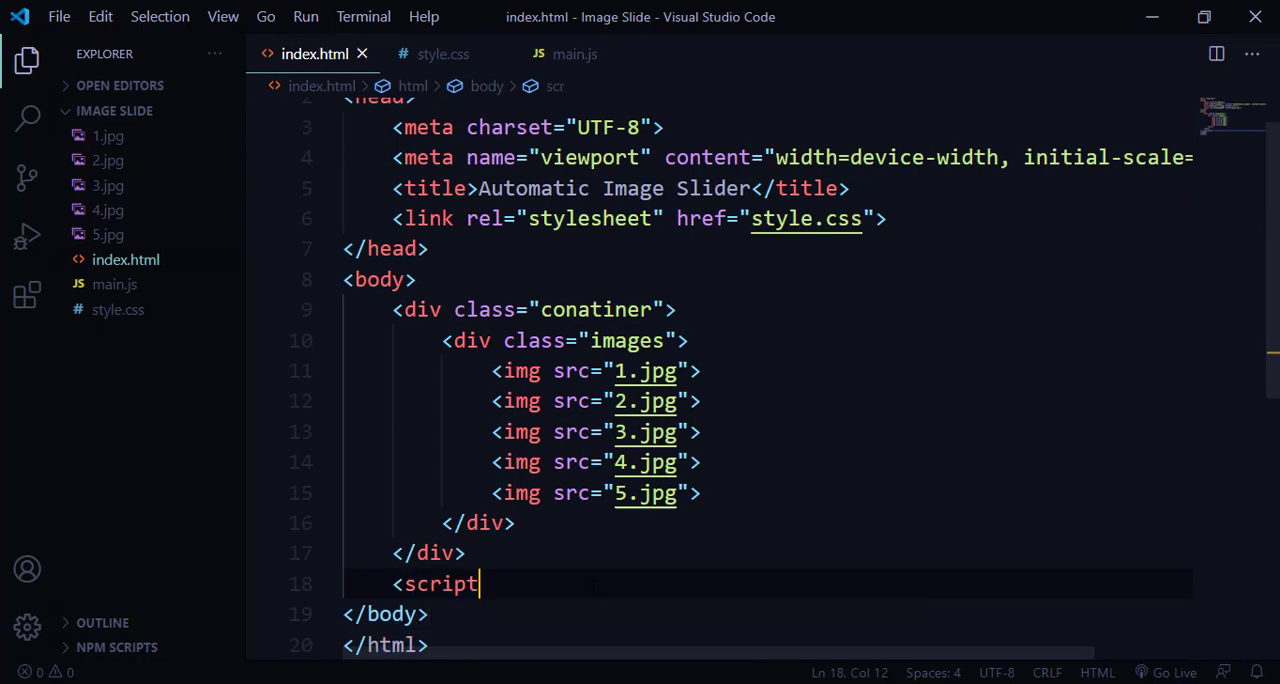
type("src=\"\"")
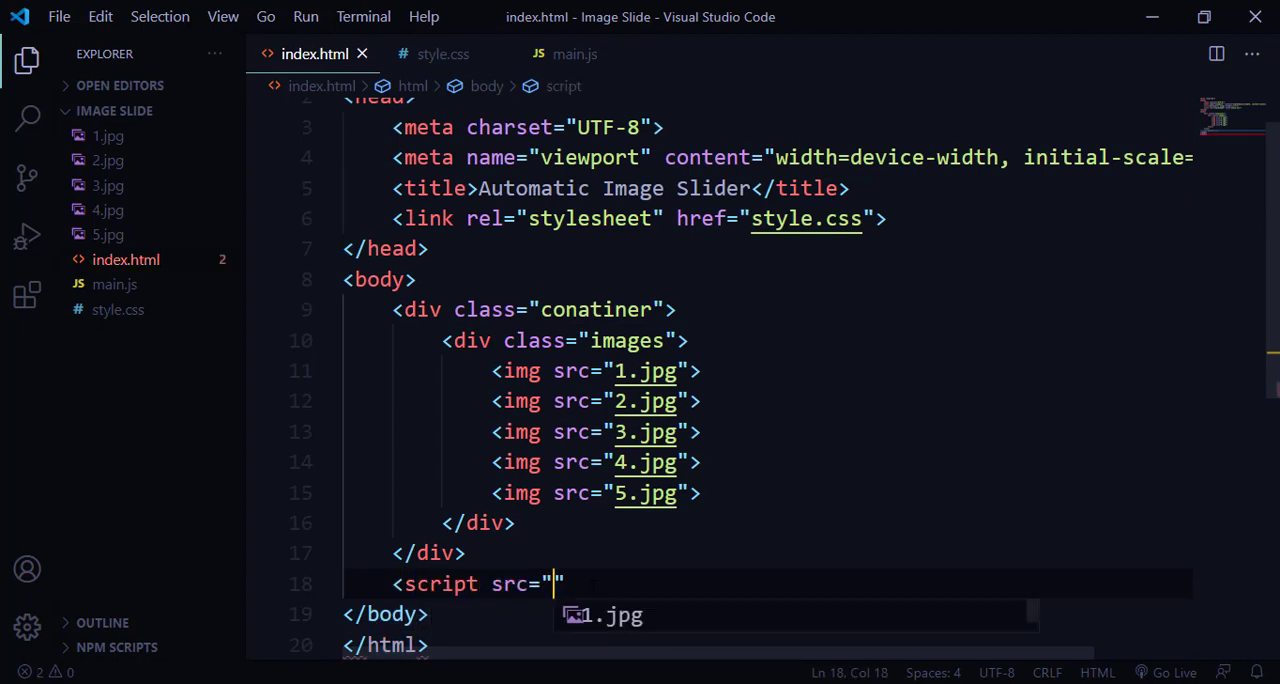
type("ma")
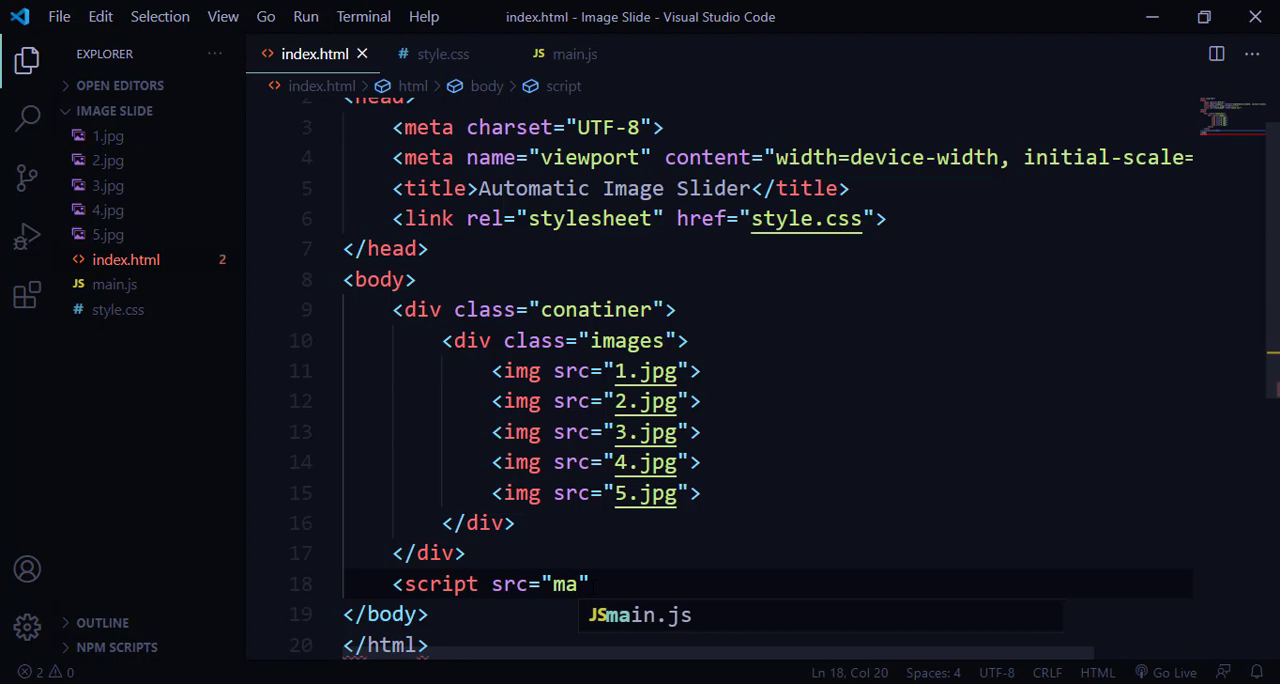
key("Tab")
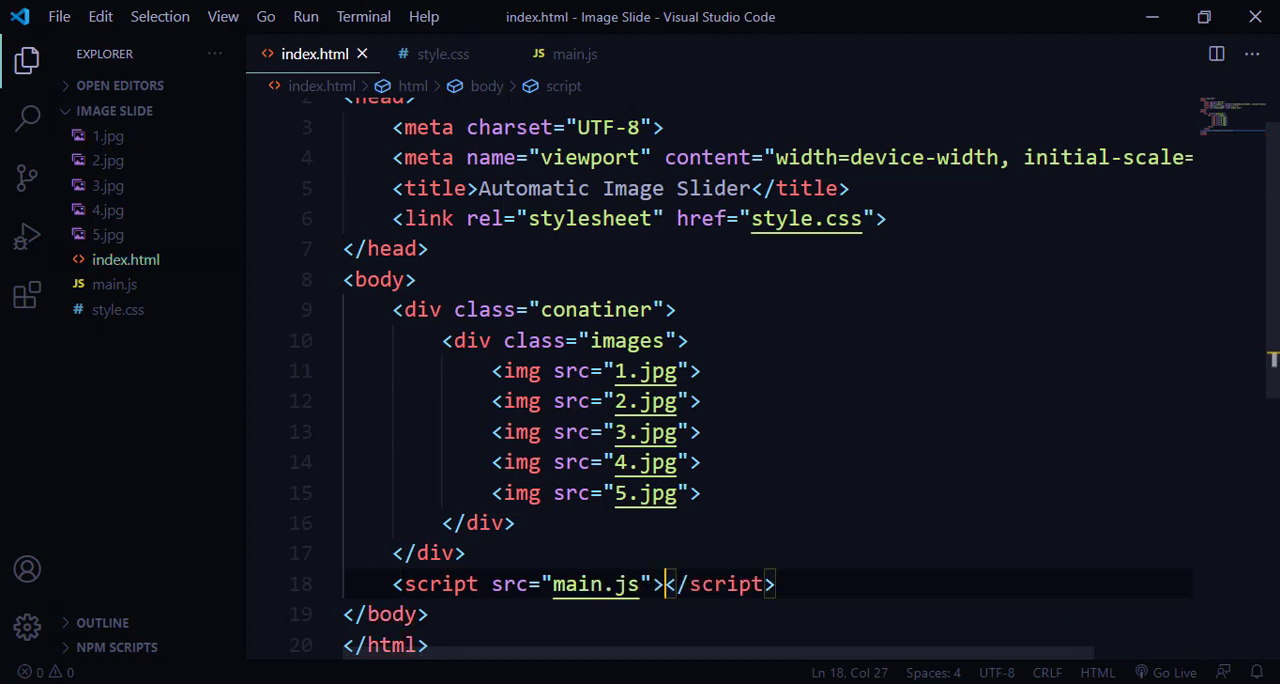
left_click(575, 54)
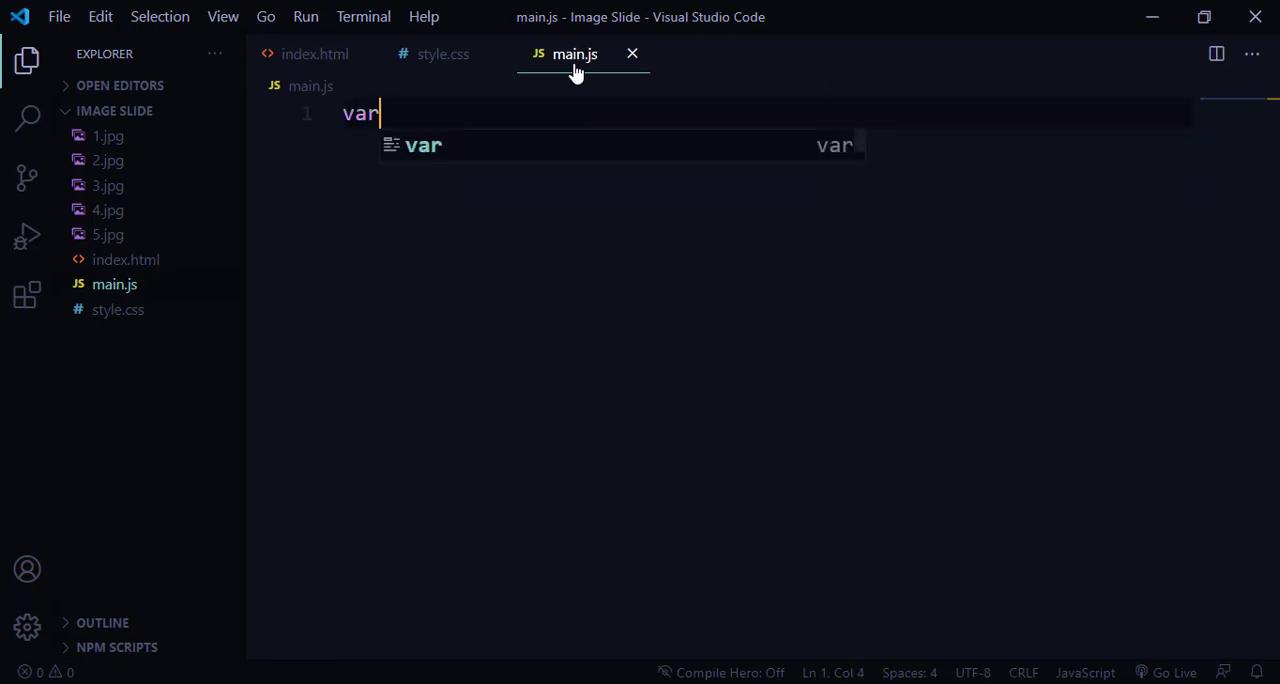
- Declare firstIndex=0 and start function automaticSlide() with a var pics declaration
type("first")
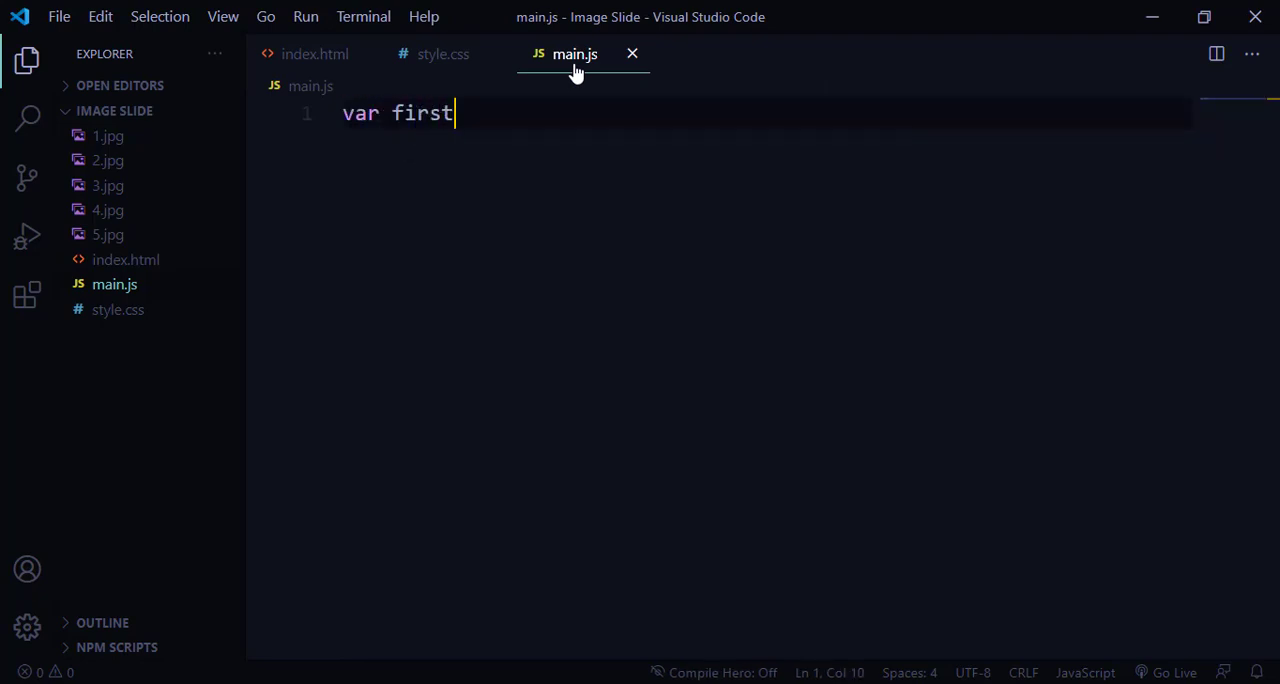
type("Index=0;")
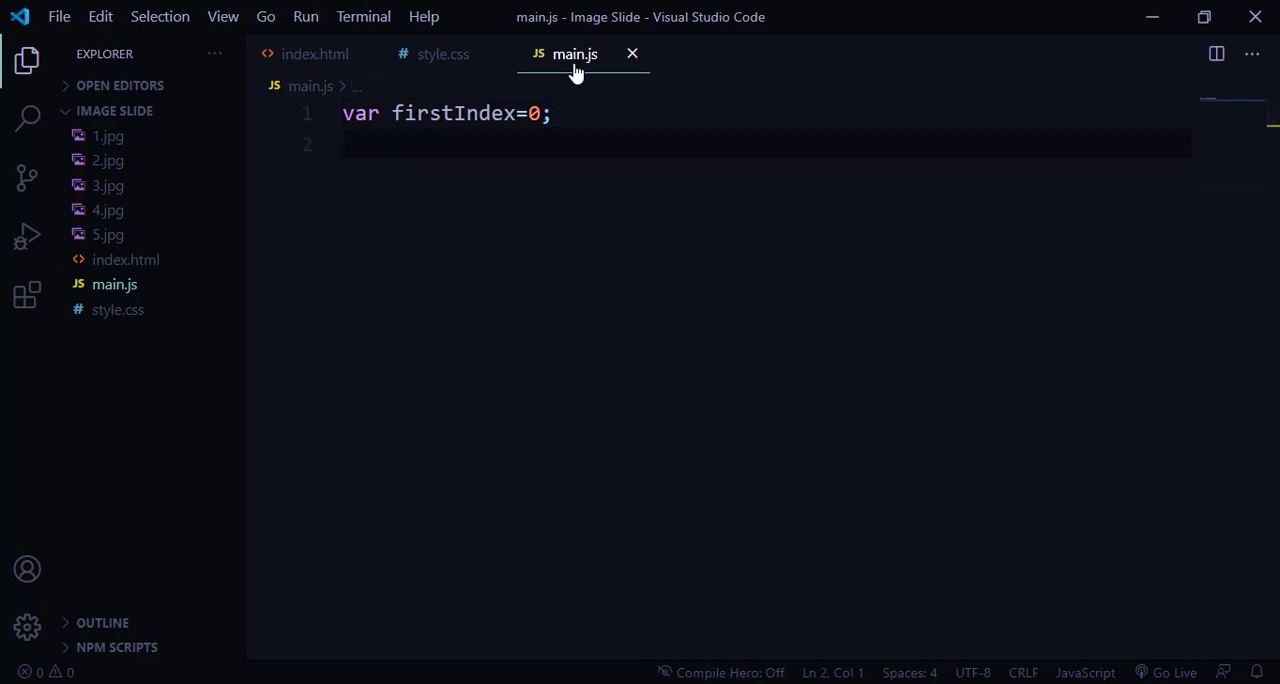
type("function")
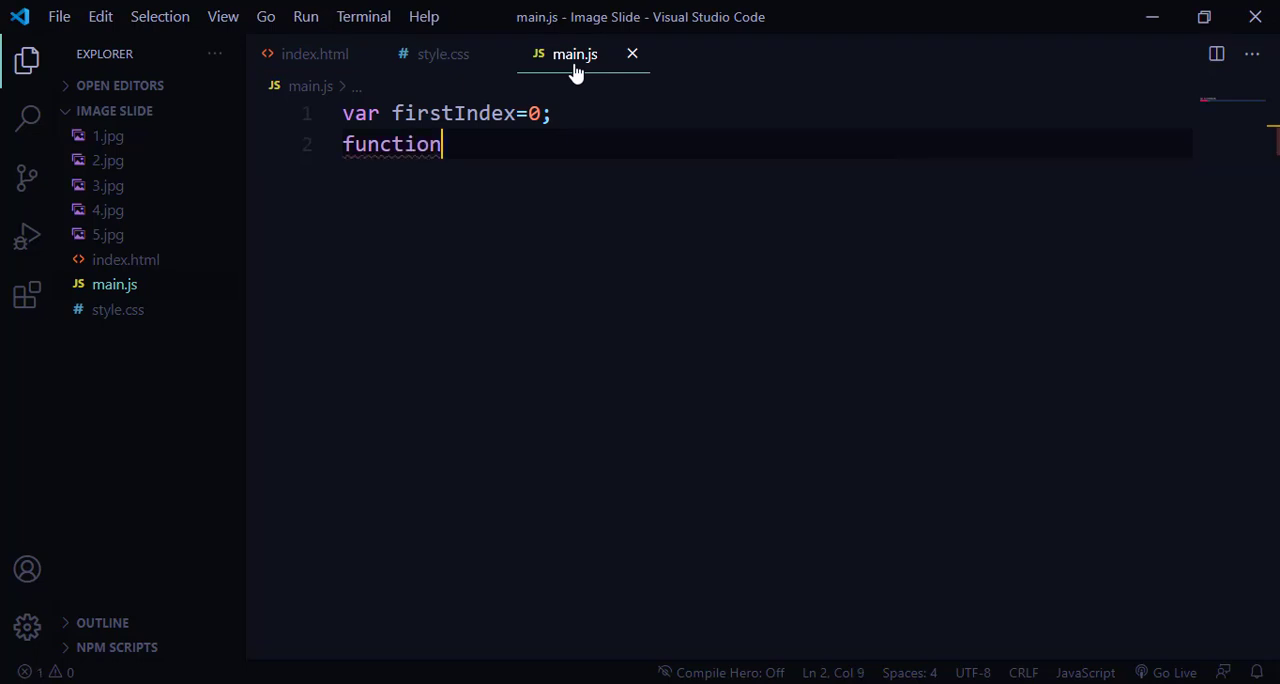
type("au")
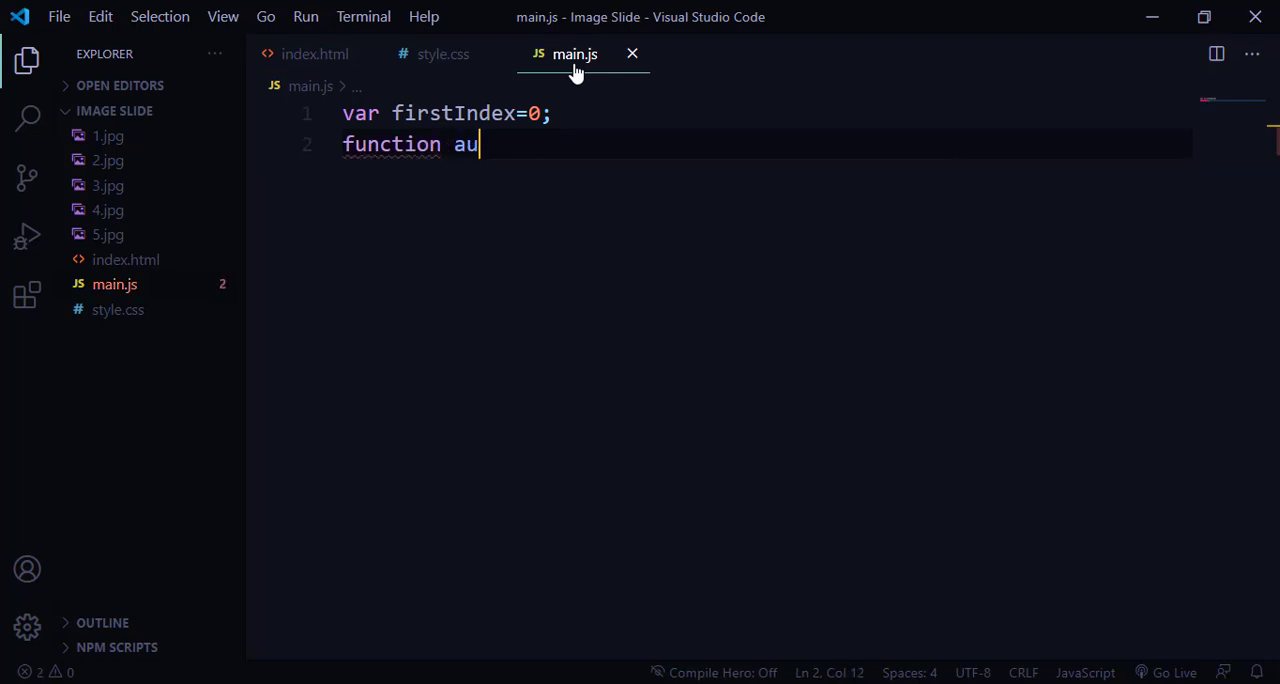
type("tomatic")
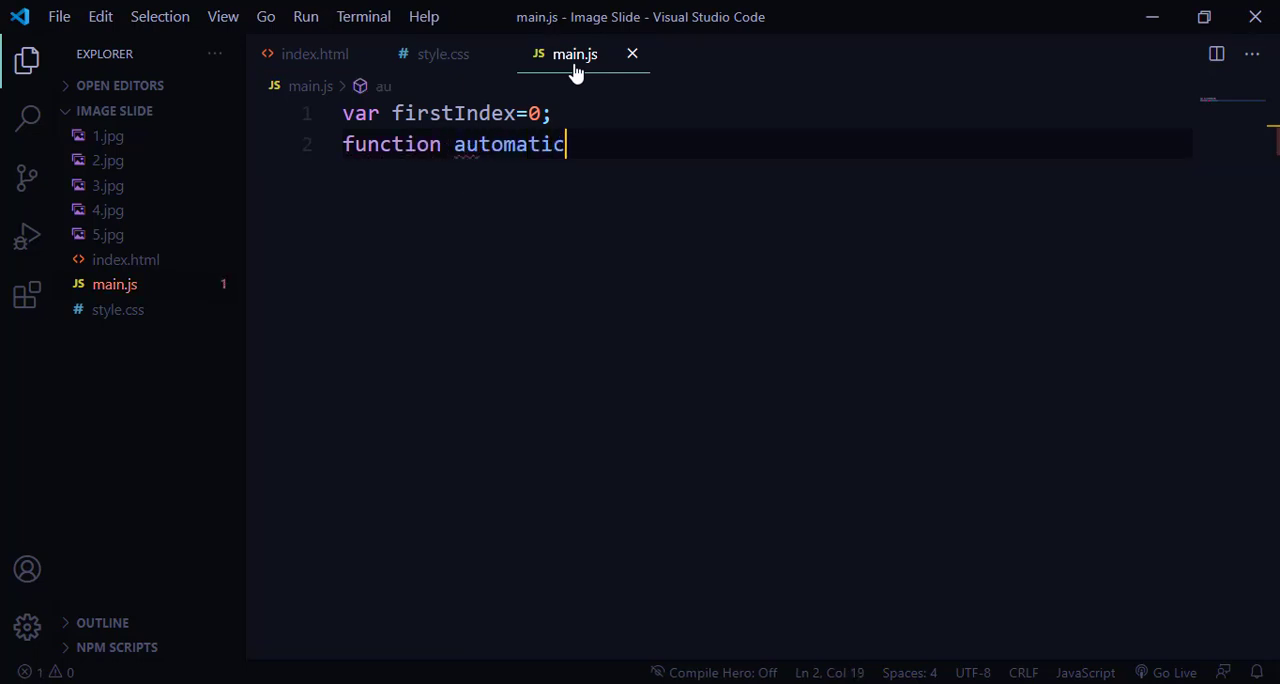
type("Slide(){")
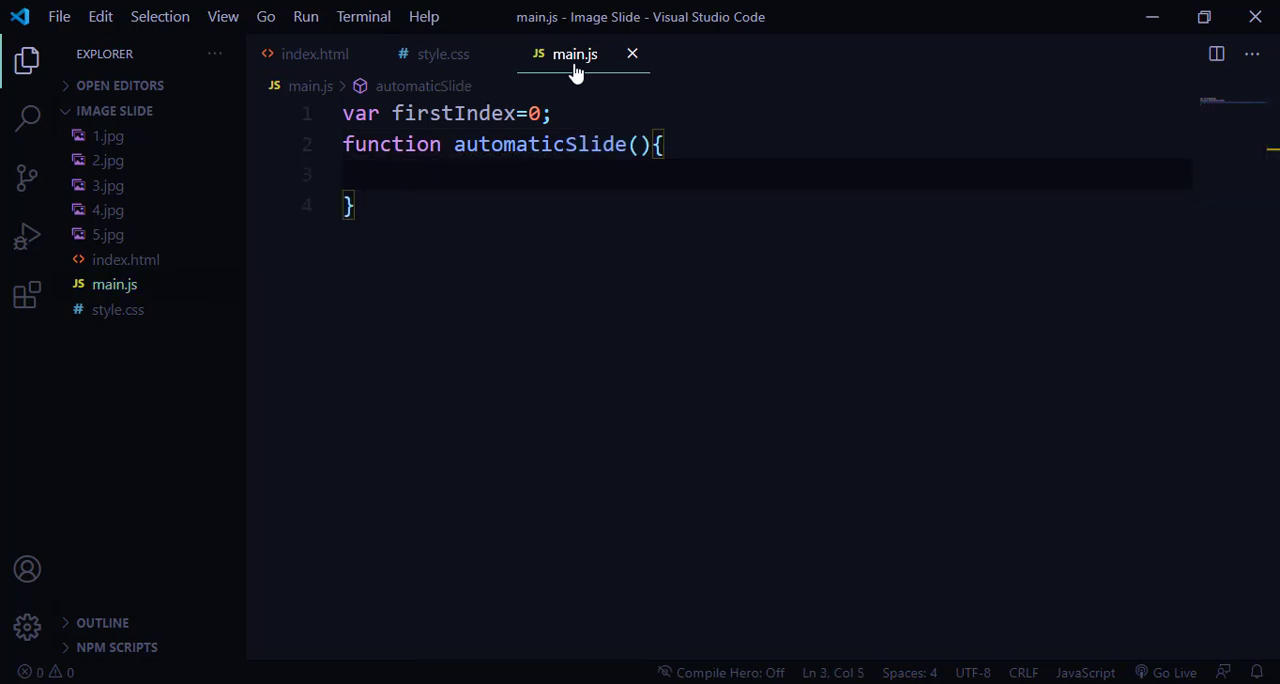
type("var pic")
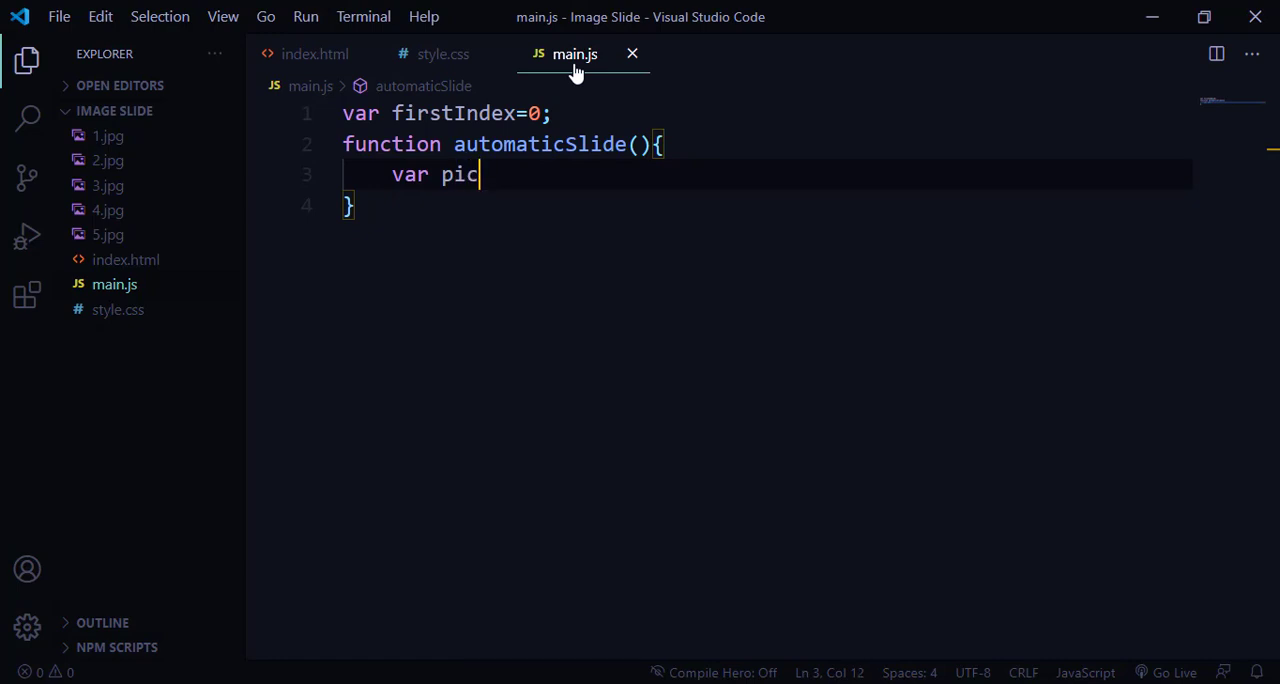
type("s;")
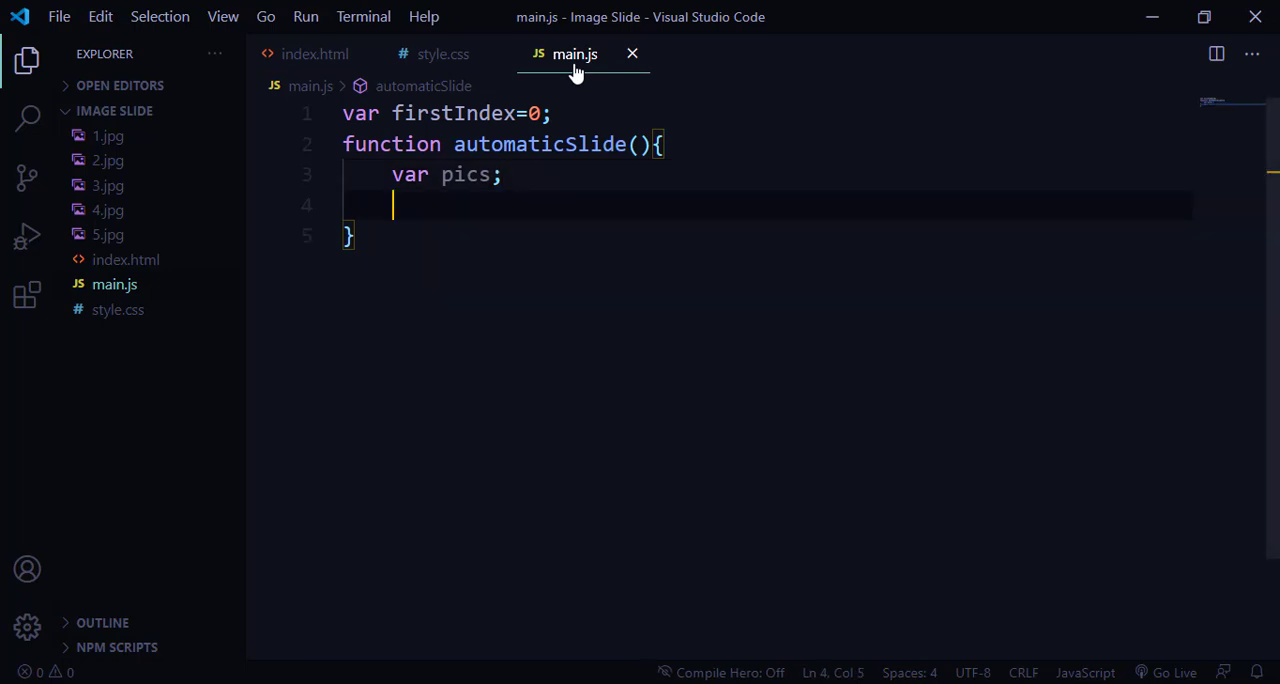
- Collect all images with const img = document.querySelectorAll('img')
type("const")
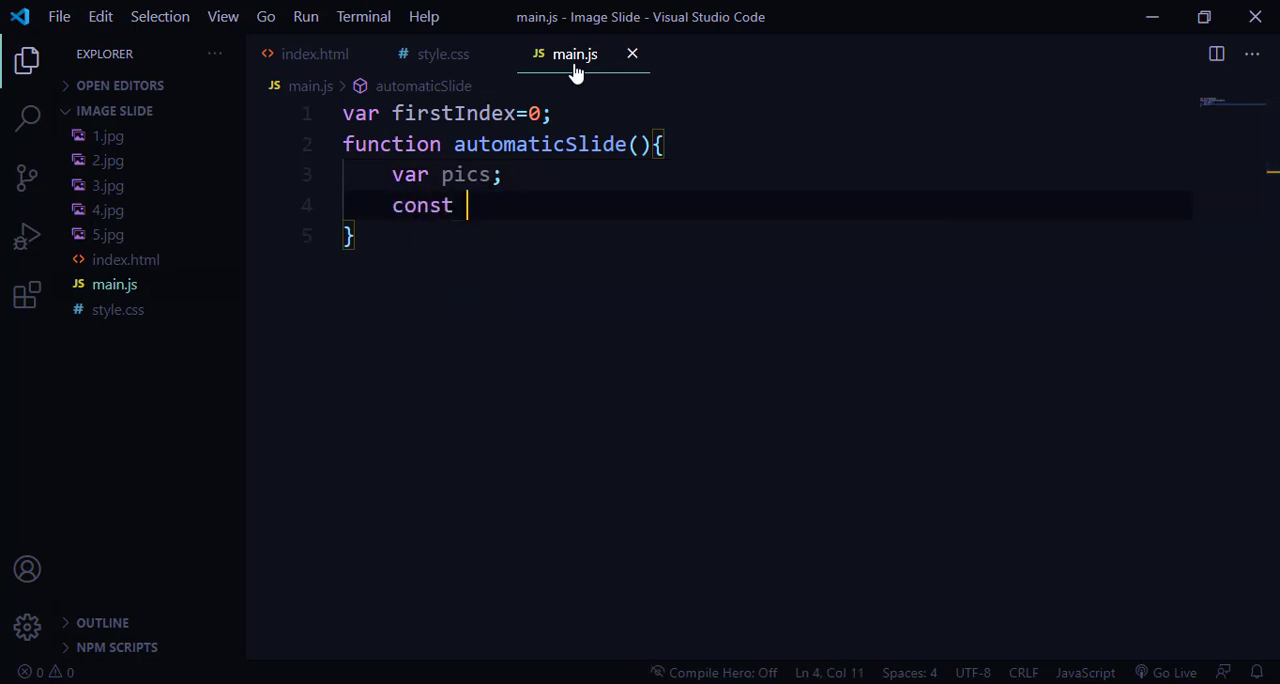
type("img=")
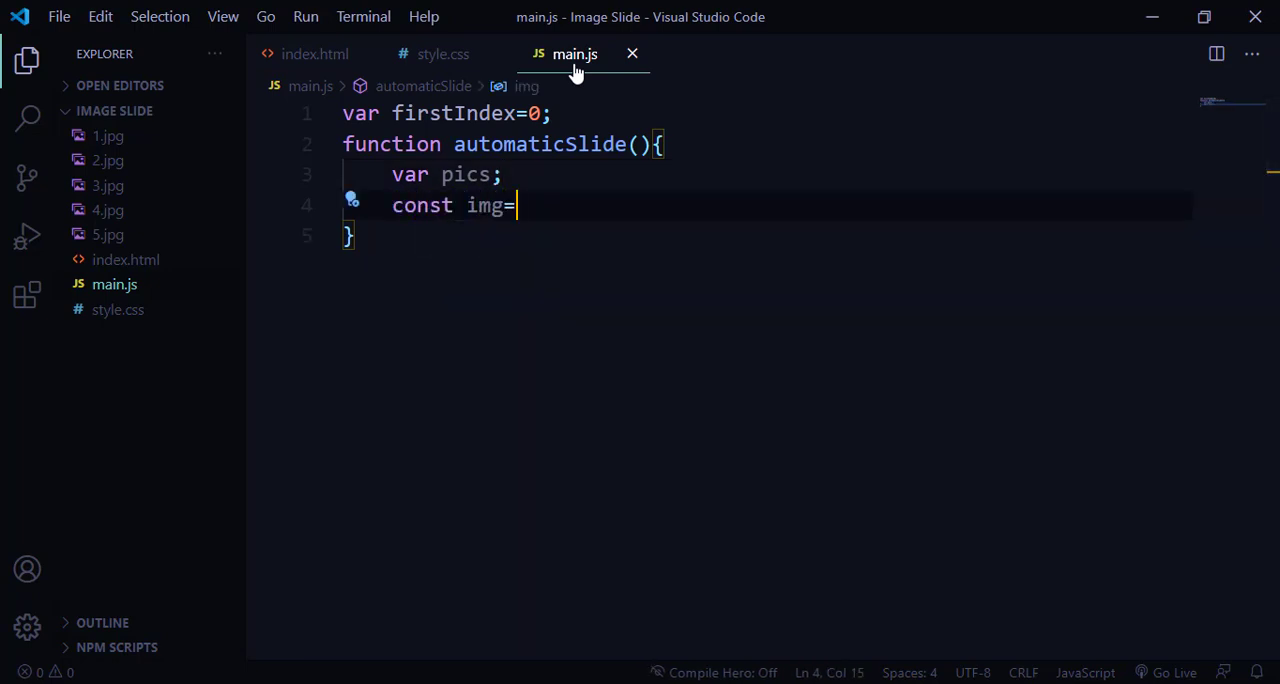
type("document")
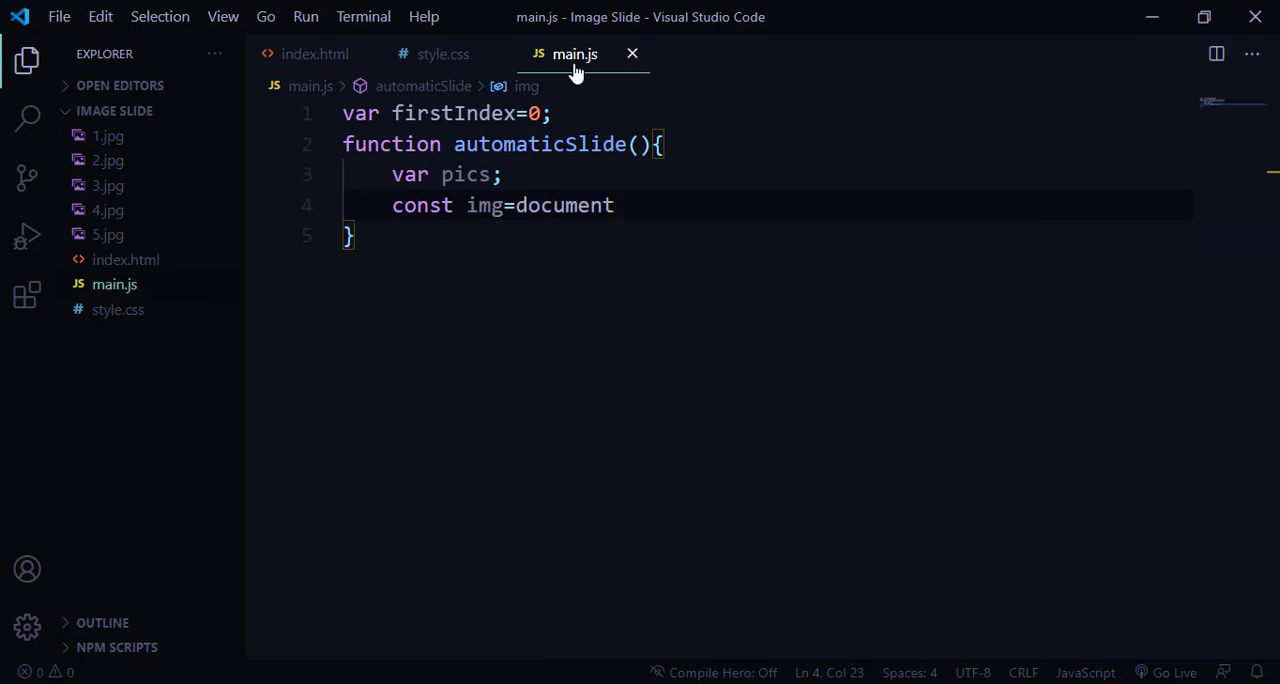
type(".qu")
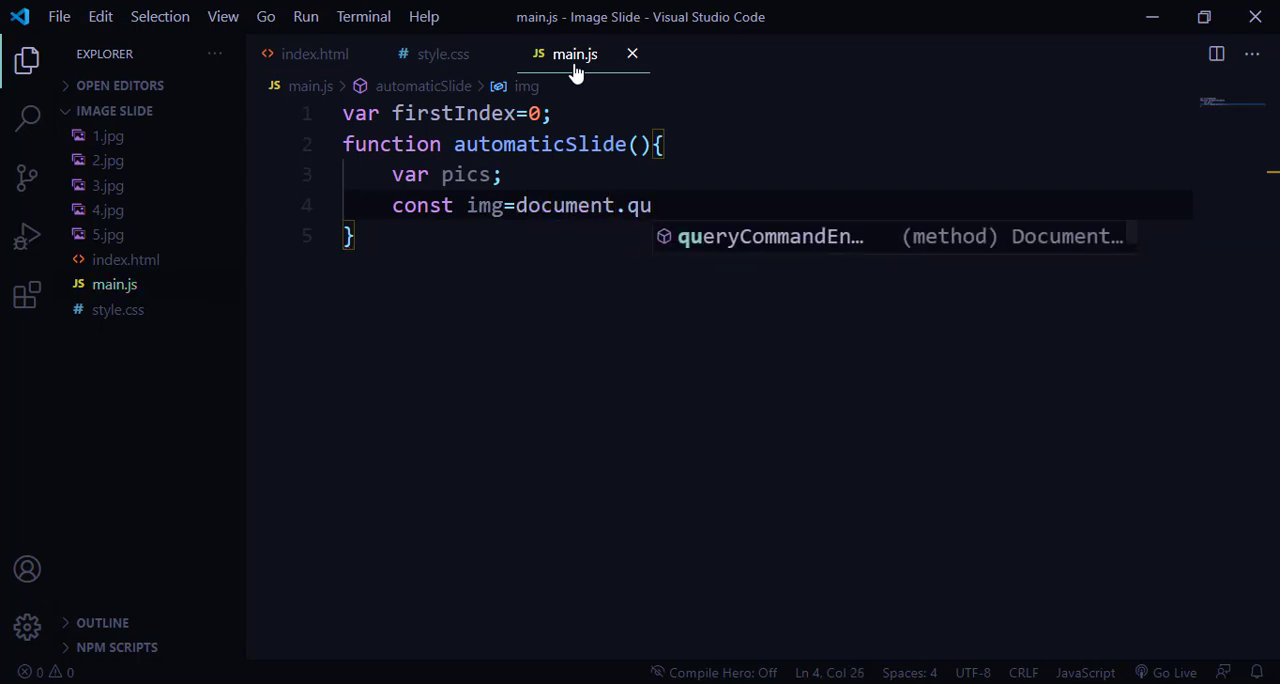
type("ery")
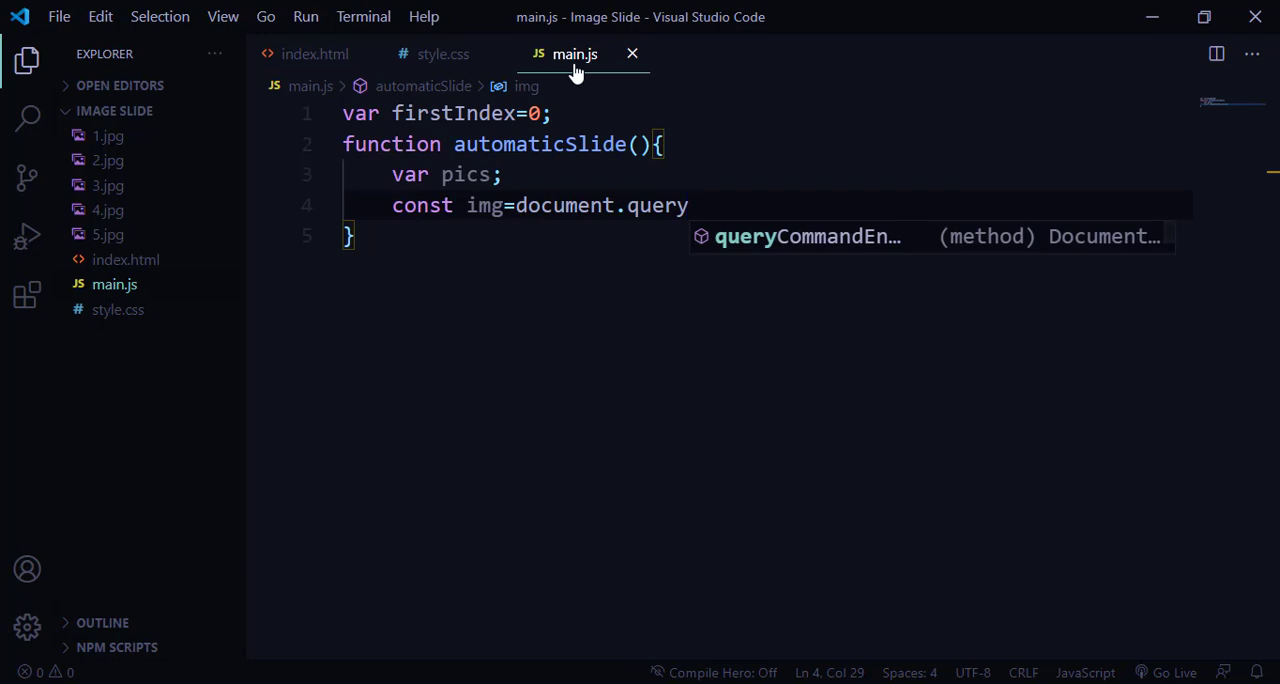
type("SelectorAll()")
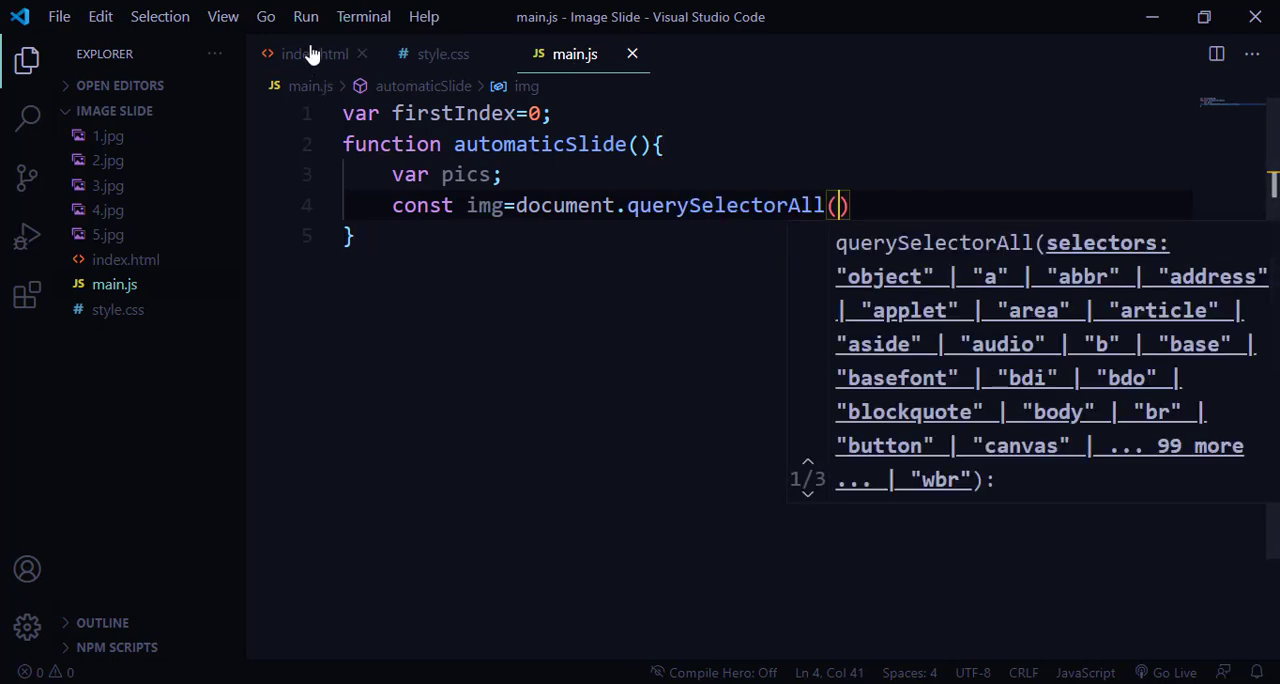
left_click(313, 54)
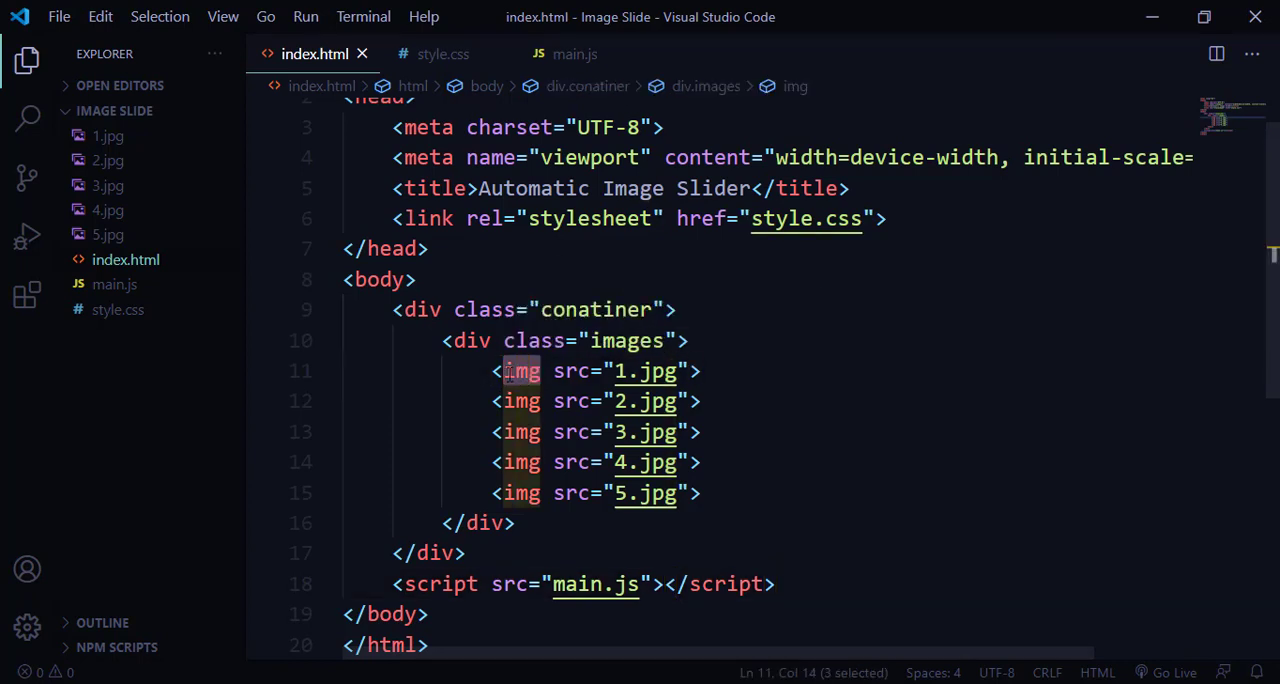
left_click(575, 54)
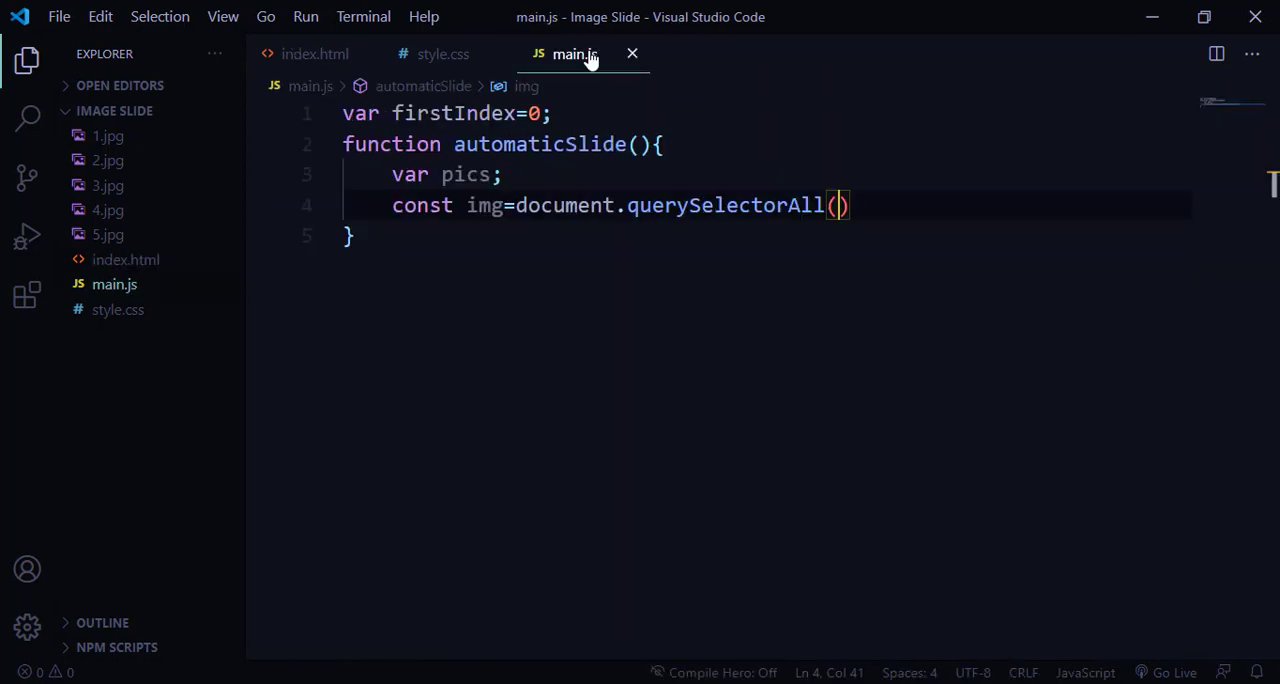
type("''")
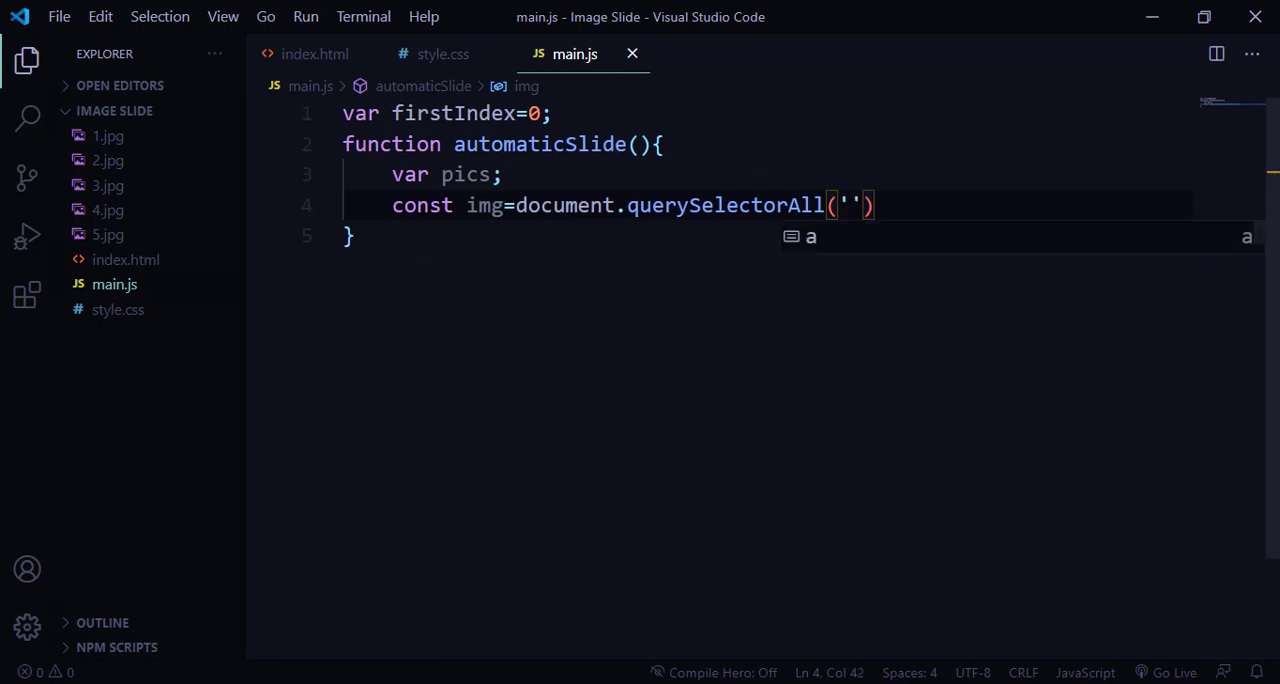
type("img")
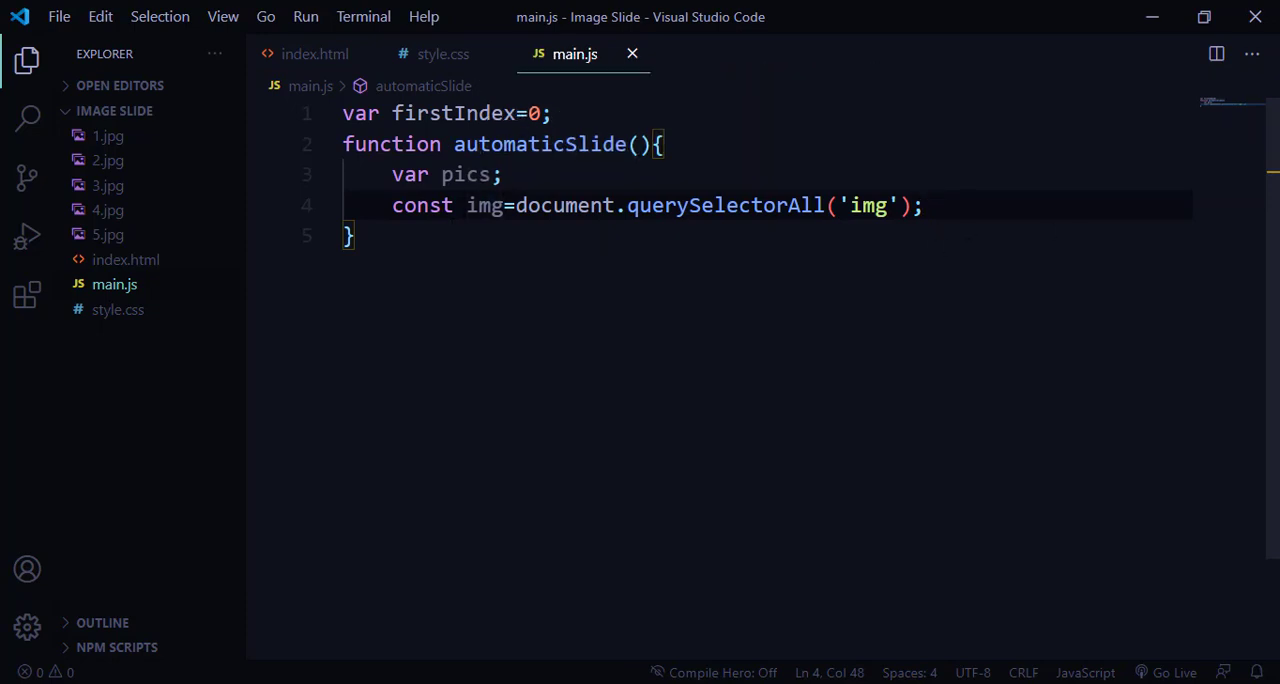
key("Enter")
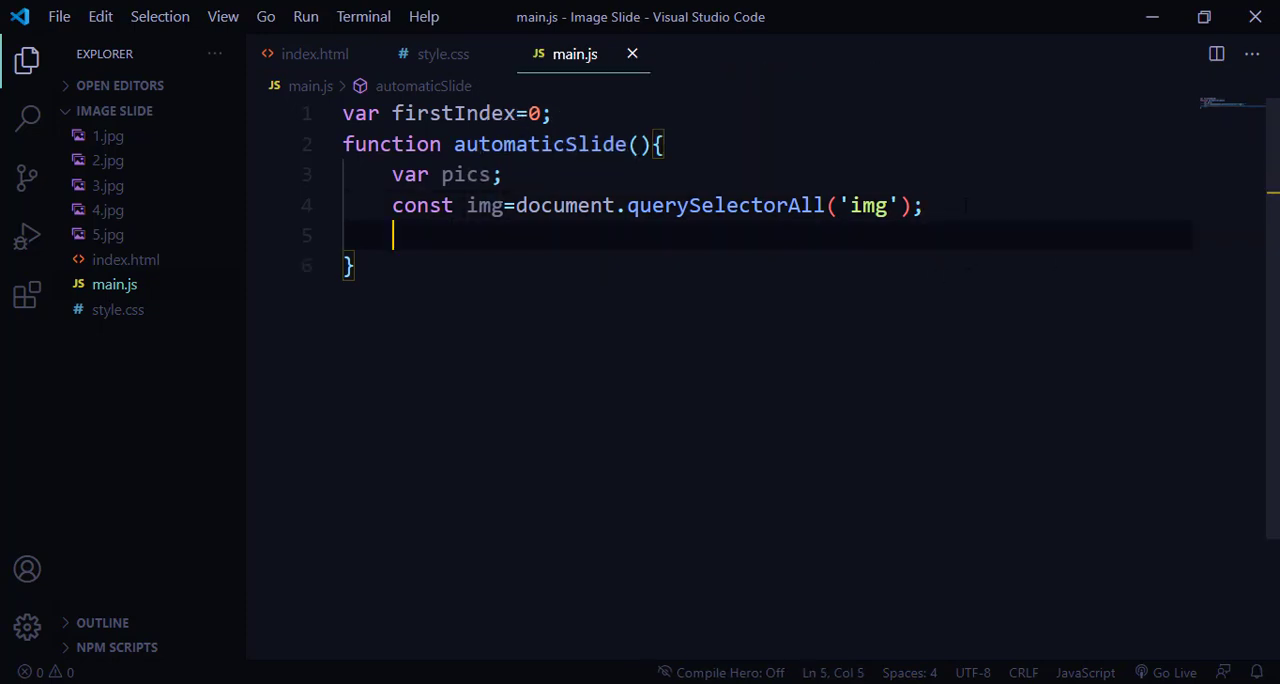
- Loop pics from 0 to img.length, setting img[pics].style.display to "none"
type("for(pics")
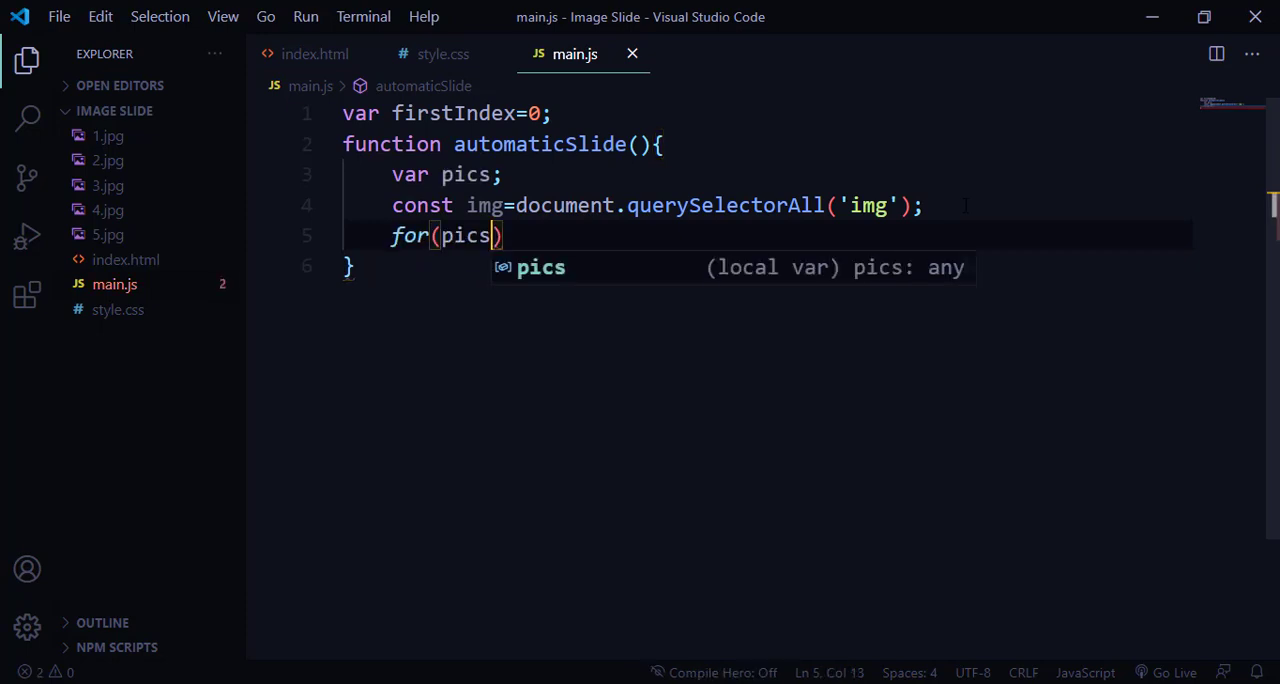
type("=0;")
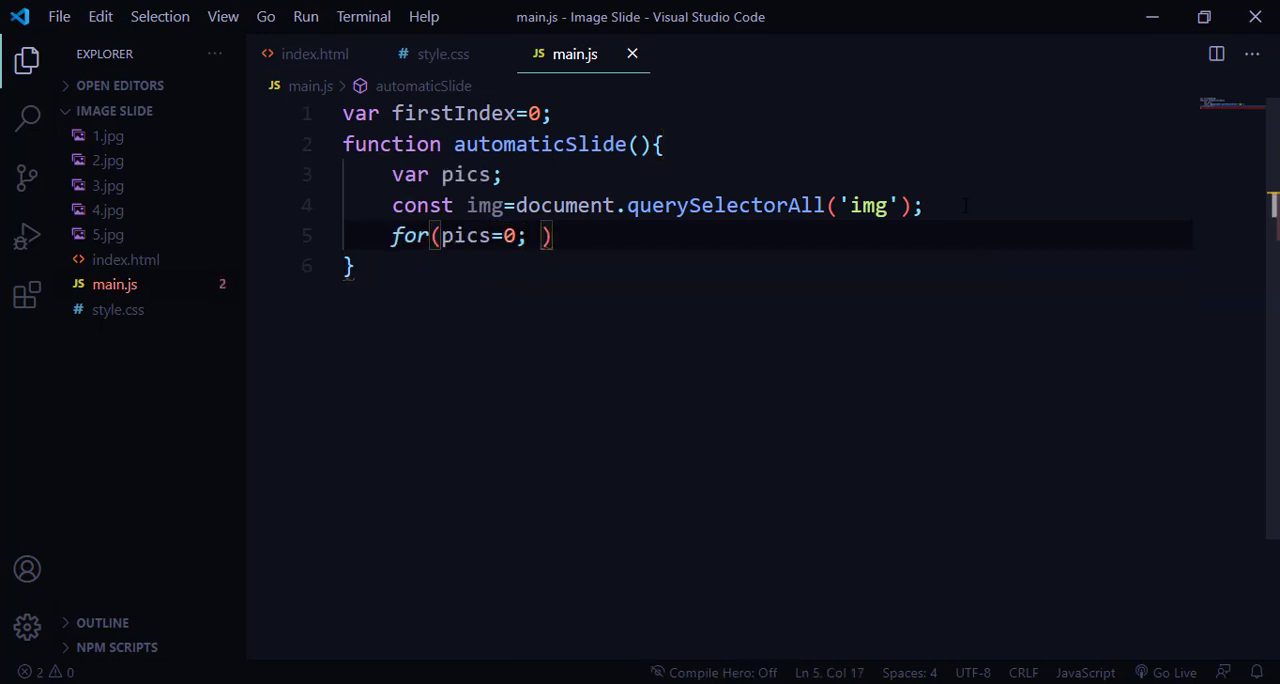
type("pics")
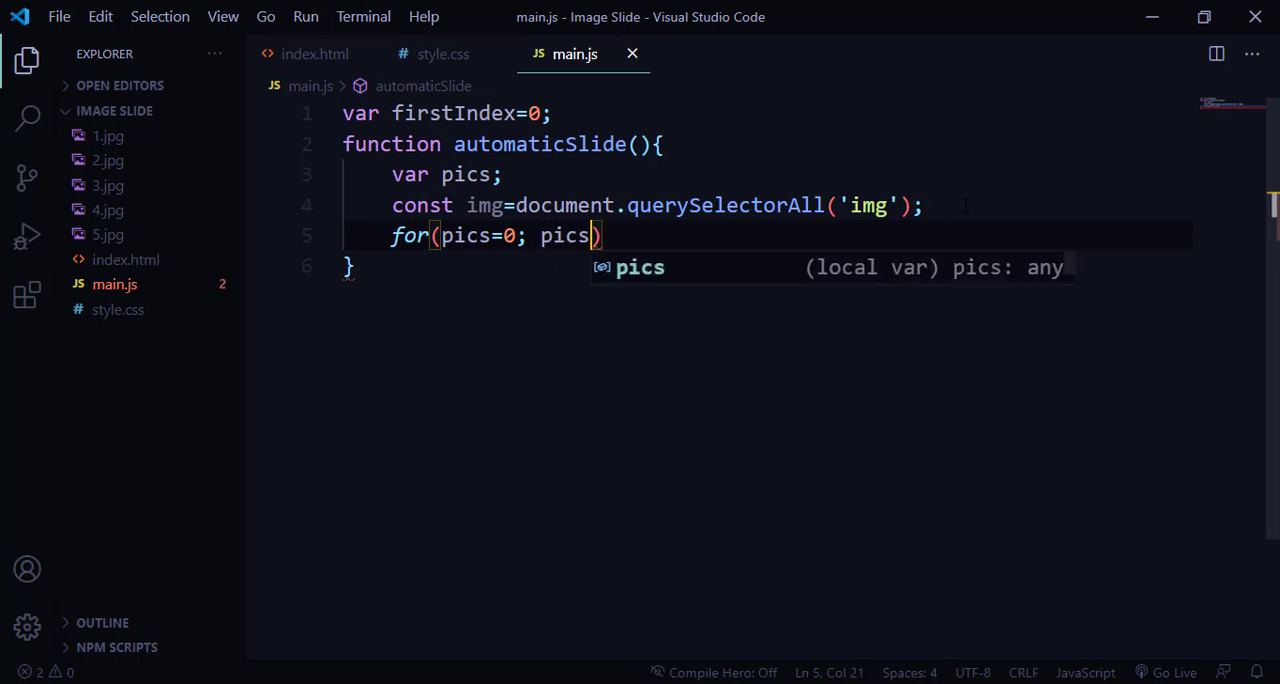
type("<")
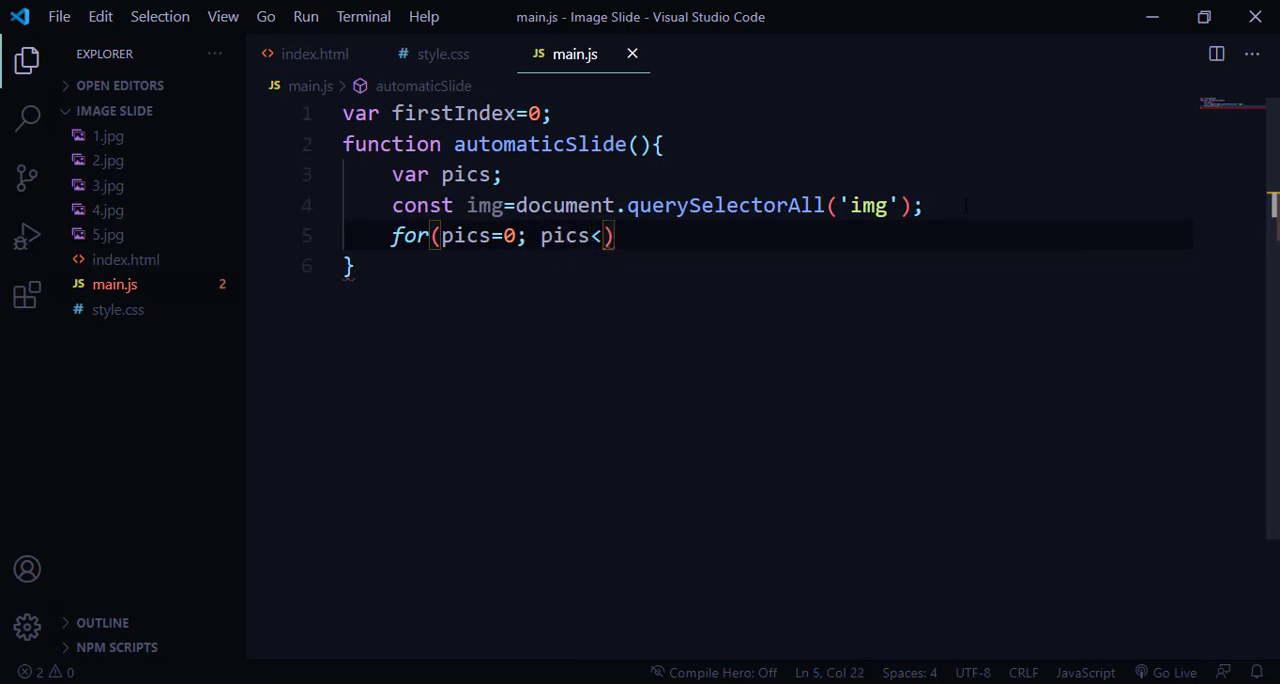
type("img.length")
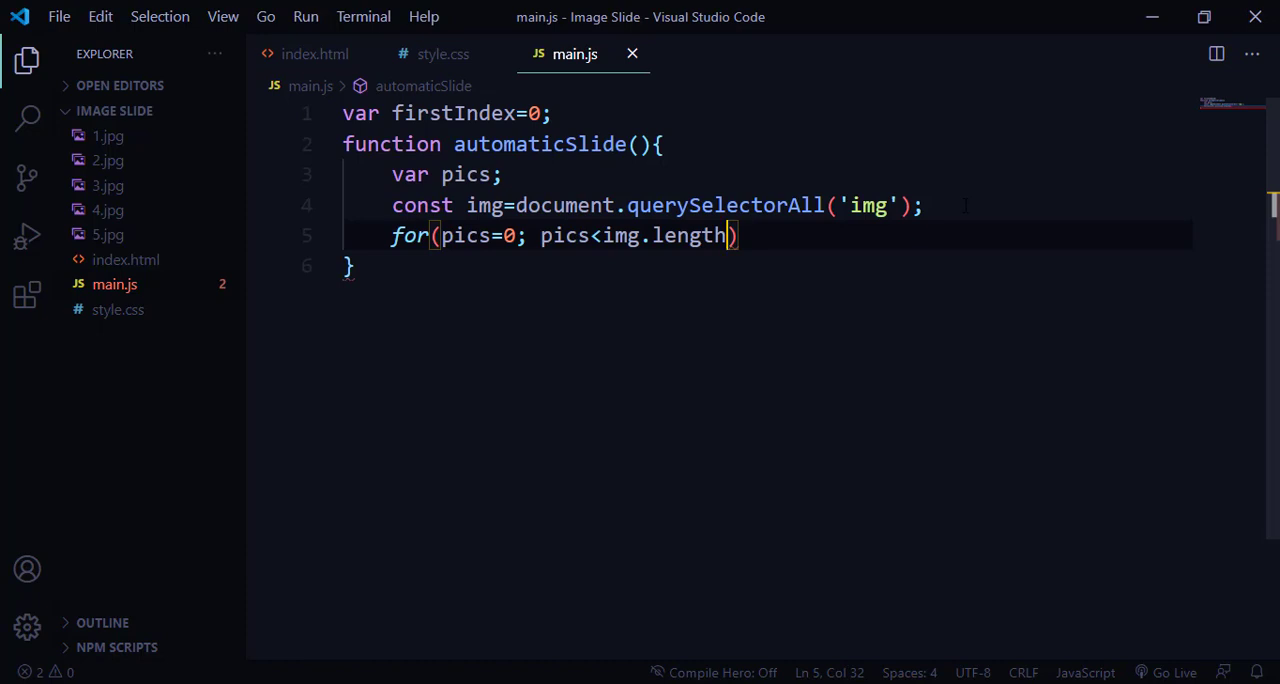
type(";pics")
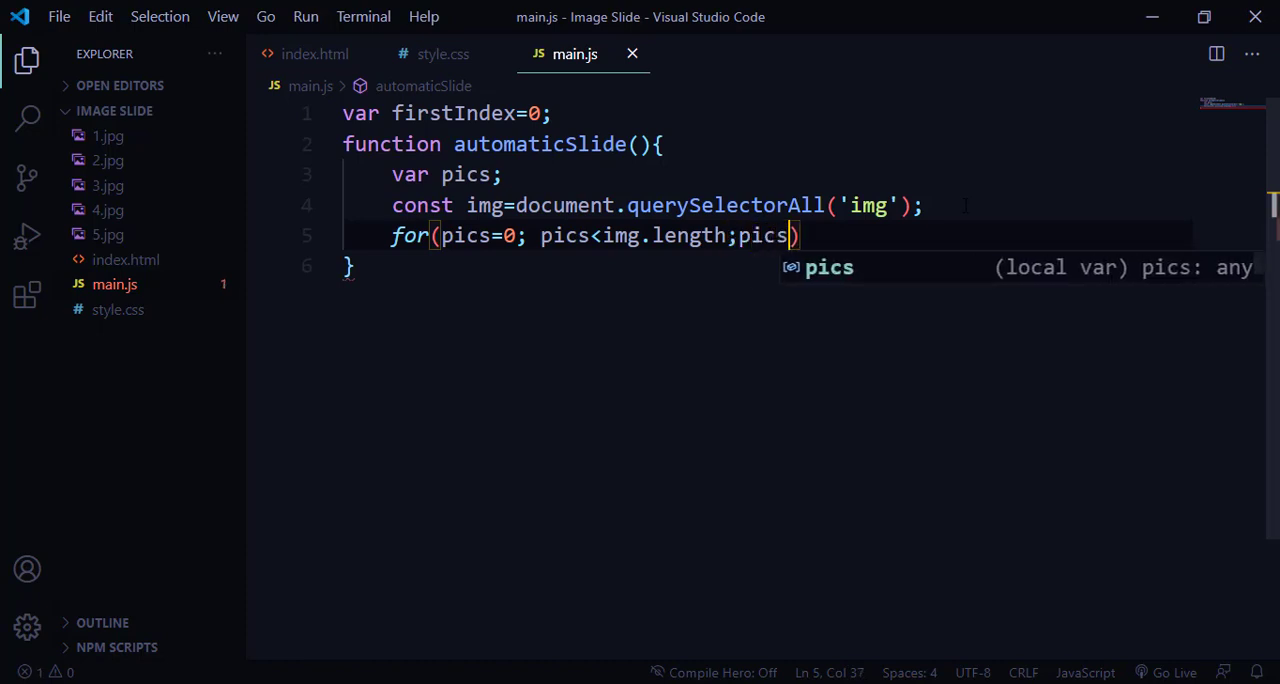
type("++){")
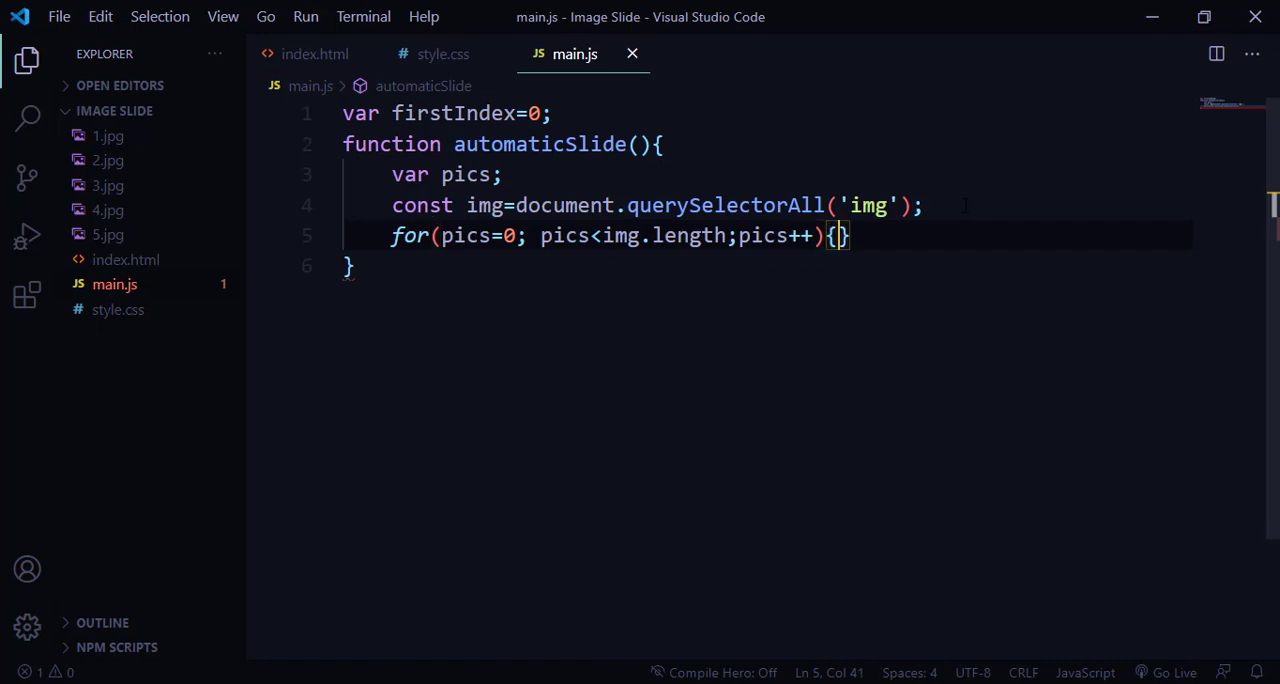
type("img[")
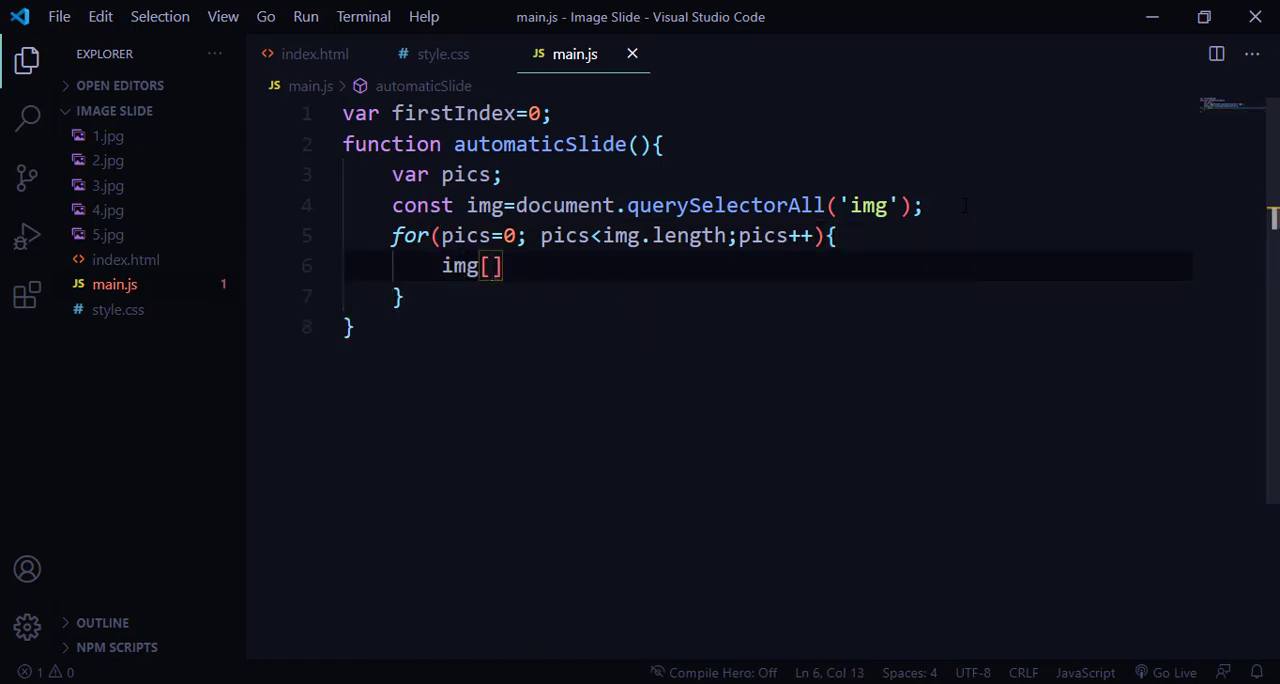
type("pics].sty")
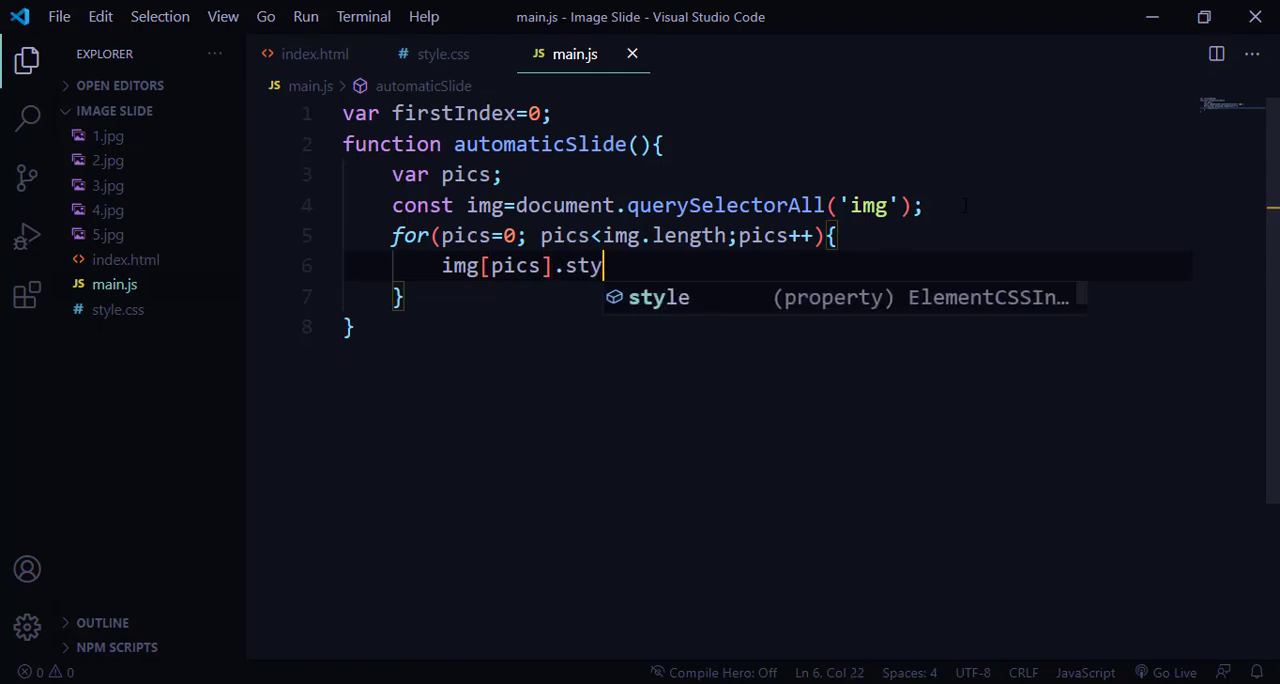
type("le")
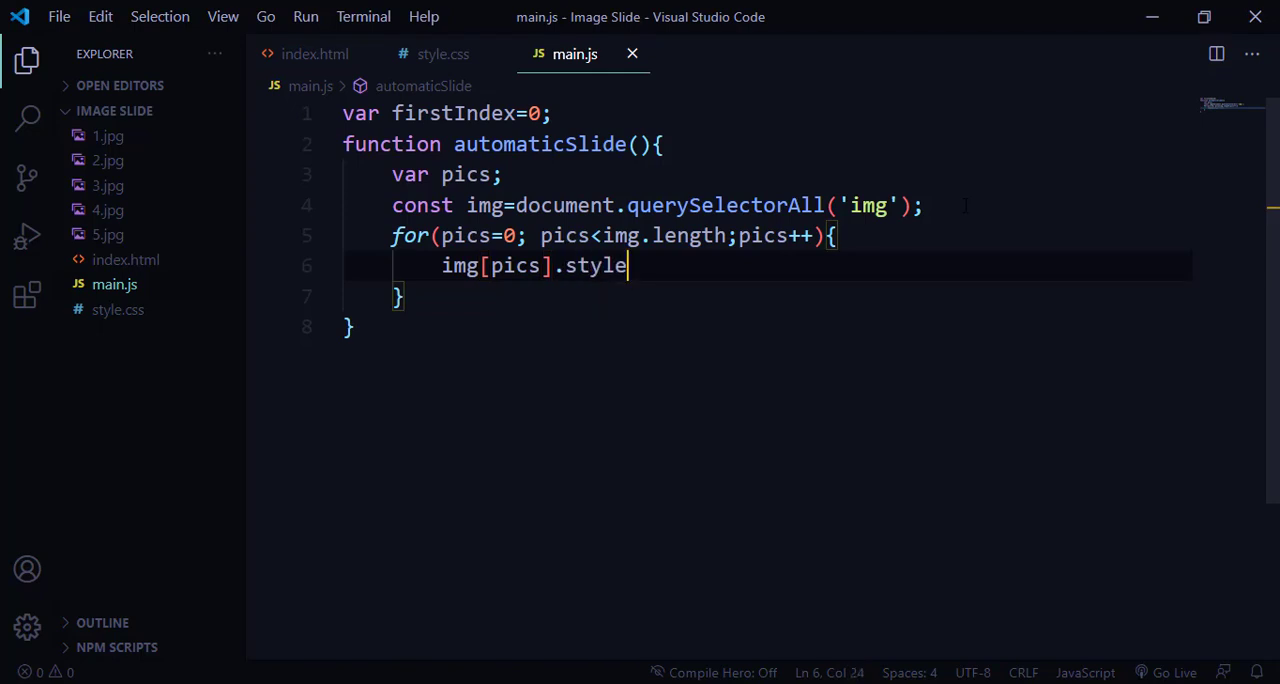
type(".display")
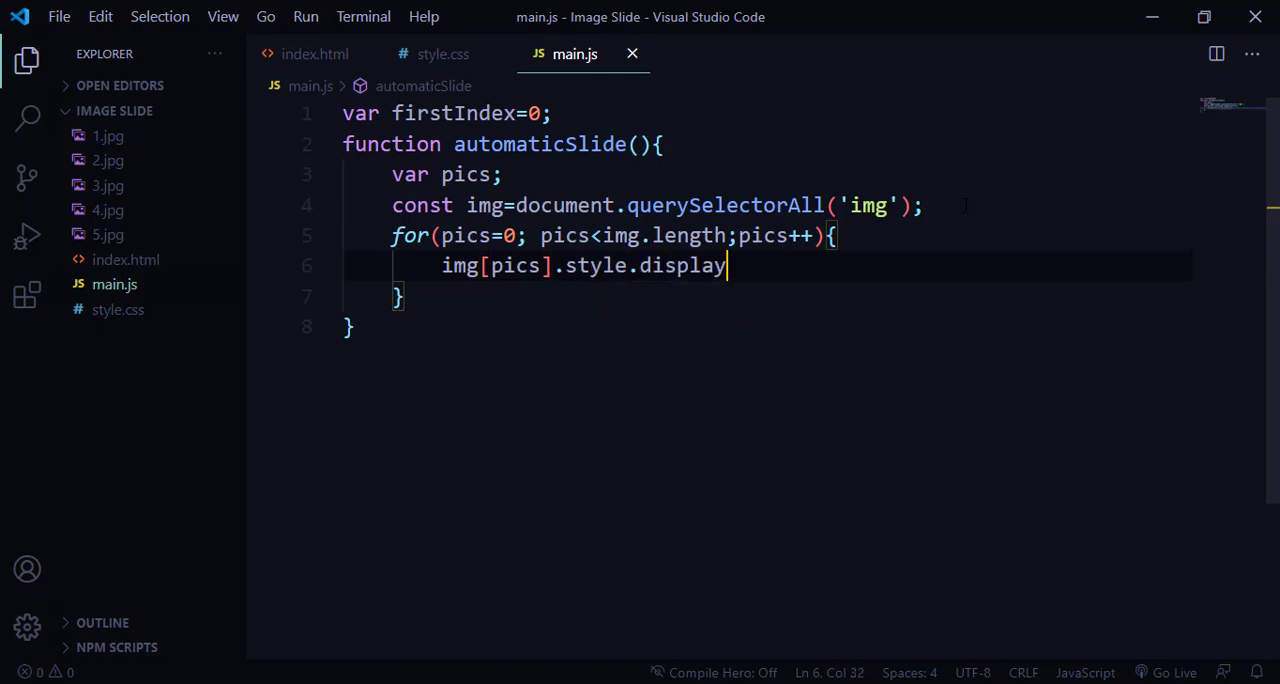
type("=\"n\"")
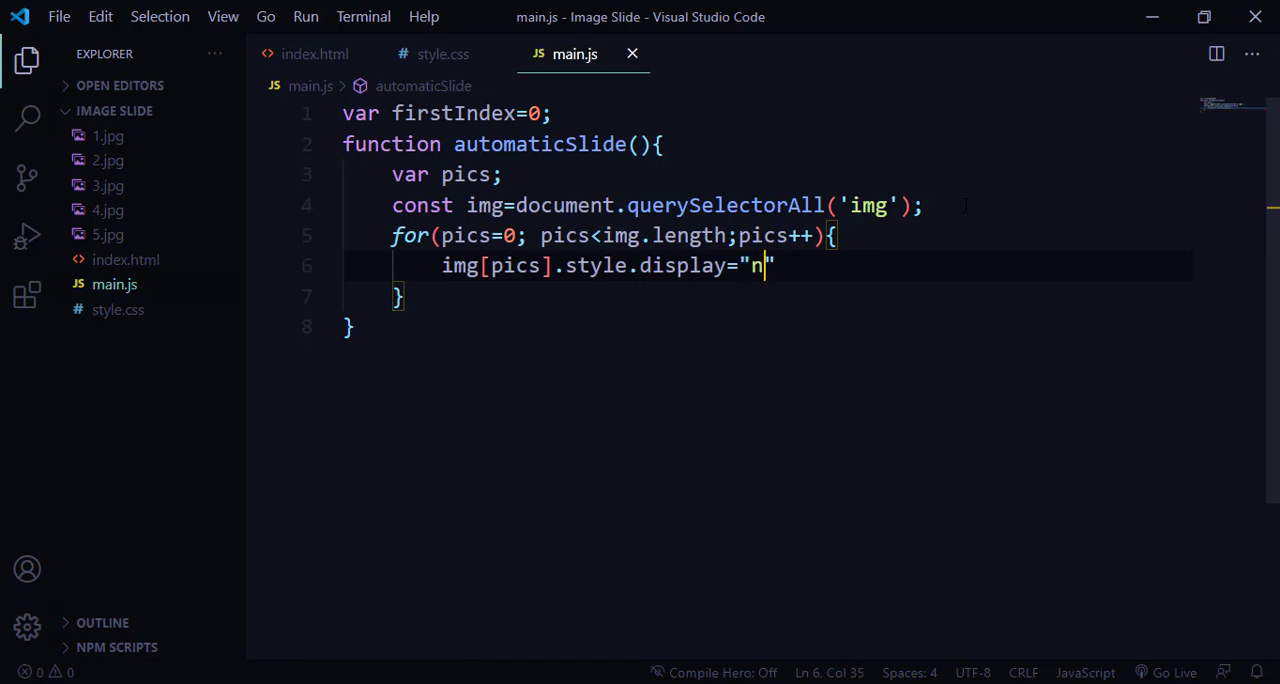
type("one\";")
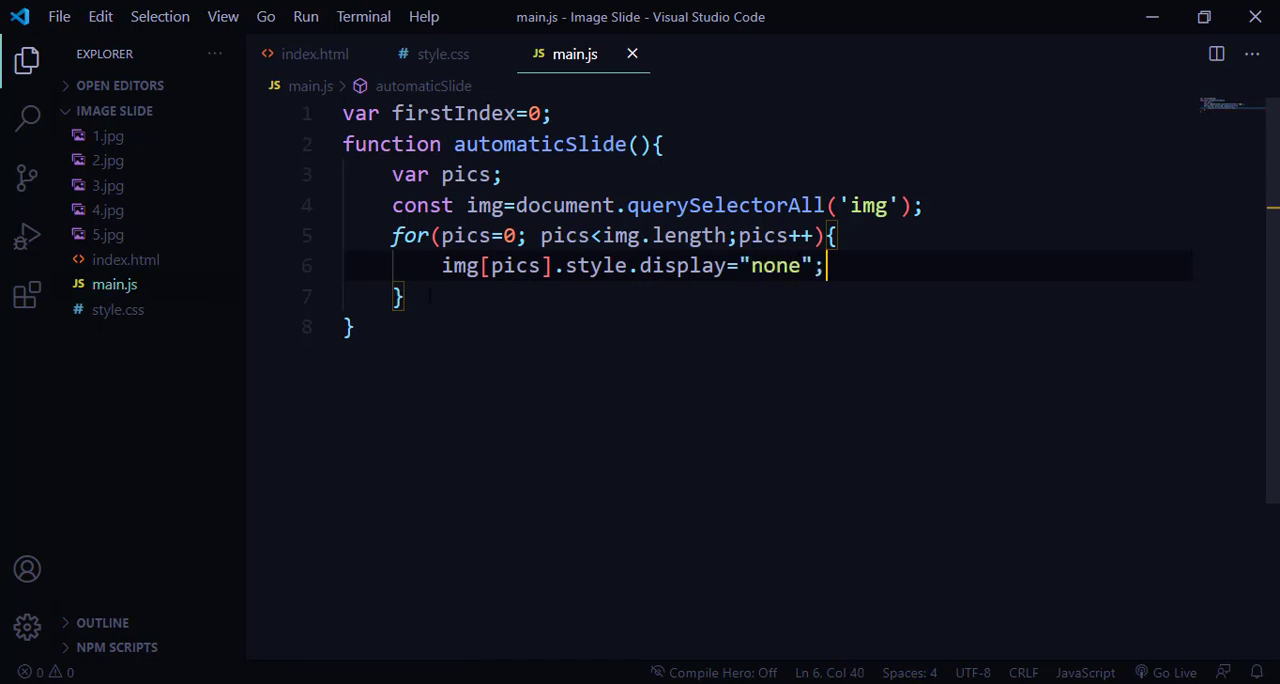
- Add firstIndex++; and reset firstIndex to 1 when it exceeds img.length
type("fi")
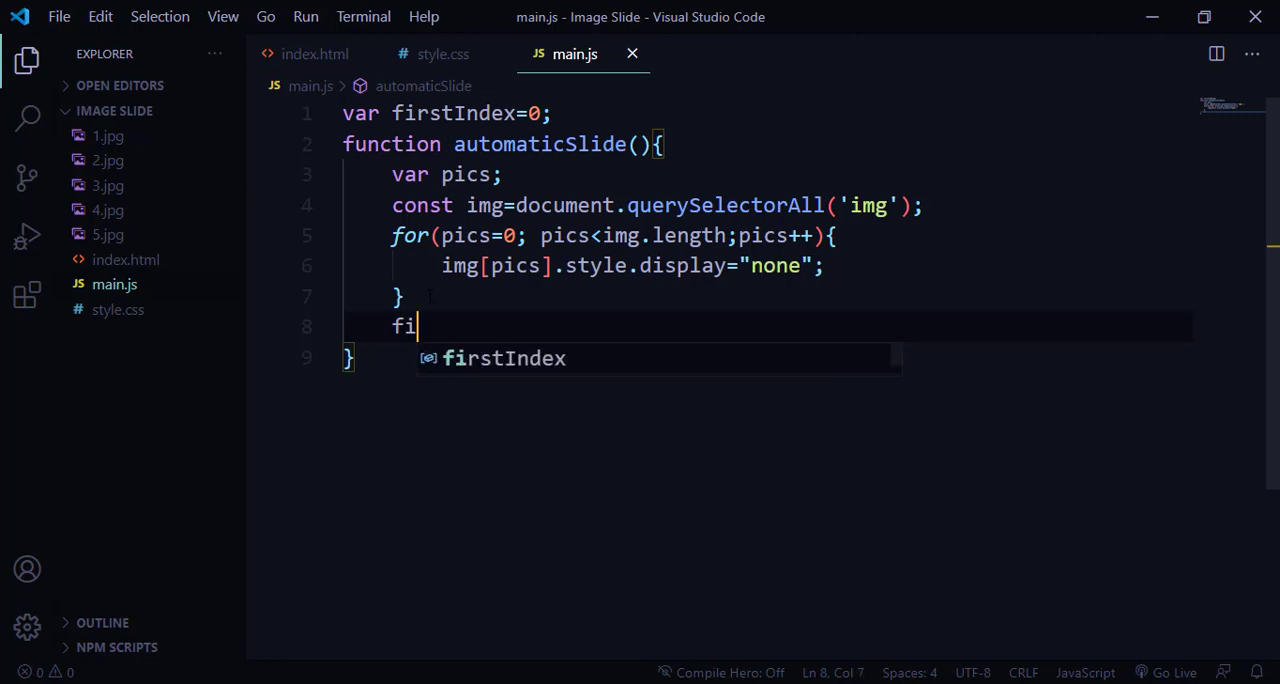
type("rstIndex+")
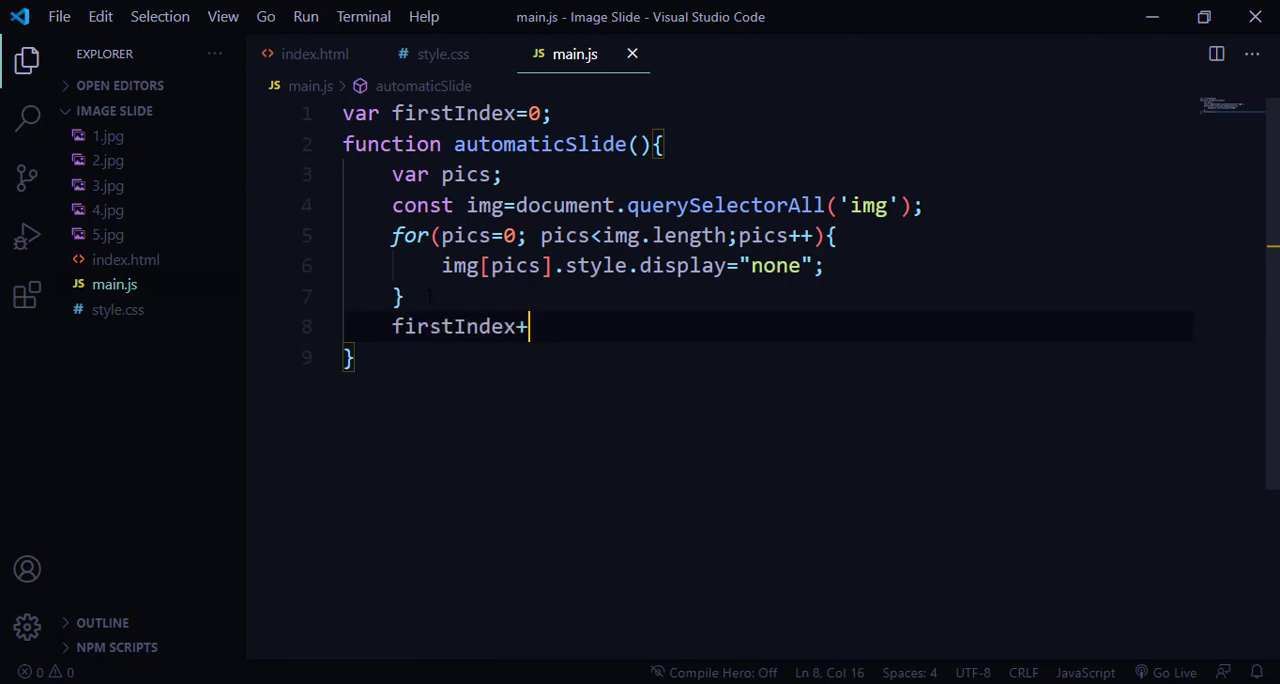
type("+;")
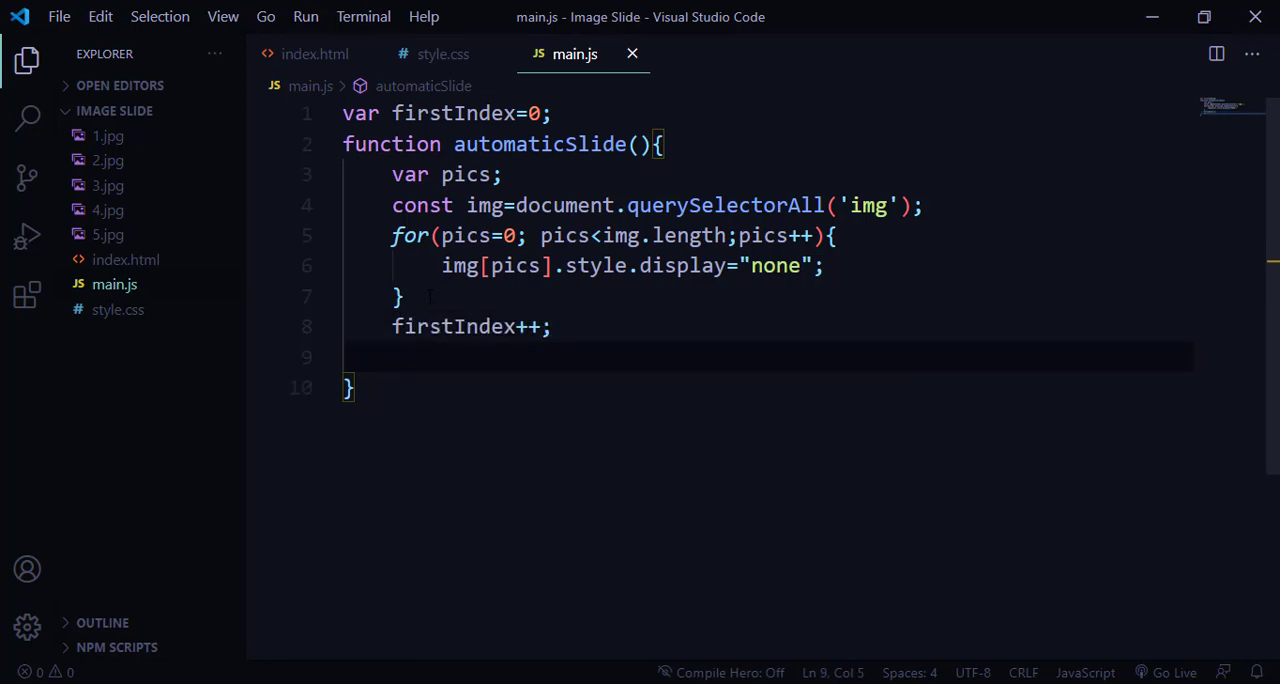
type("if(firstIndex >")
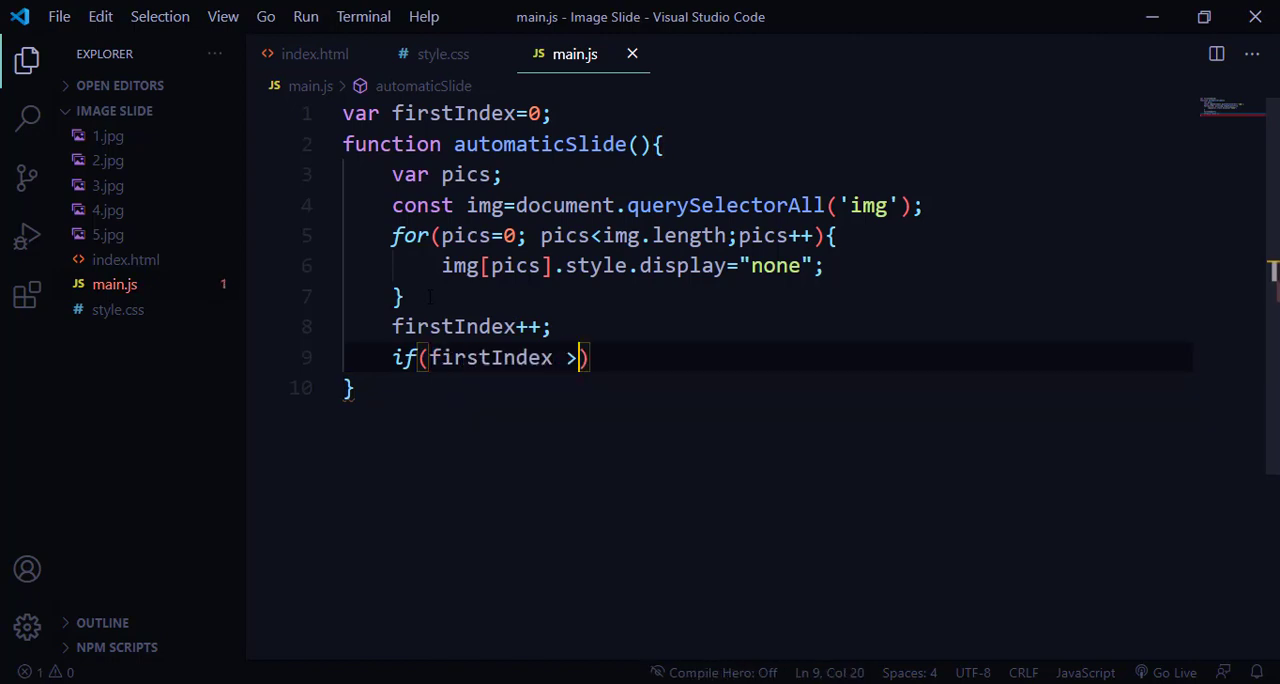
type("im")
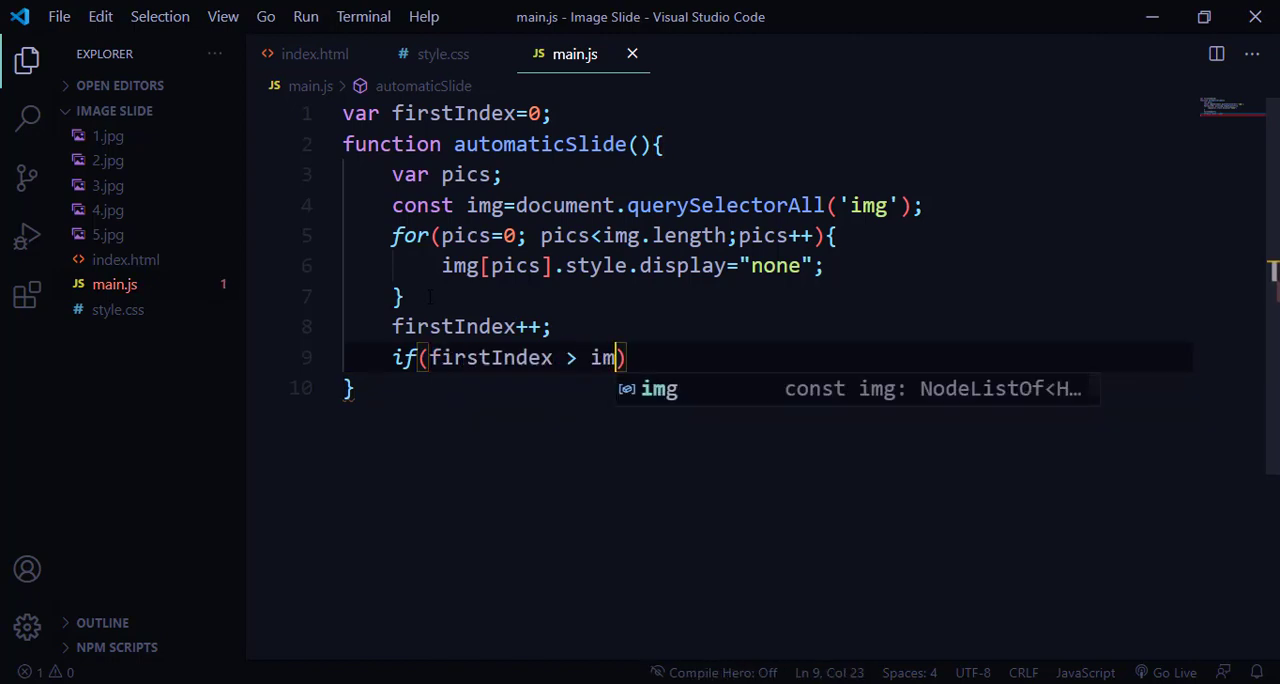
type(".l")
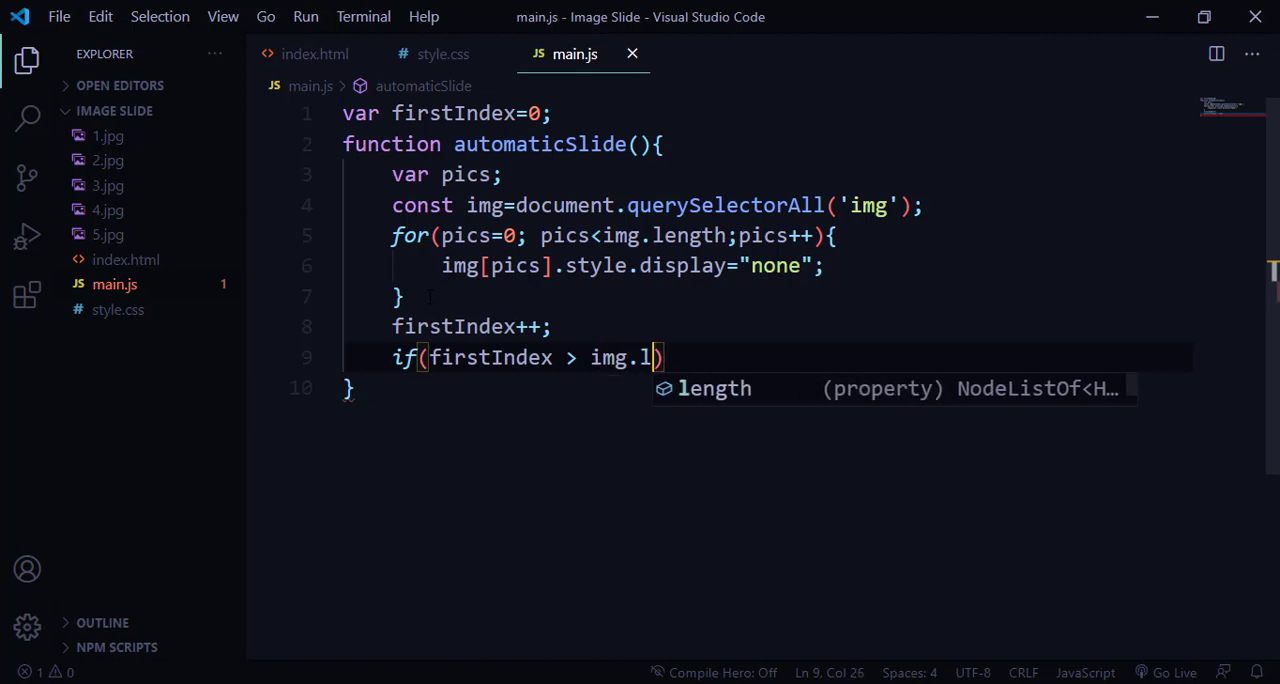
key("Tab")
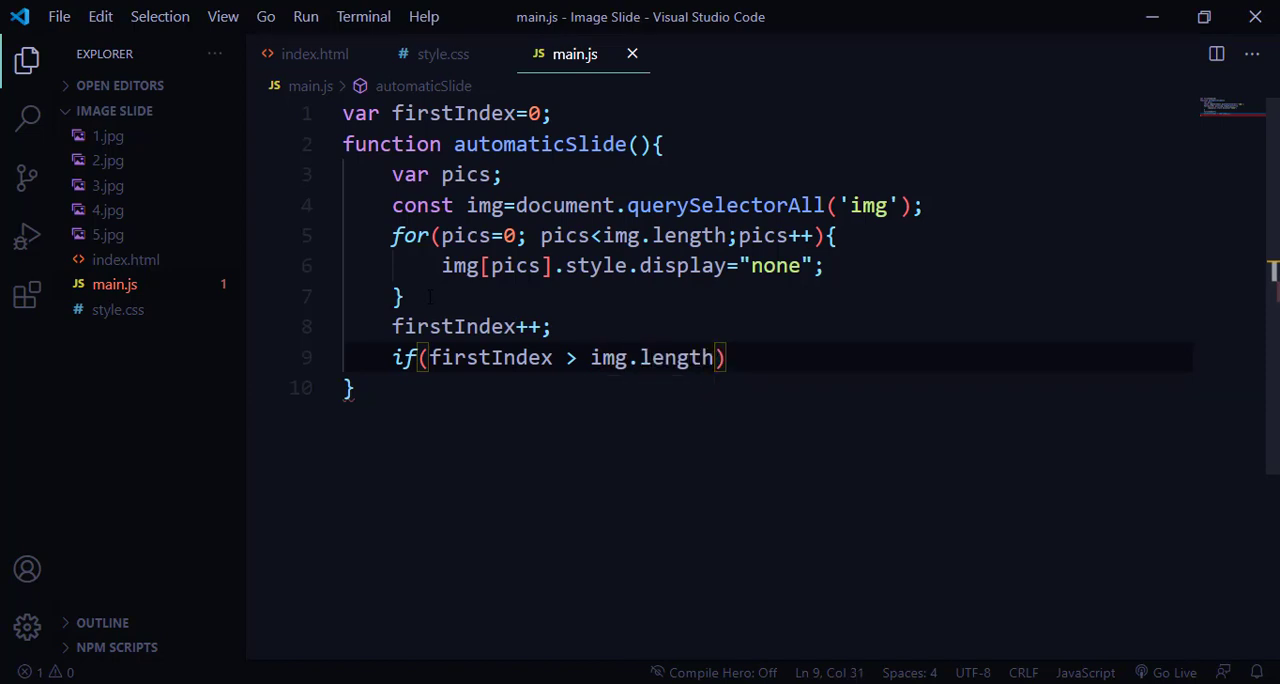
type("{")
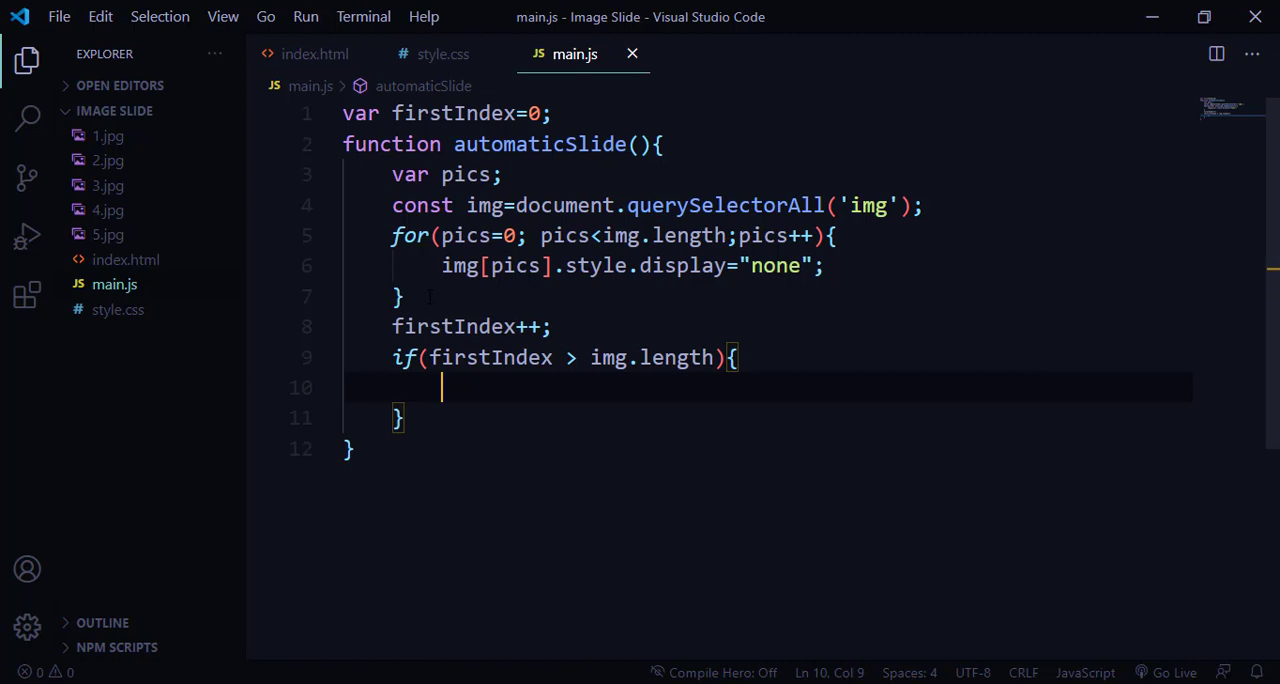
type("firstIndex")
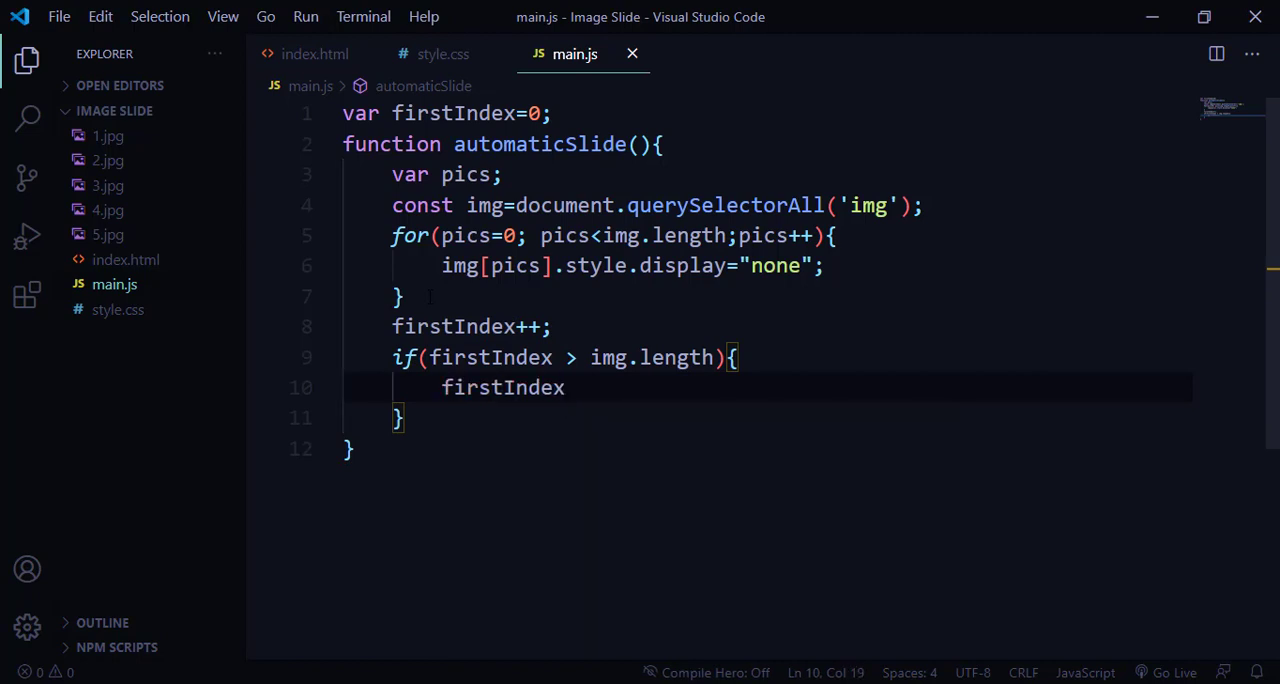
type("=1;")
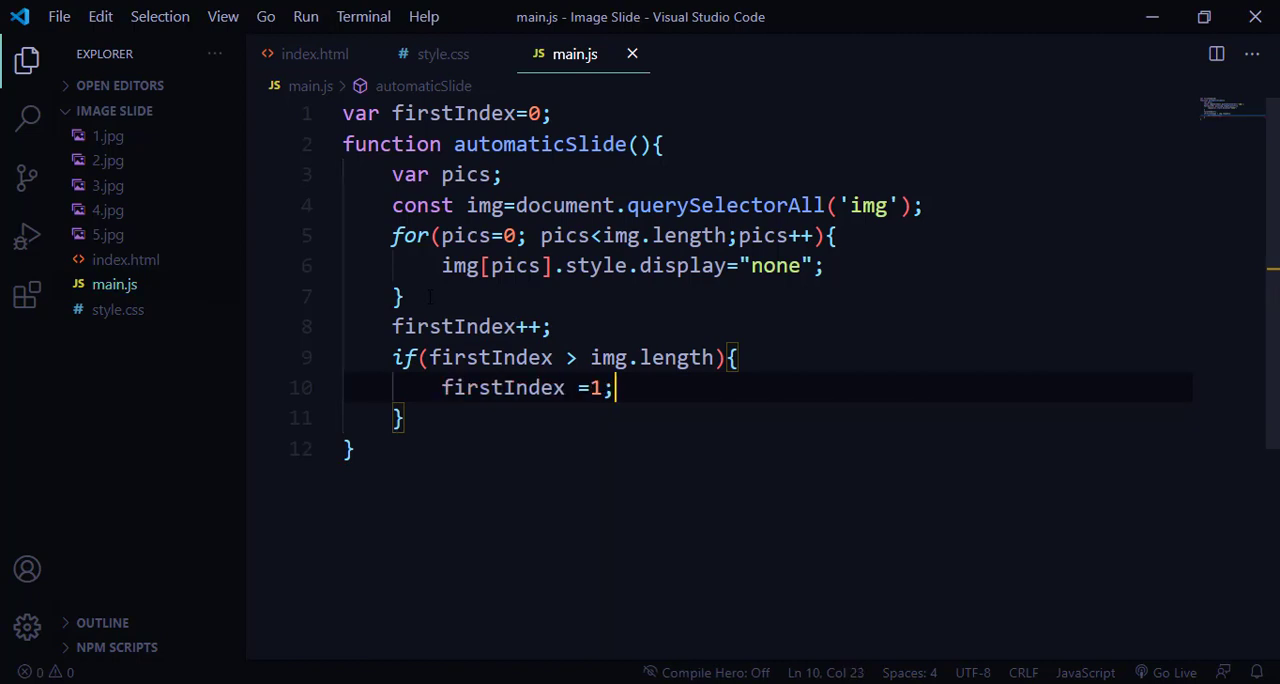
key("Enter")
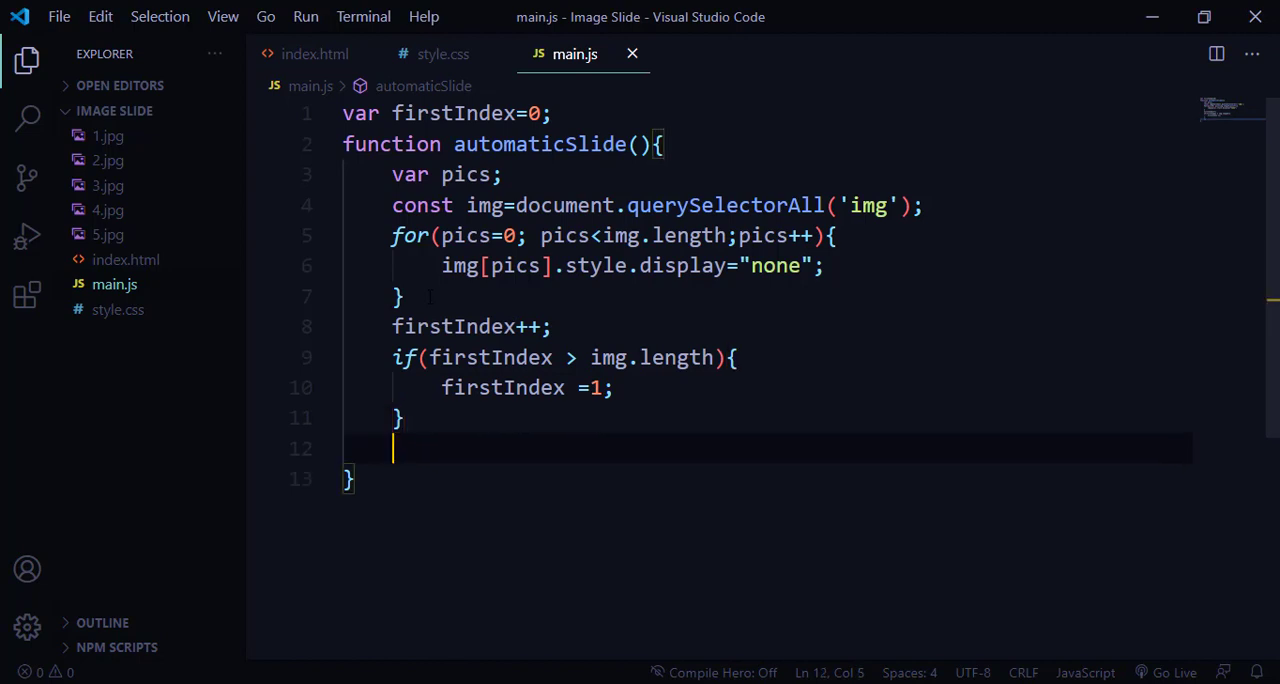
- Show the current image with img[firstIndex - 1] display set to "block"
type("img[]")
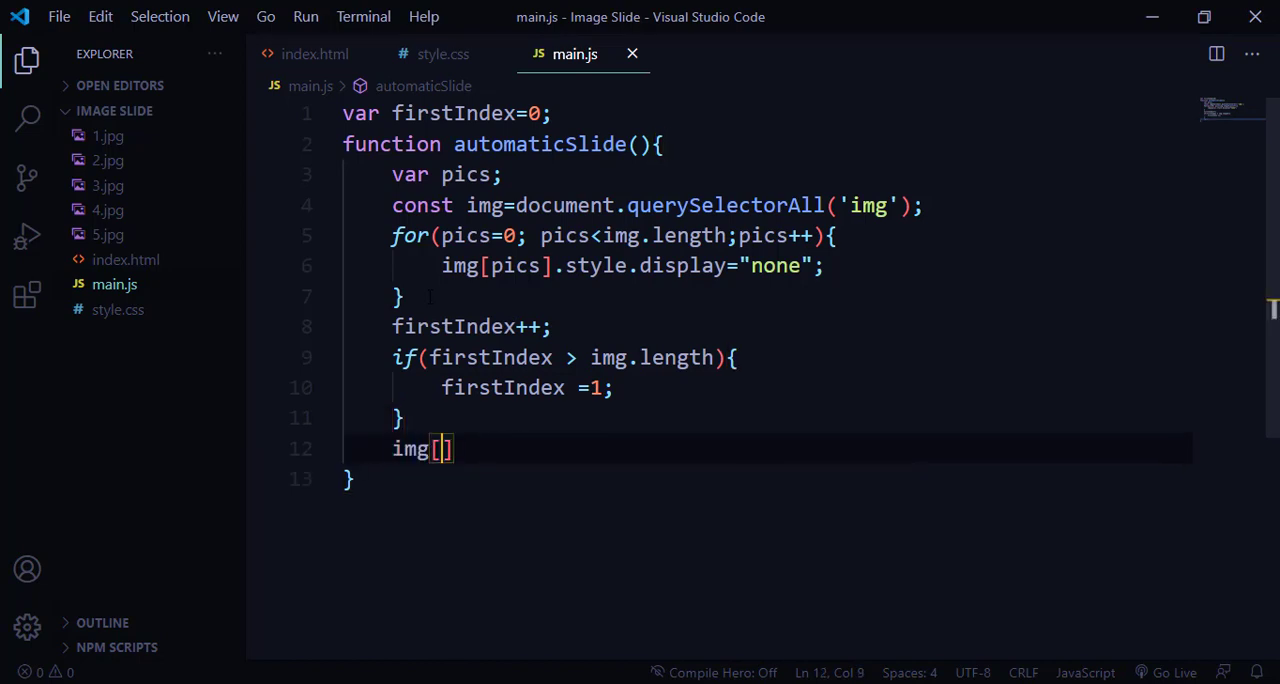
type("firstIndex")
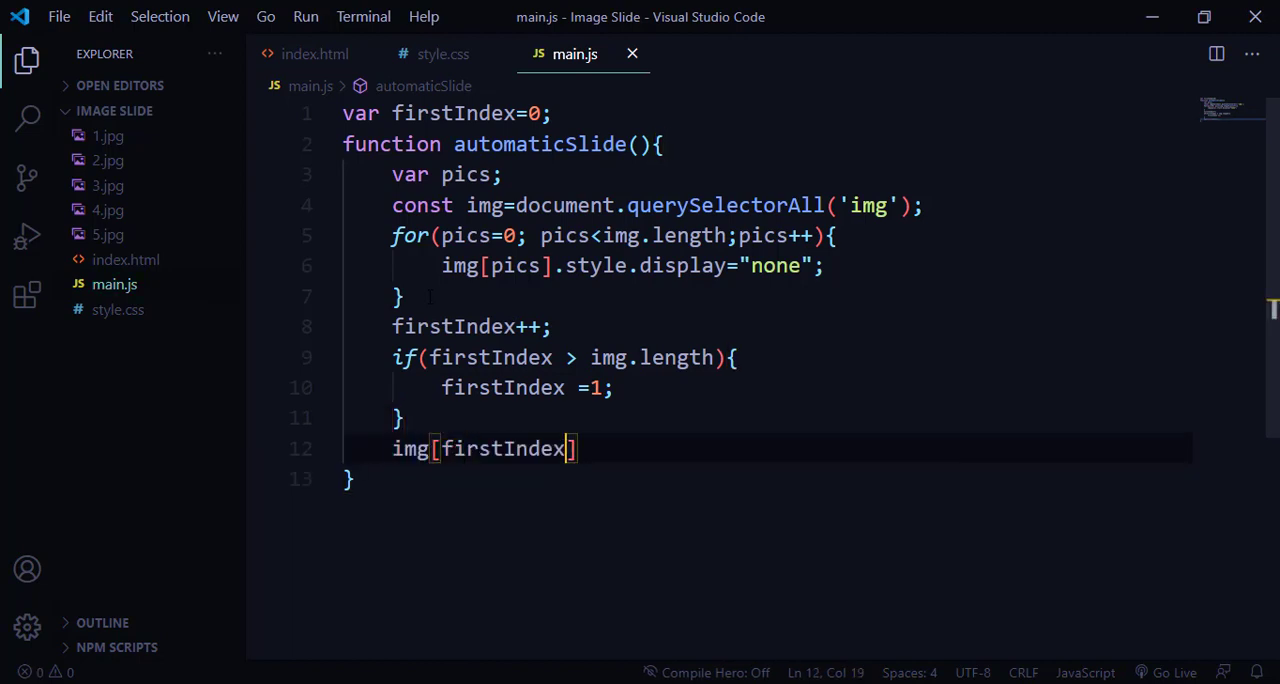
type("- 1")
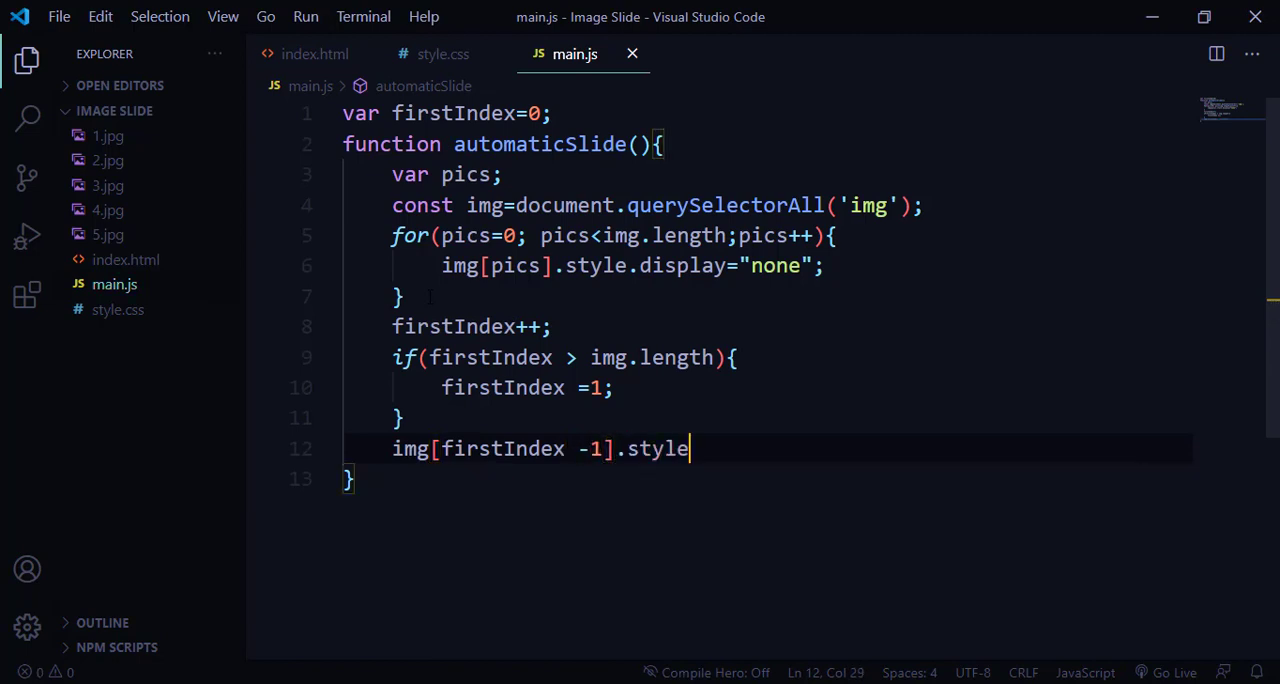
type(".display")
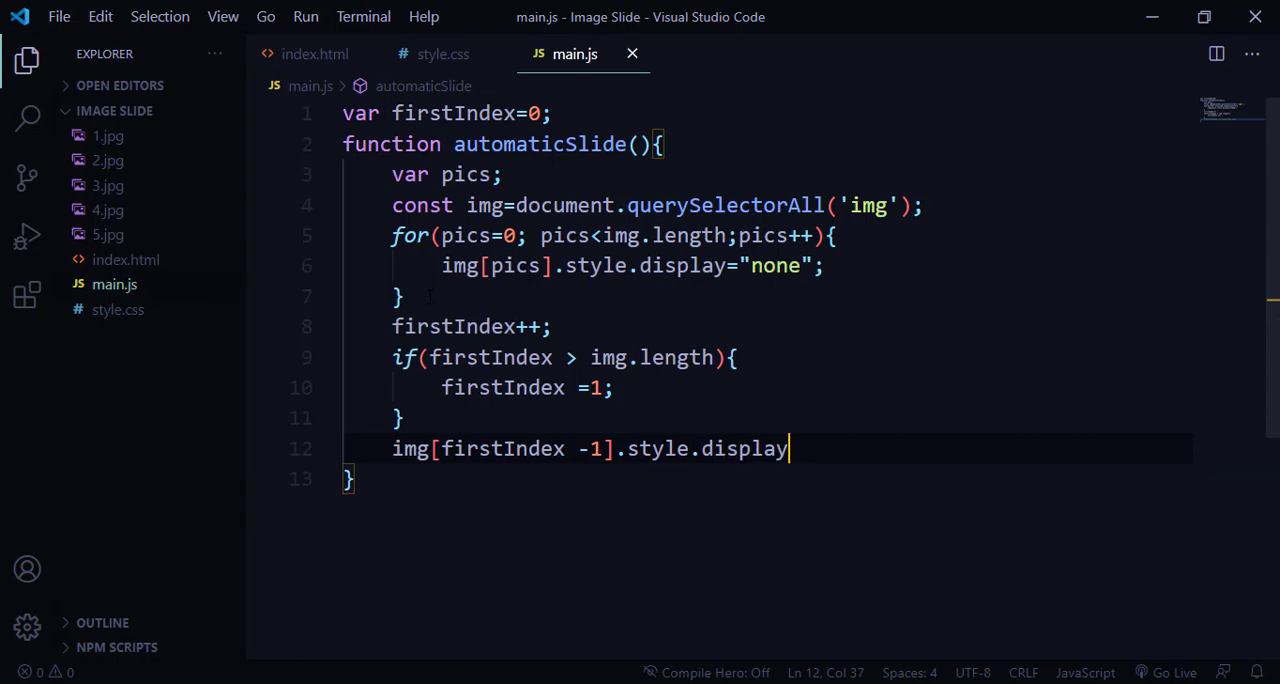
type("=\"bl\"")
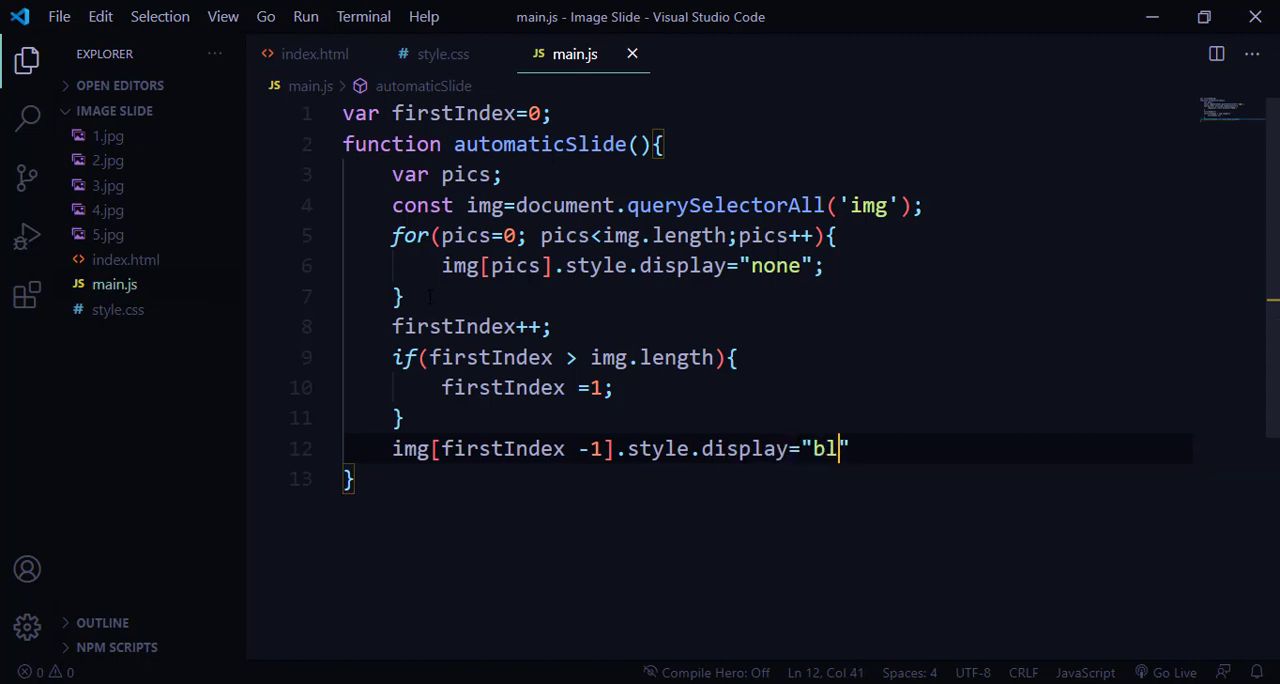
type("ock\";")
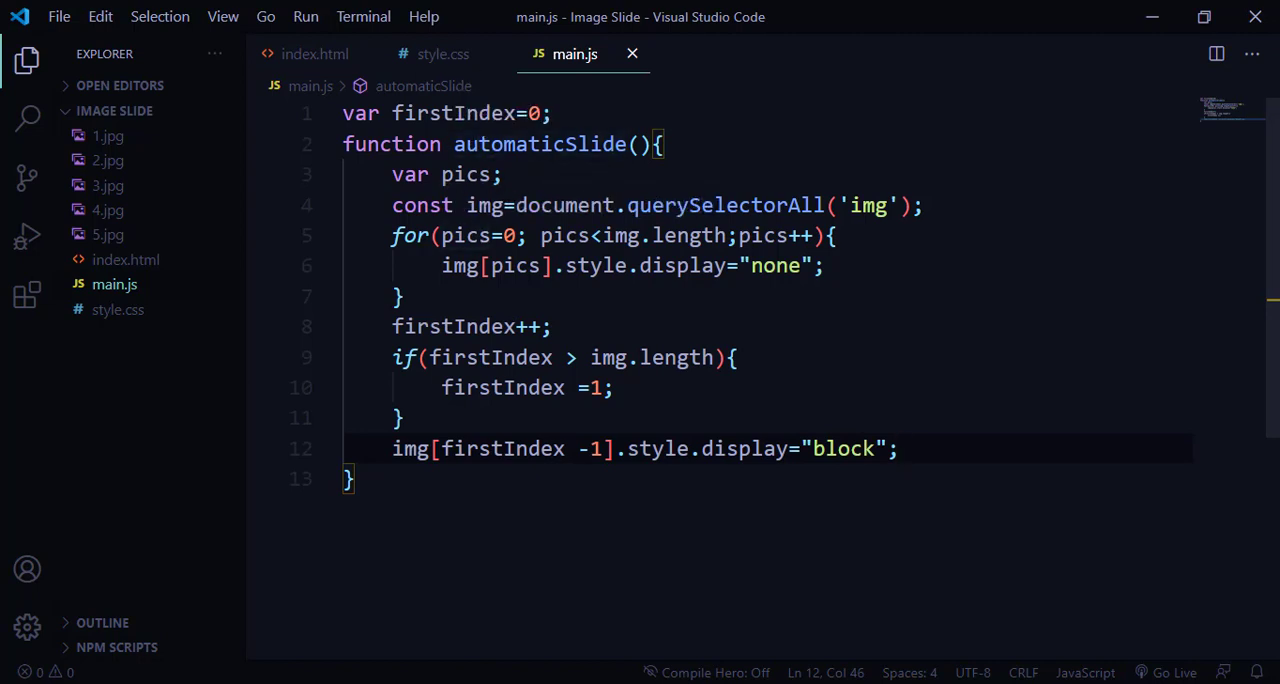
- Add an automaticSlide(); call below the function and reload the page in Chrome
double_click(540, 144)
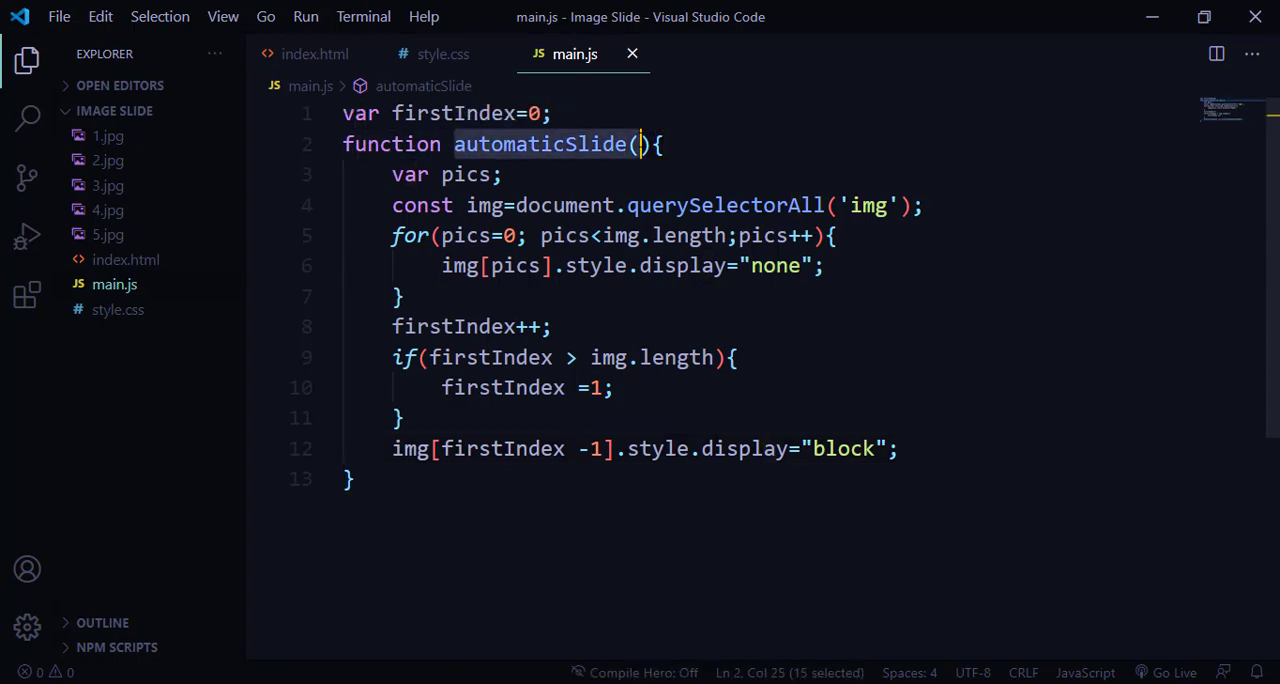
type(")")
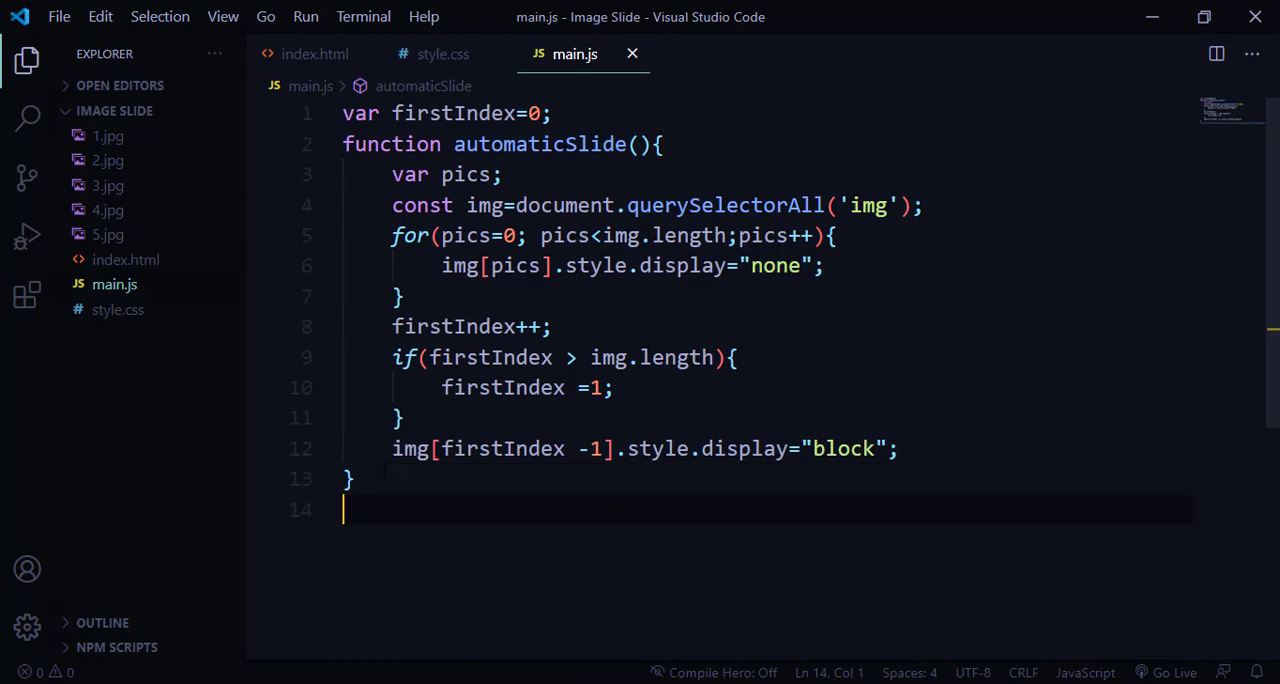
type("automaticSlide();")
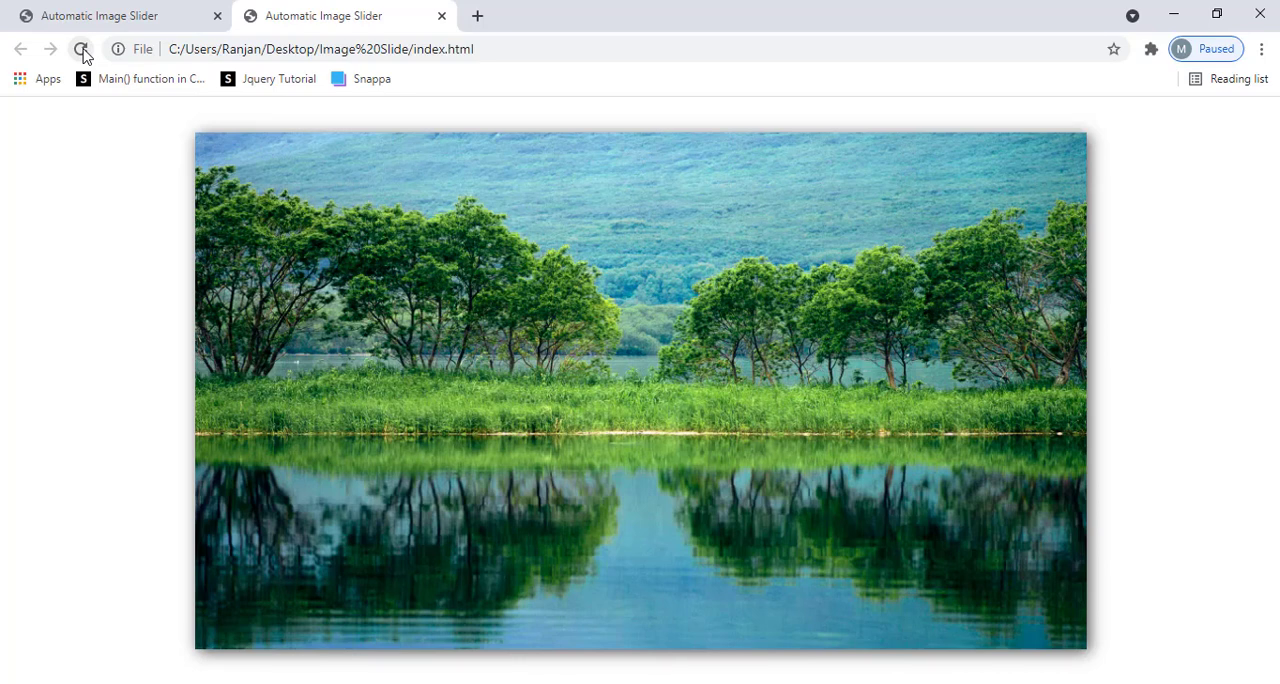
left_click(81, 48)
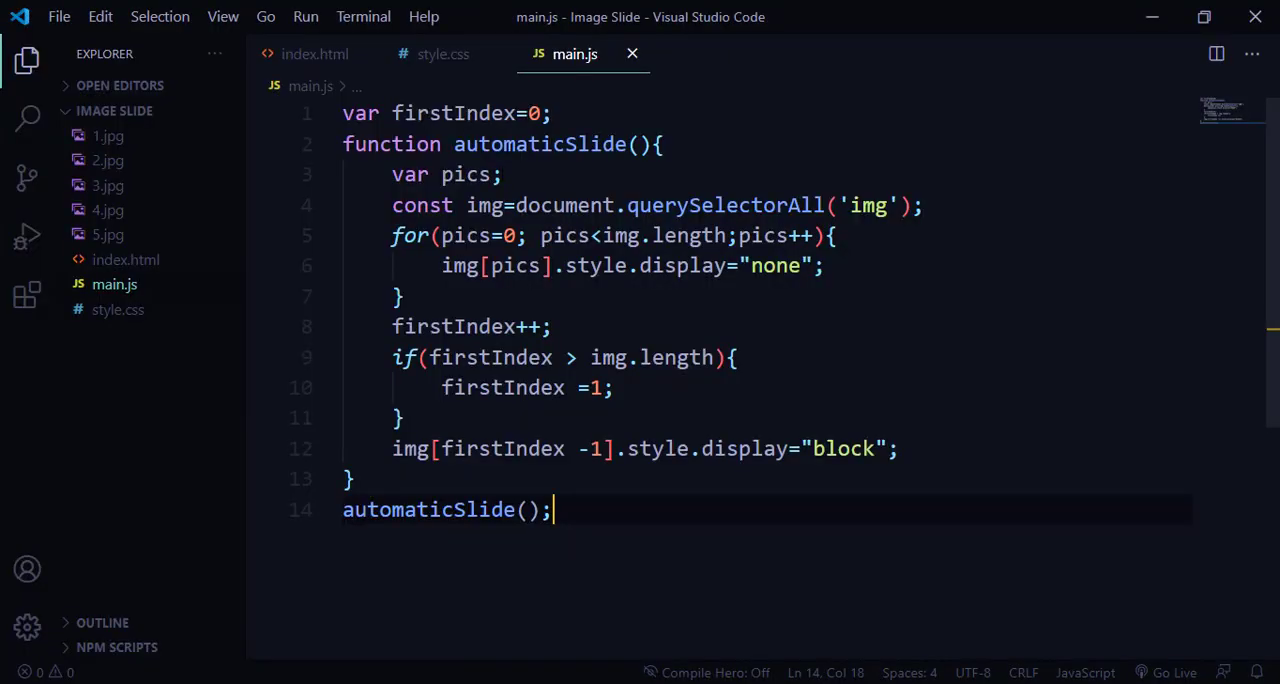
- Add a setTimeout at the function's start calling automaticSlide after 2000 ms
key("enter")
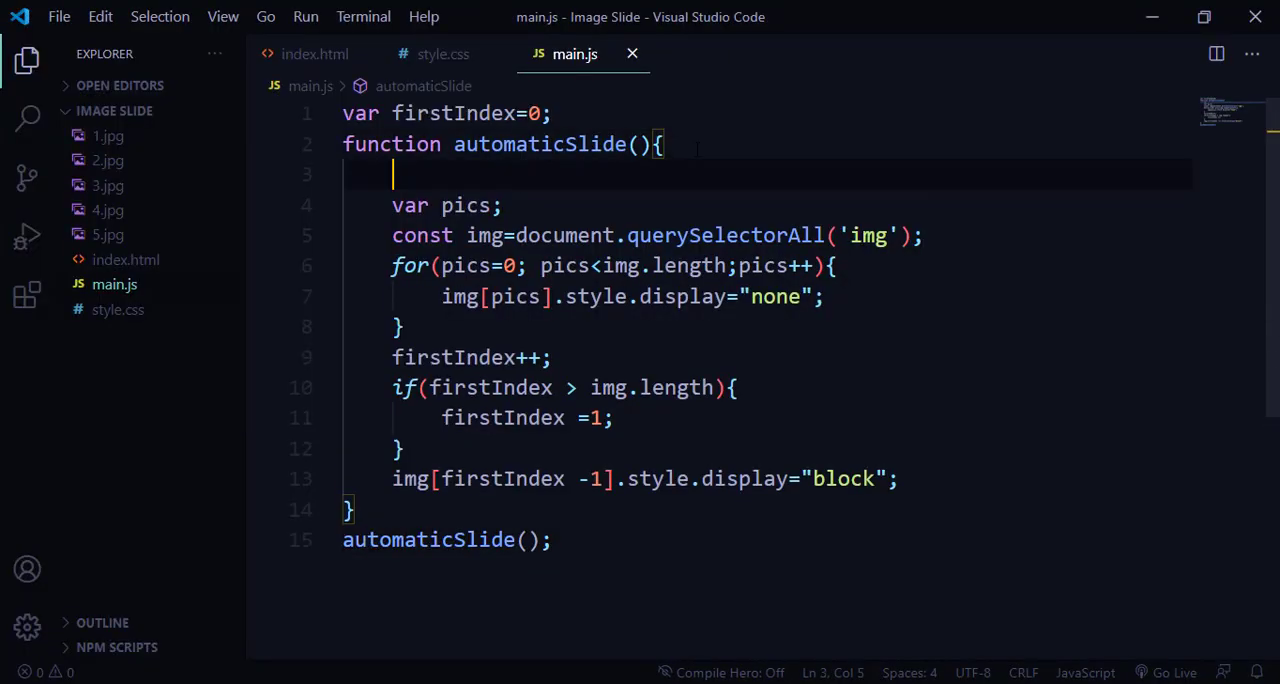
type("sett")
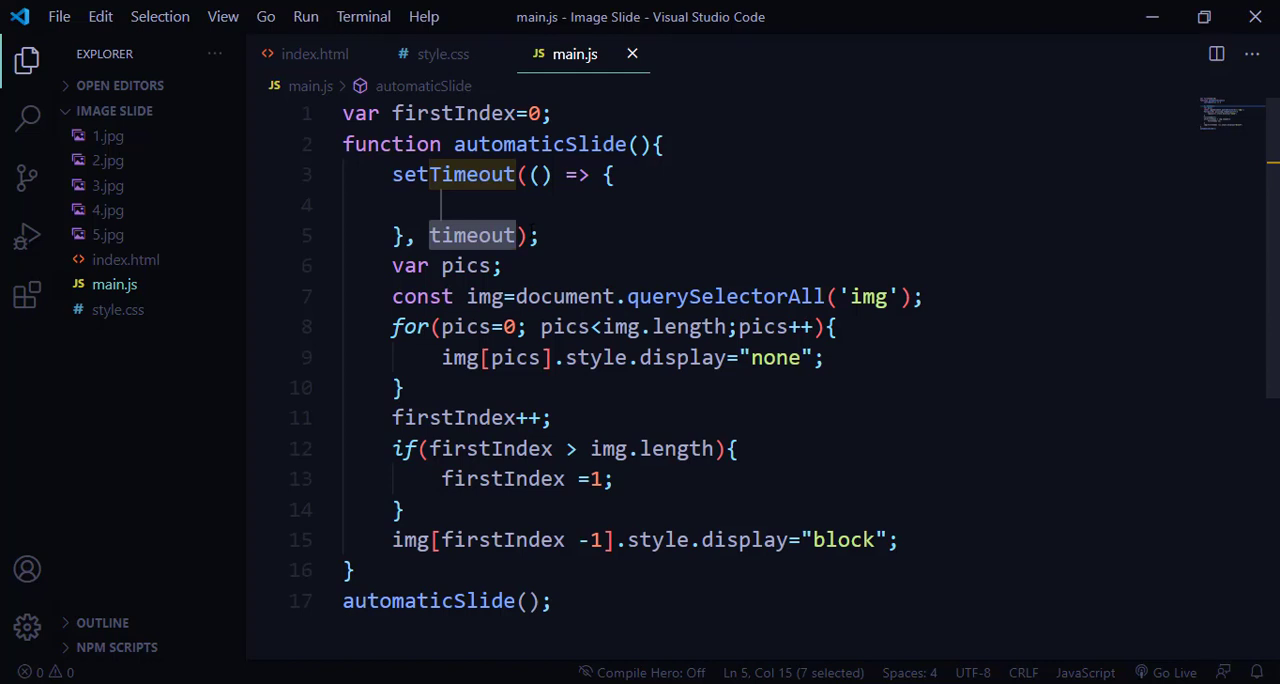
type("2000);")
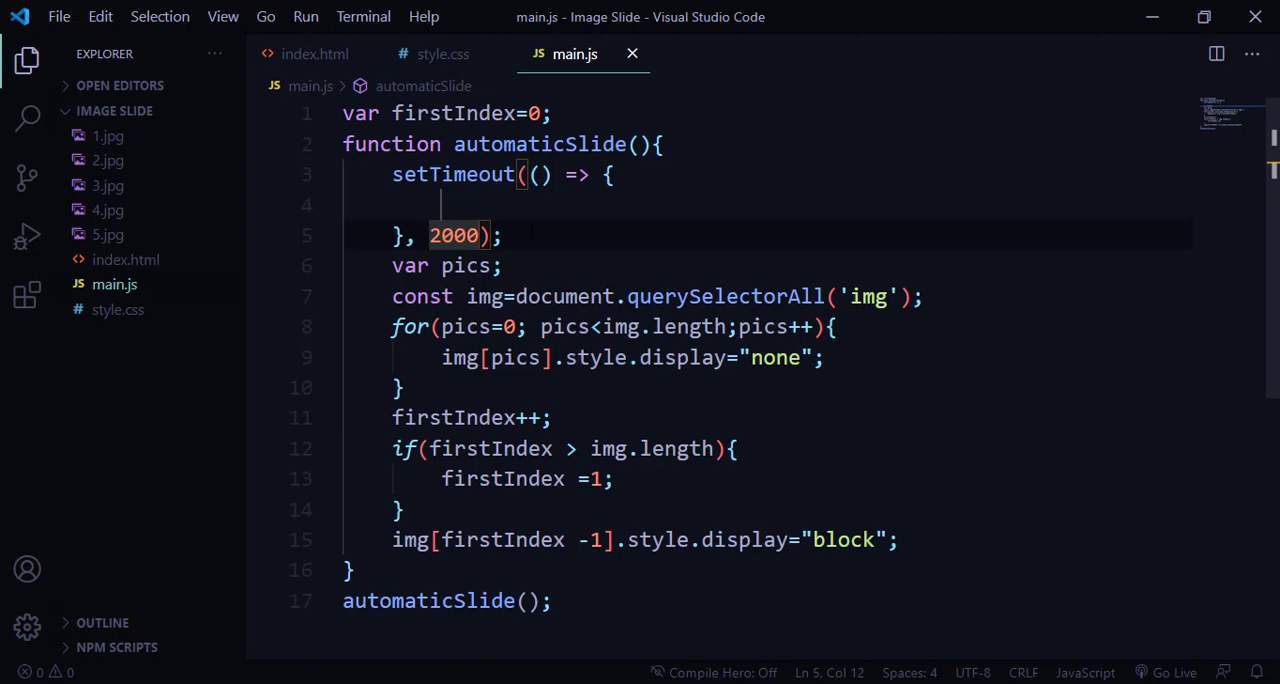
left_click(398, 235)
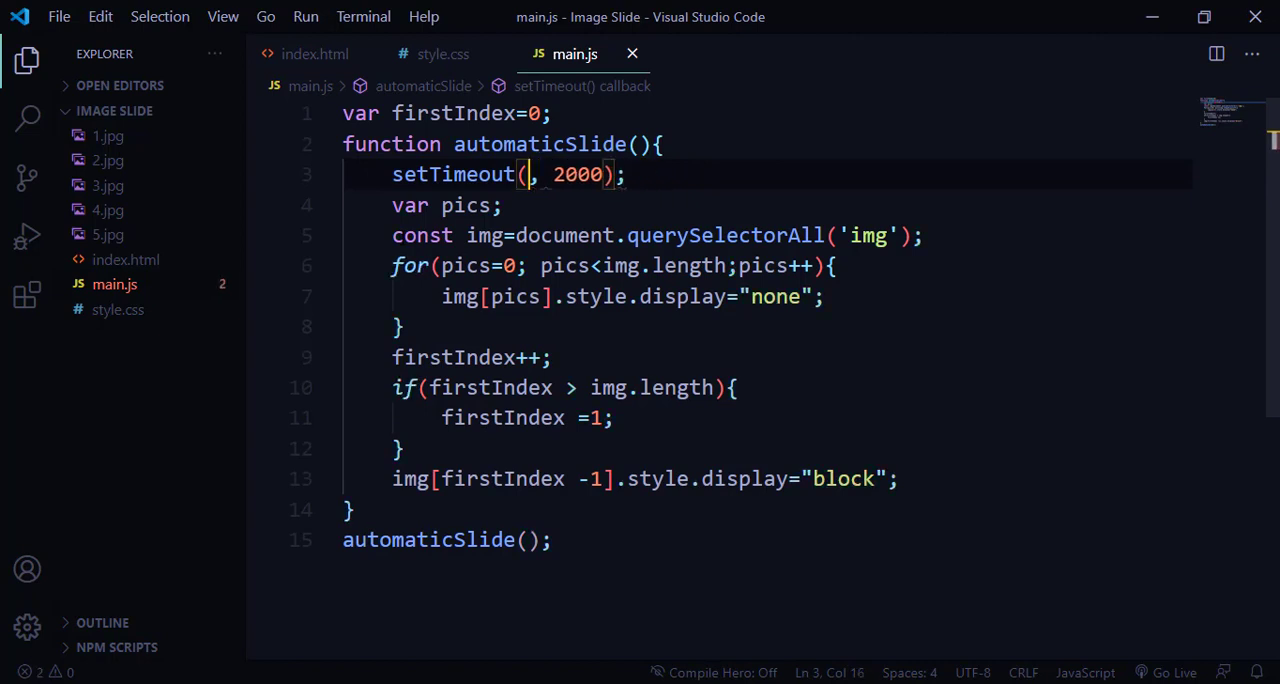
type("automaticSlide")
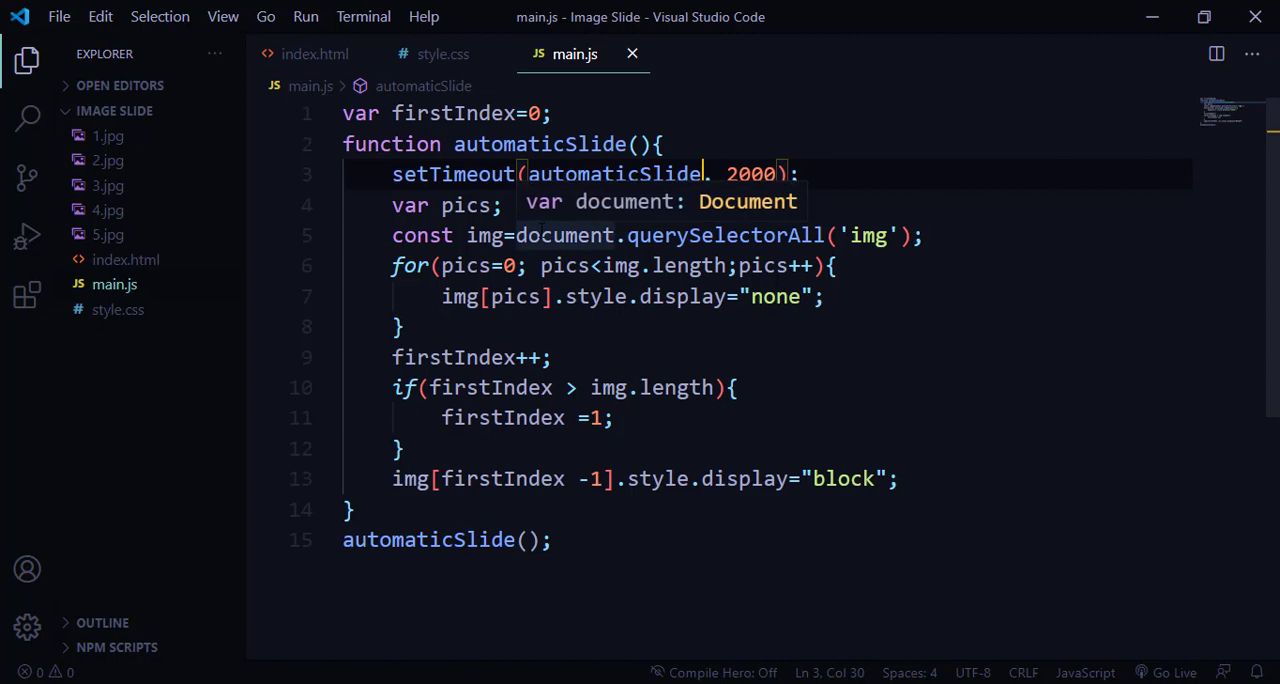
mouse_move(647, 205)
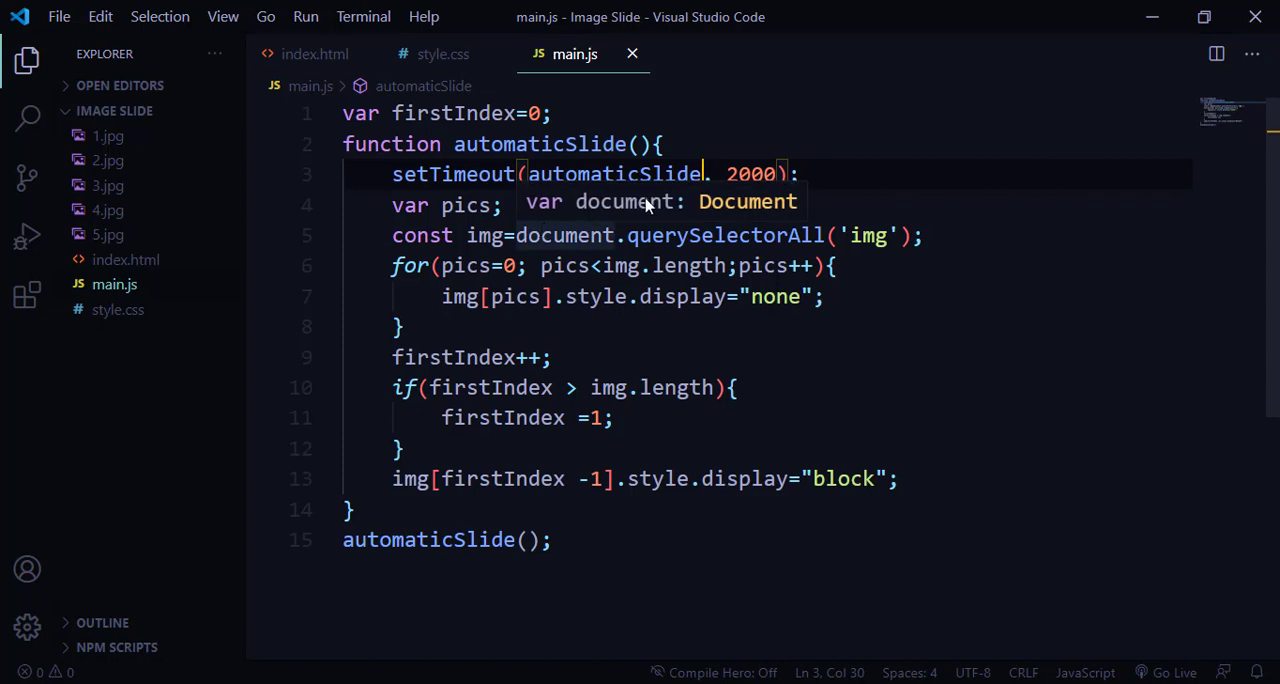